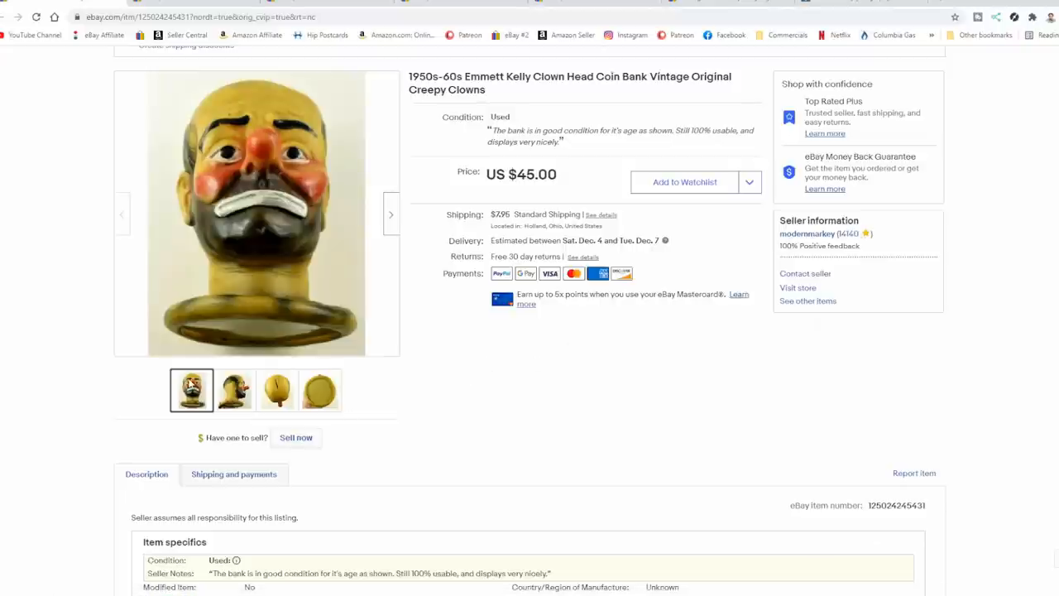
Step: Review the coin bank listing photos (side, base, coin slot, front), then scroll the clown coin bank sold results
click(235, 390)
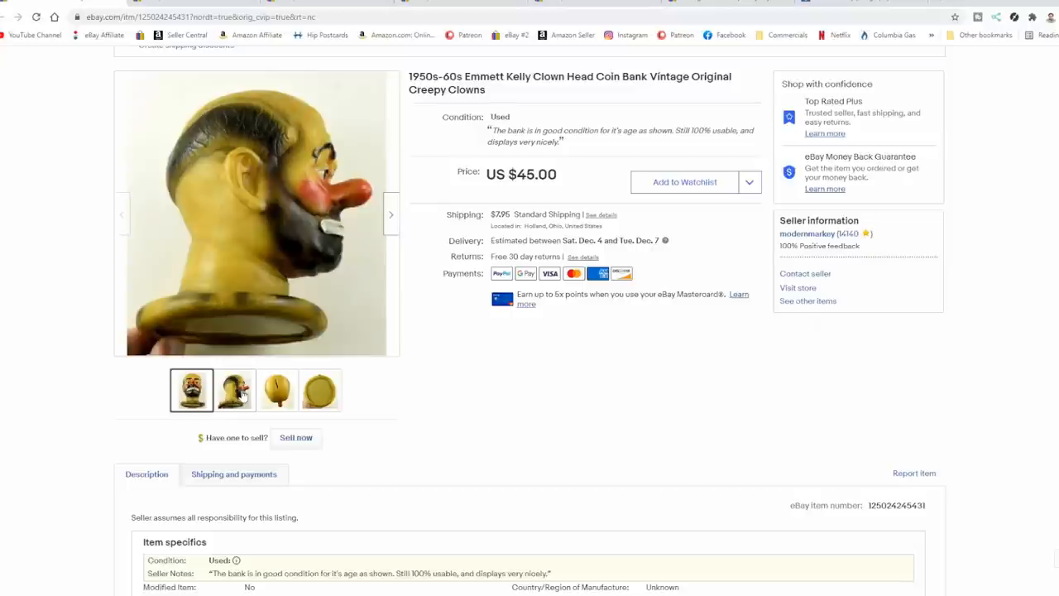
click(320, 390)
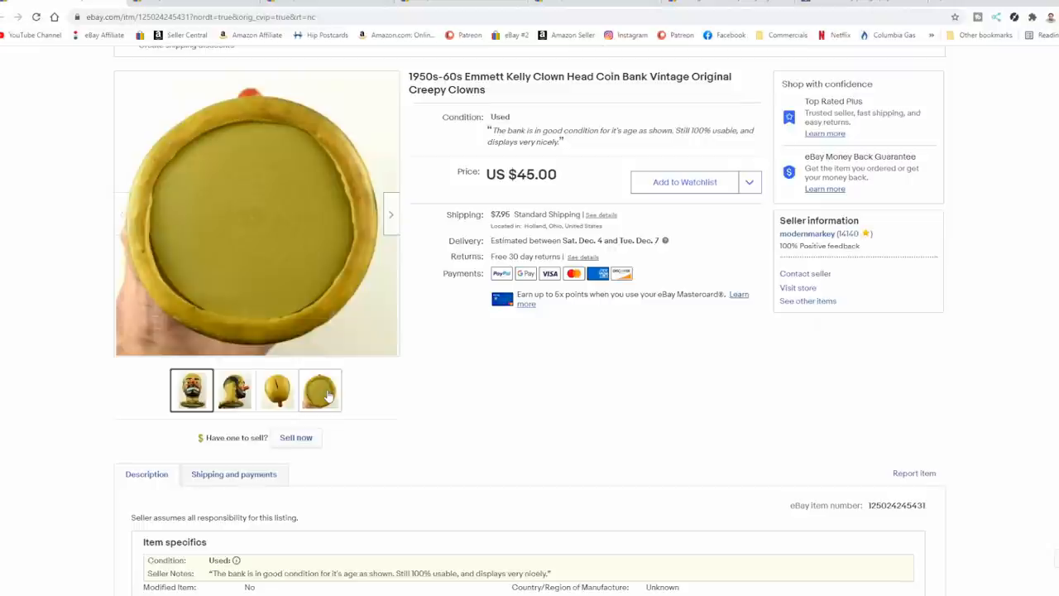
click(278, 390)
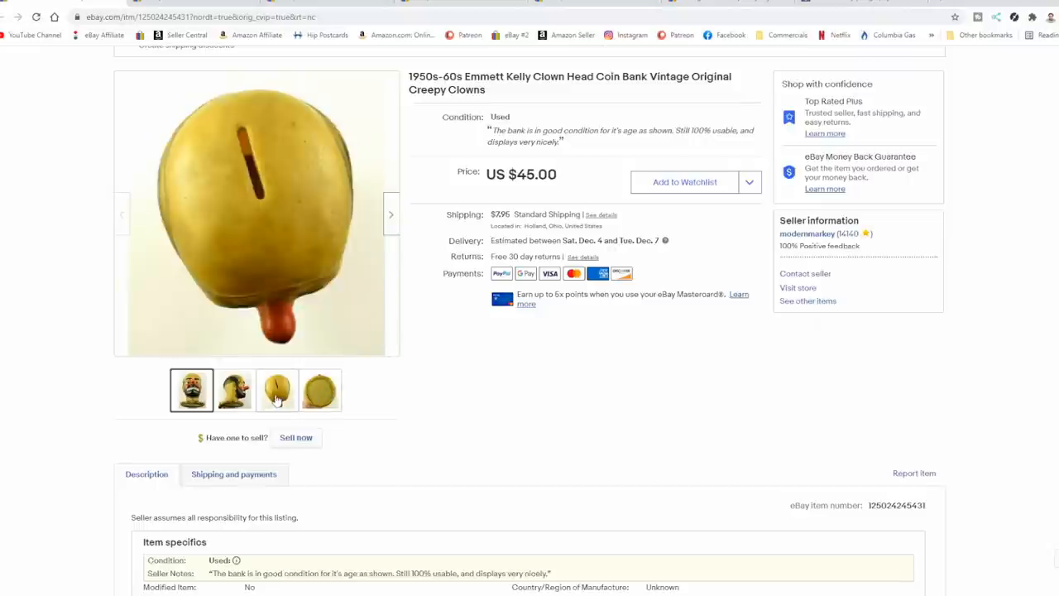
mouse_move(278, 399)
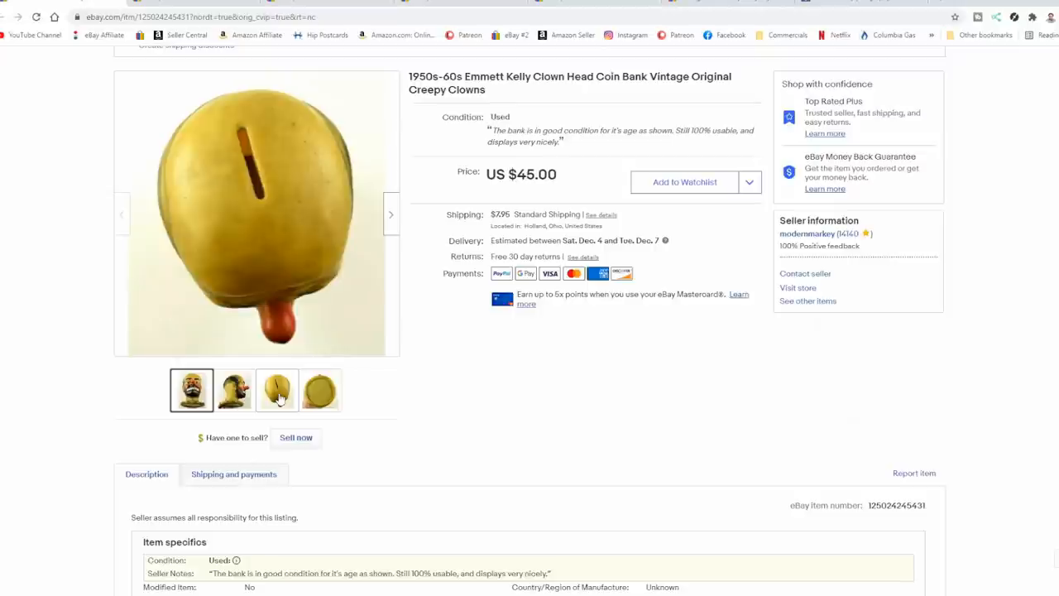
click(235, 391)
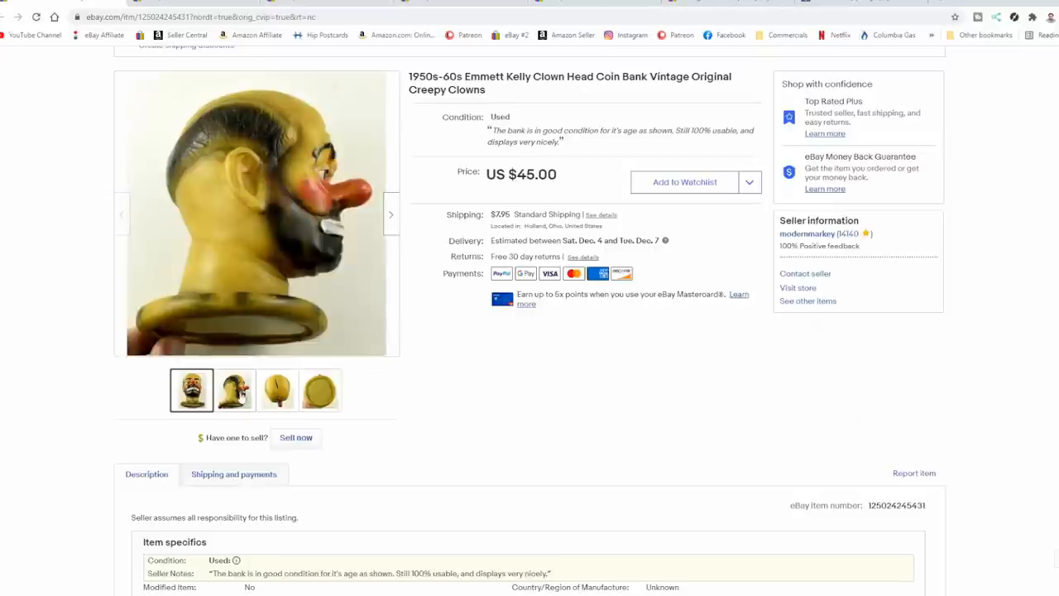
mouse_move(242, 397)
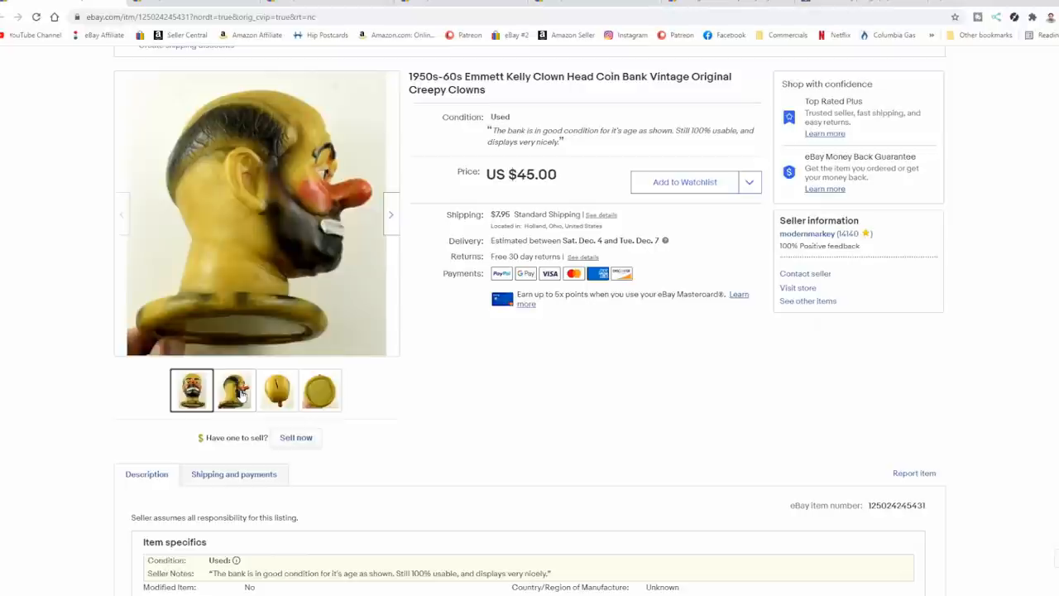
click(278, 391)
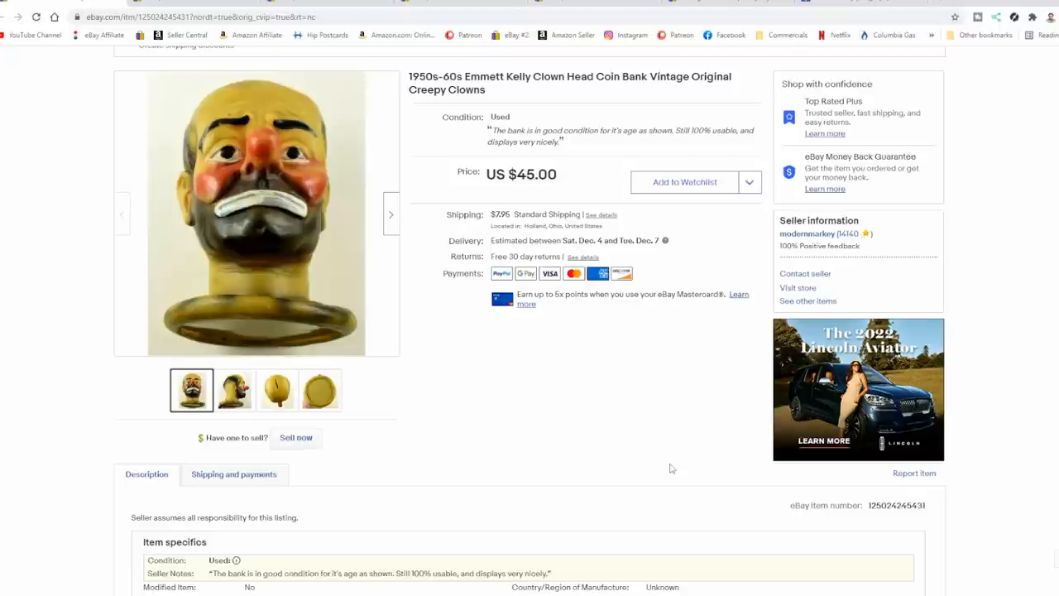
mouse_move(447, 223)
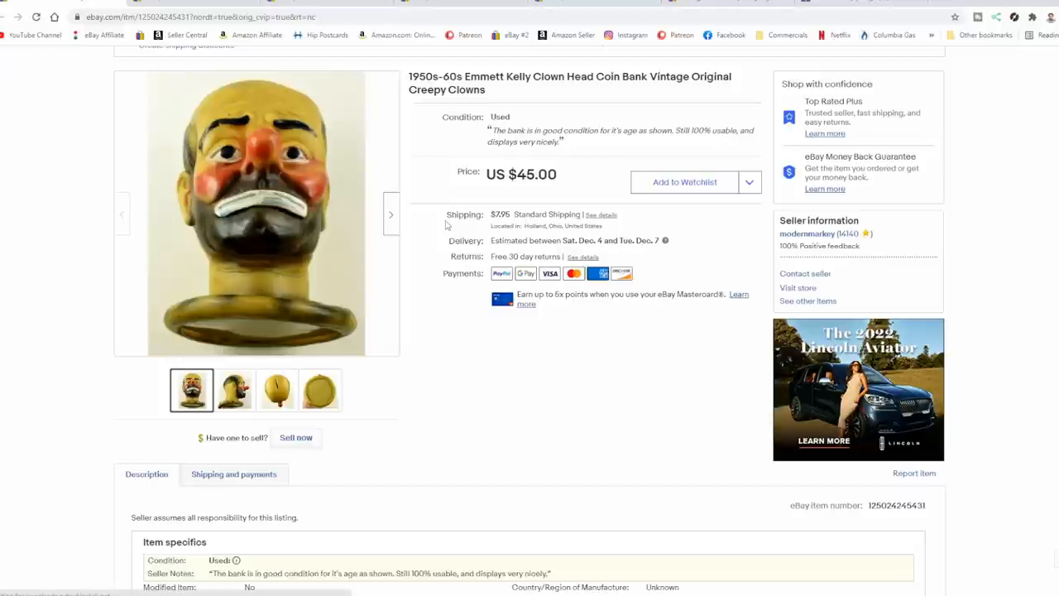
click(278, 390)
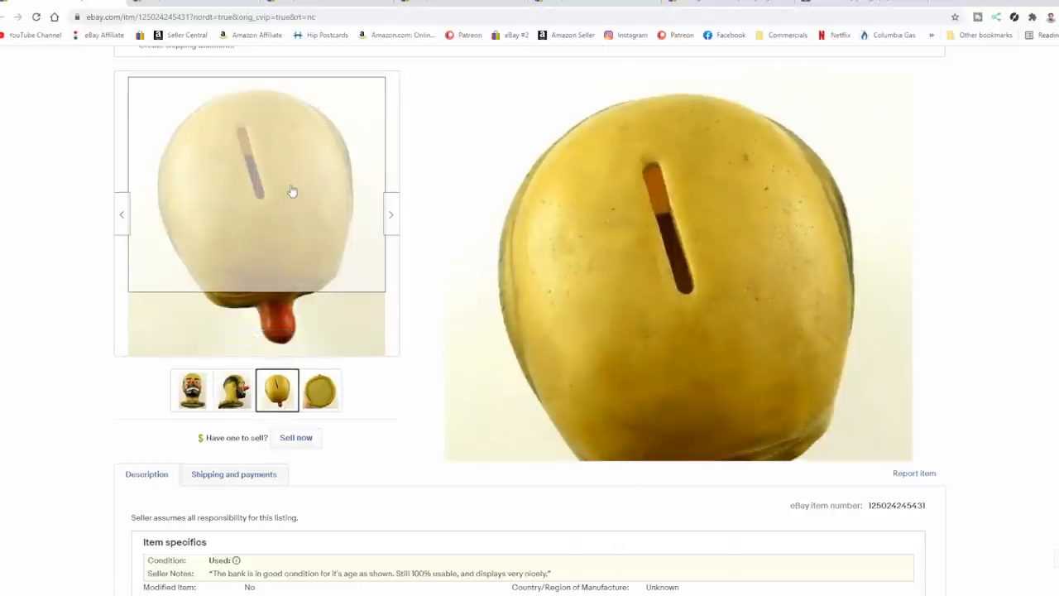
click(320, 390)
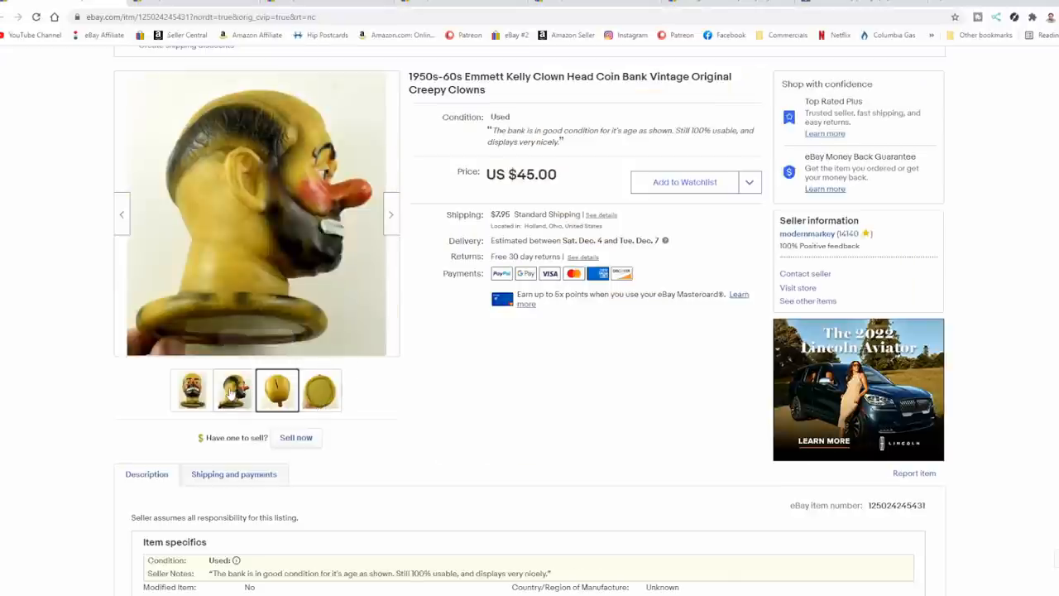
click(235, 391)
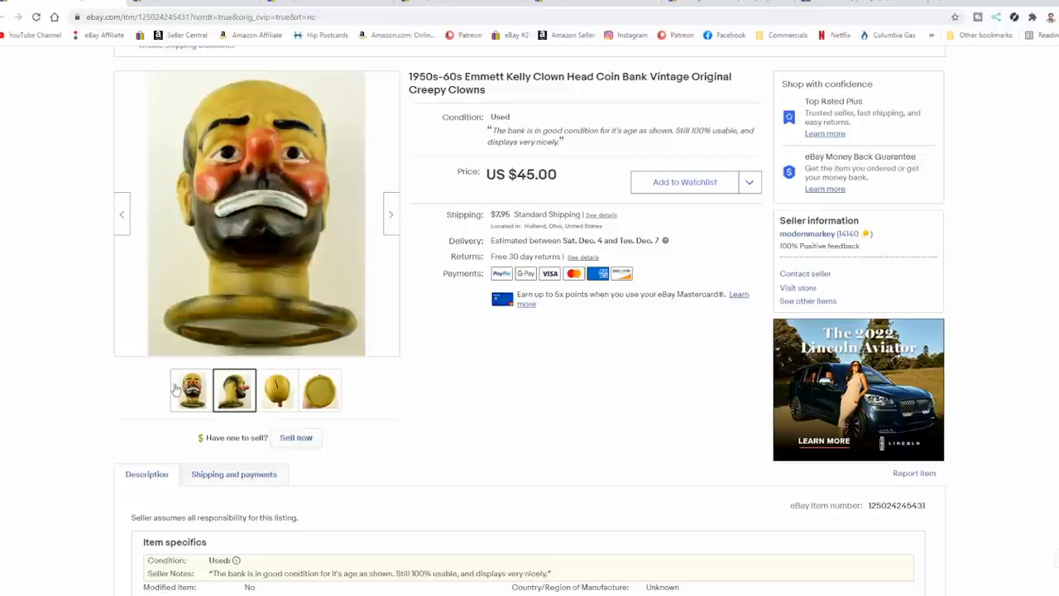
mouse_move(179, 391)
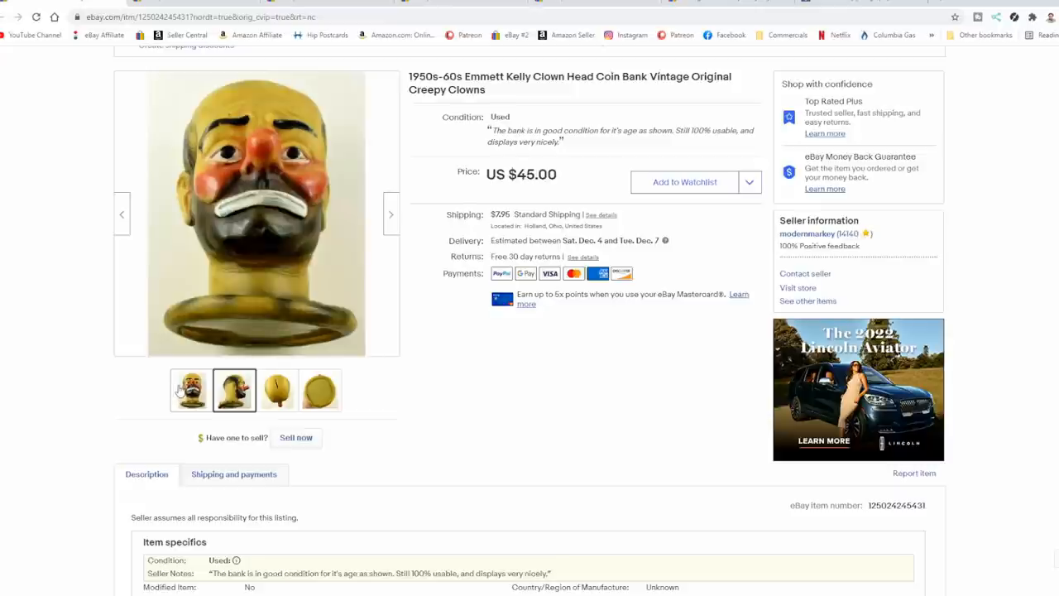
click(278, 390)
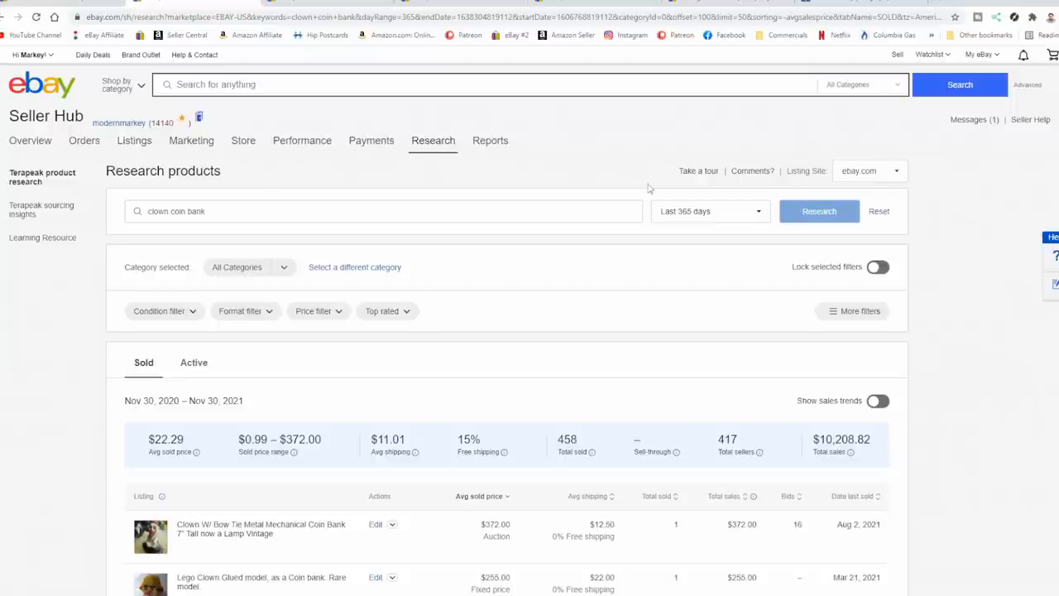
scroll(down, 3)
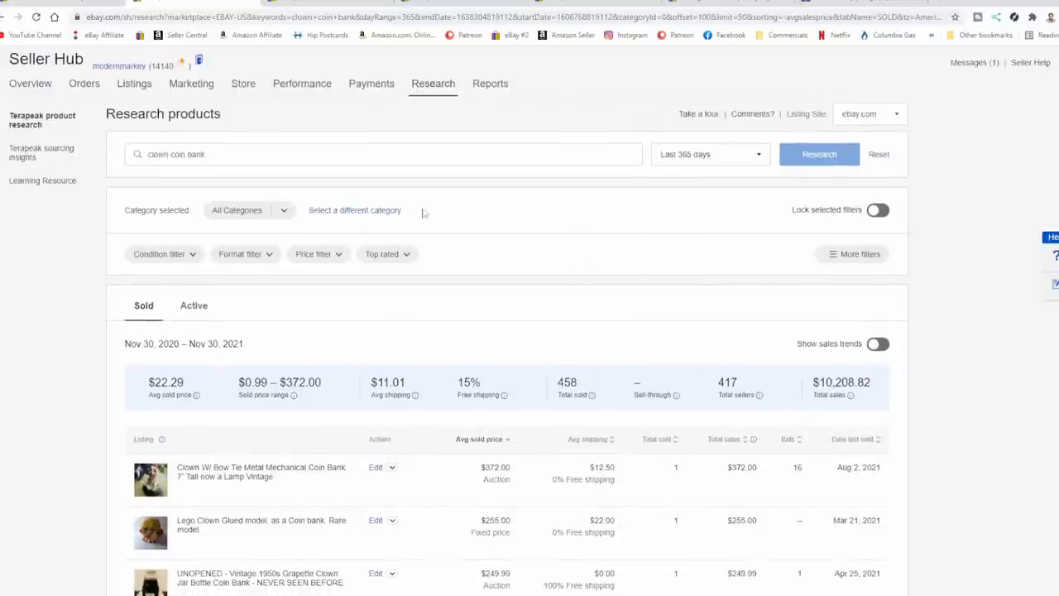
mouse_move(352, 197)
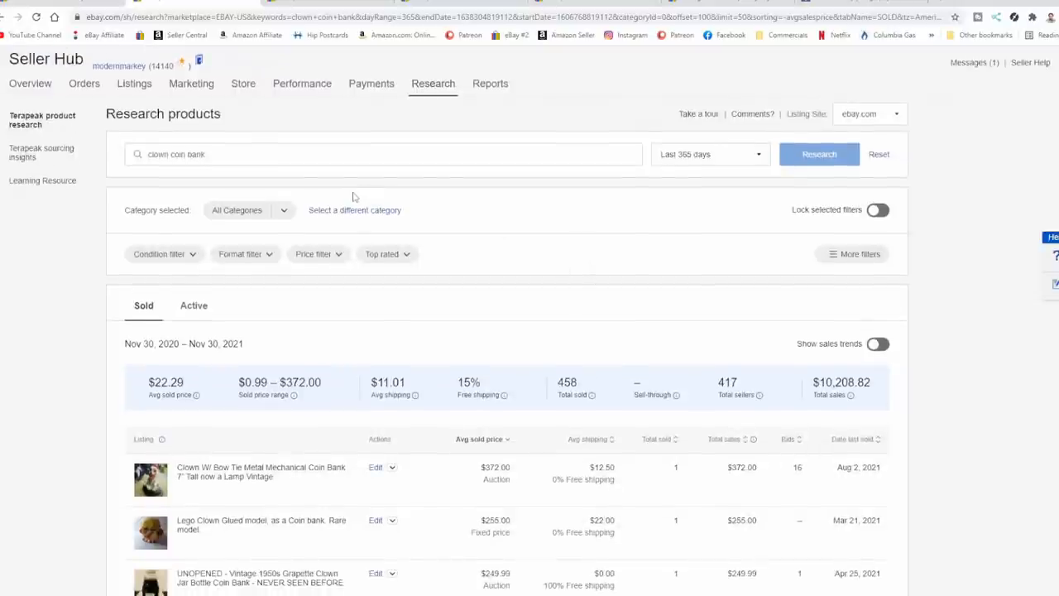
mouse_move(354, 199)
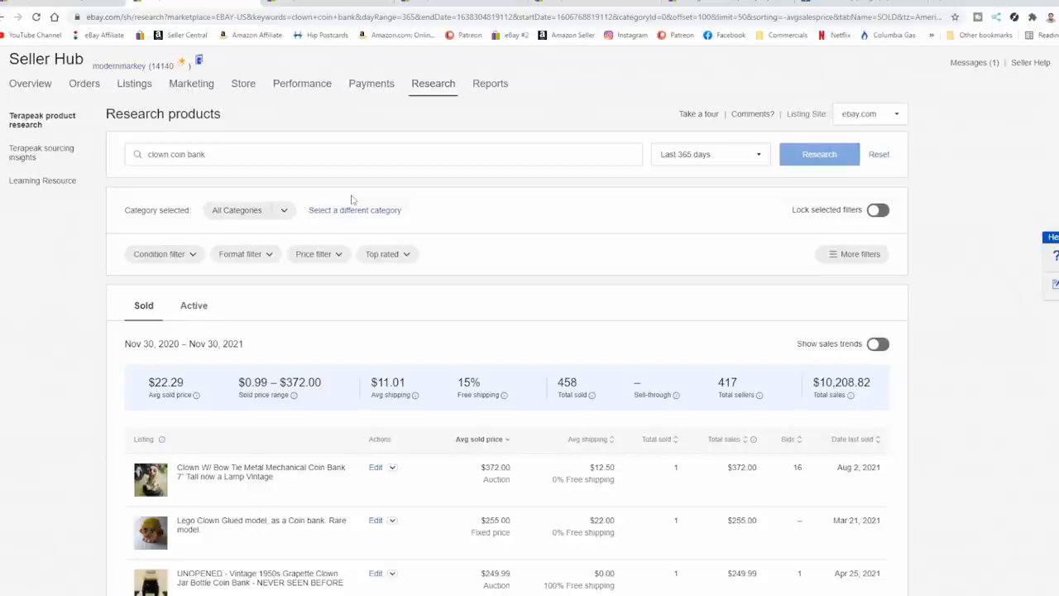
mouse_move(506, 225)
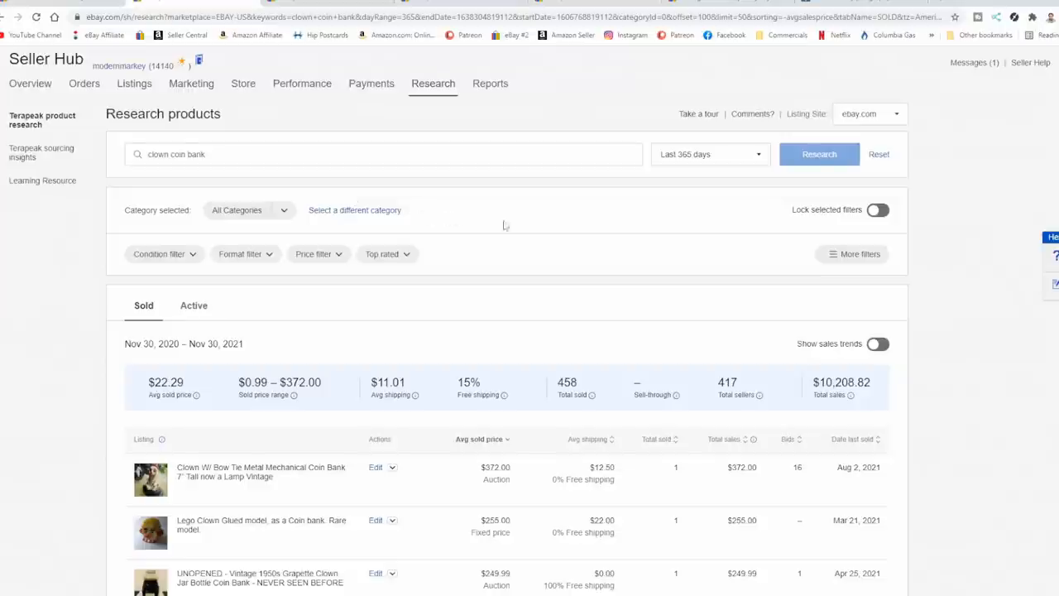
mouse_move(522, 225)
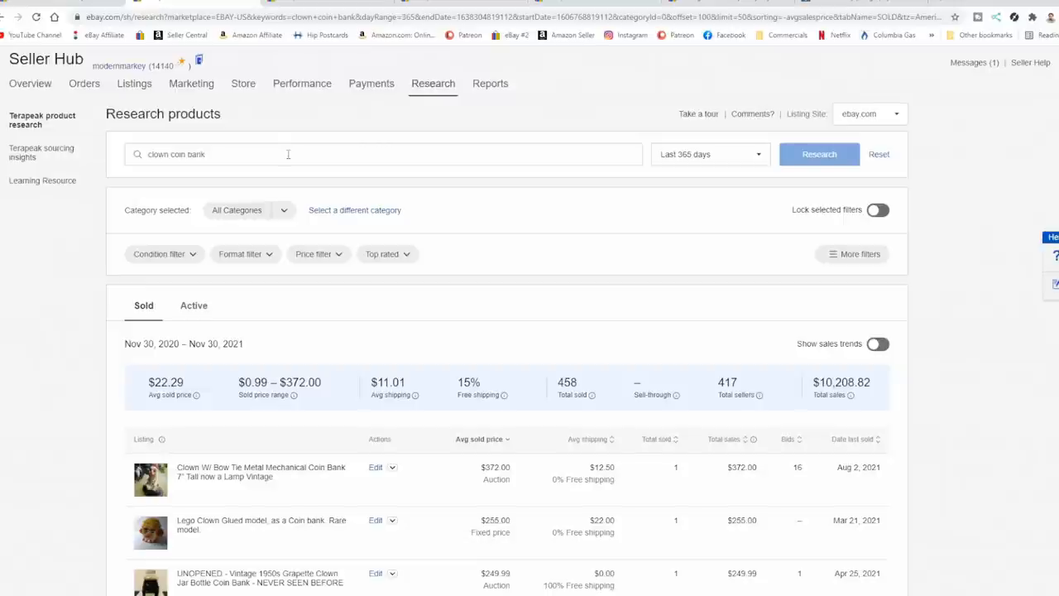
mouse_move(286, 160)
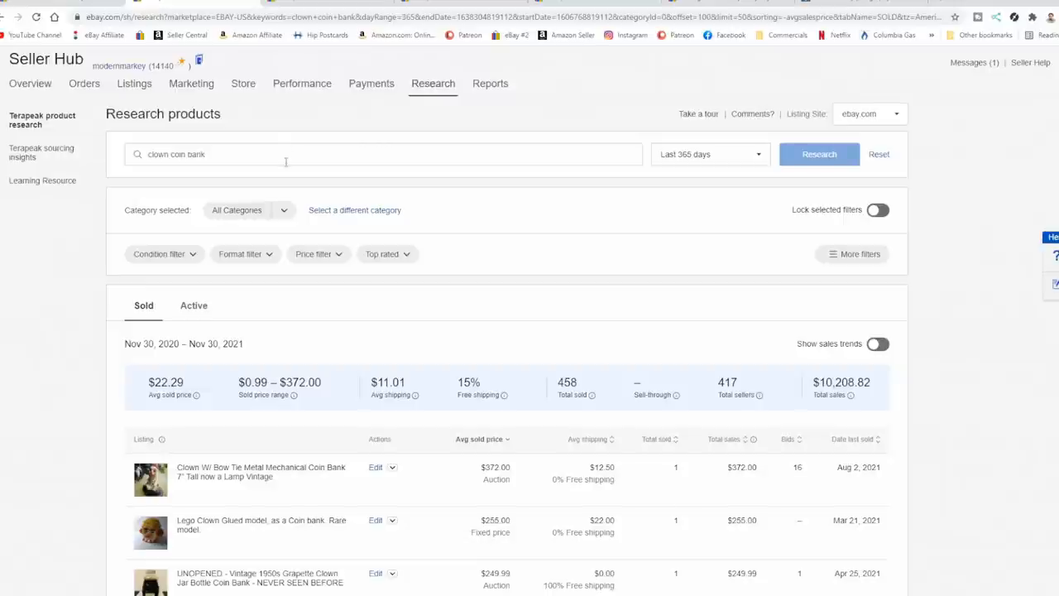
mouse_move(506, 263)
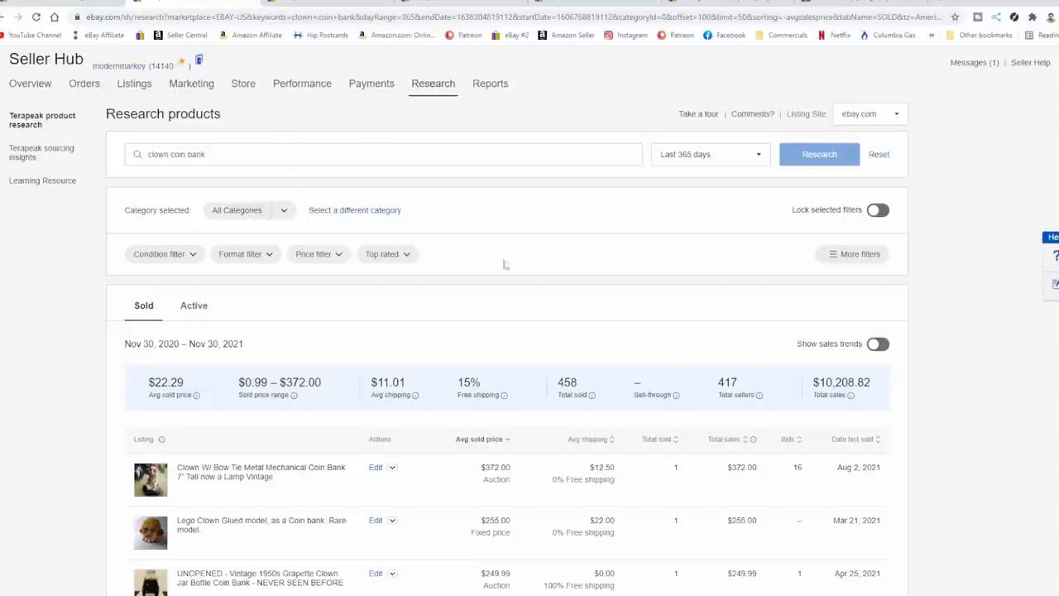
scroll(down, 3)
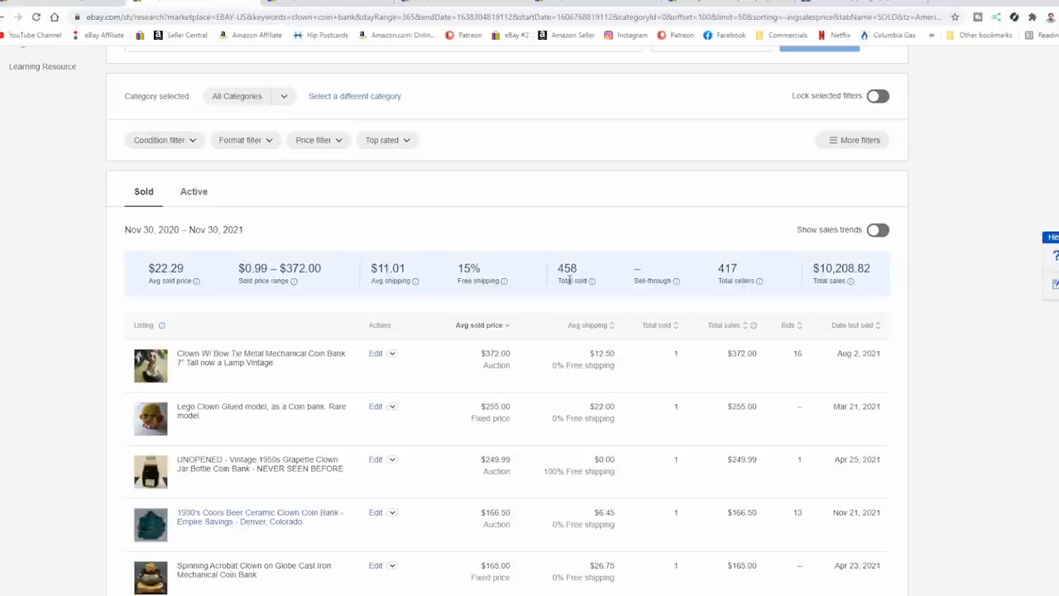
scroll(down, 3)
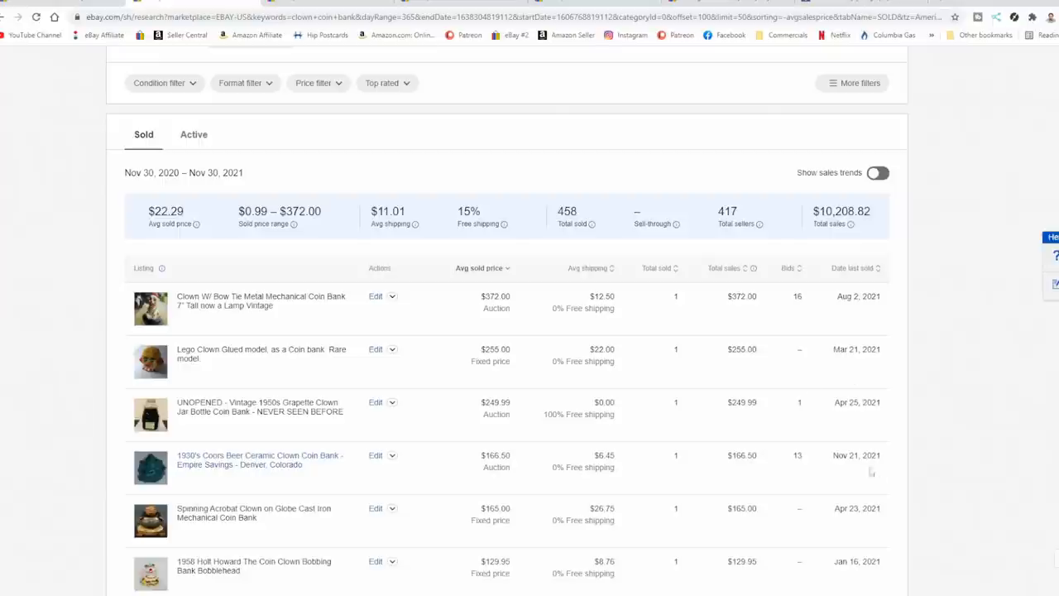
mouse_move(810, 349)
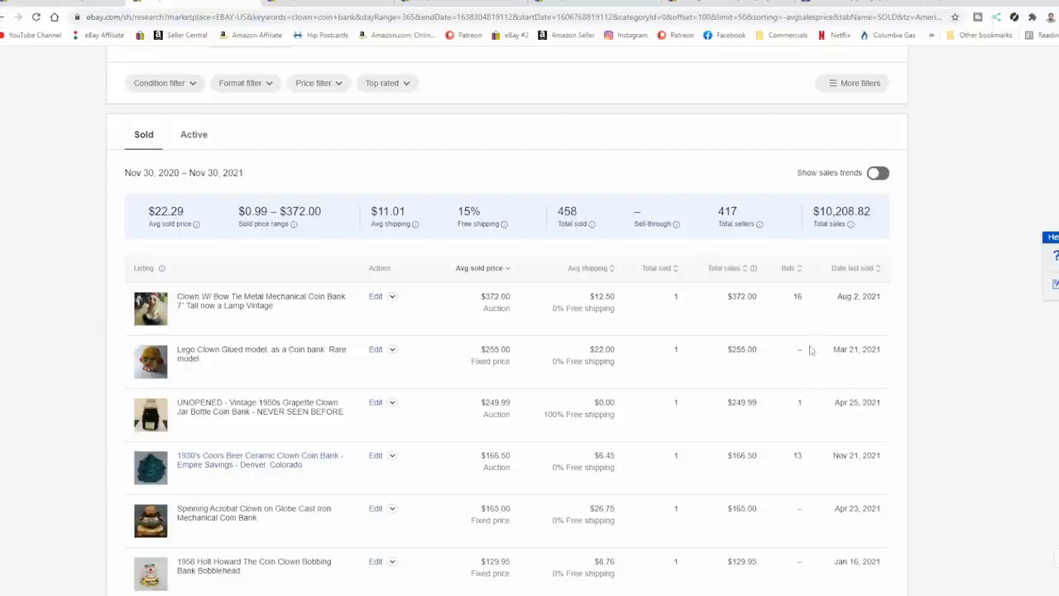
mouse_move(807, 354)
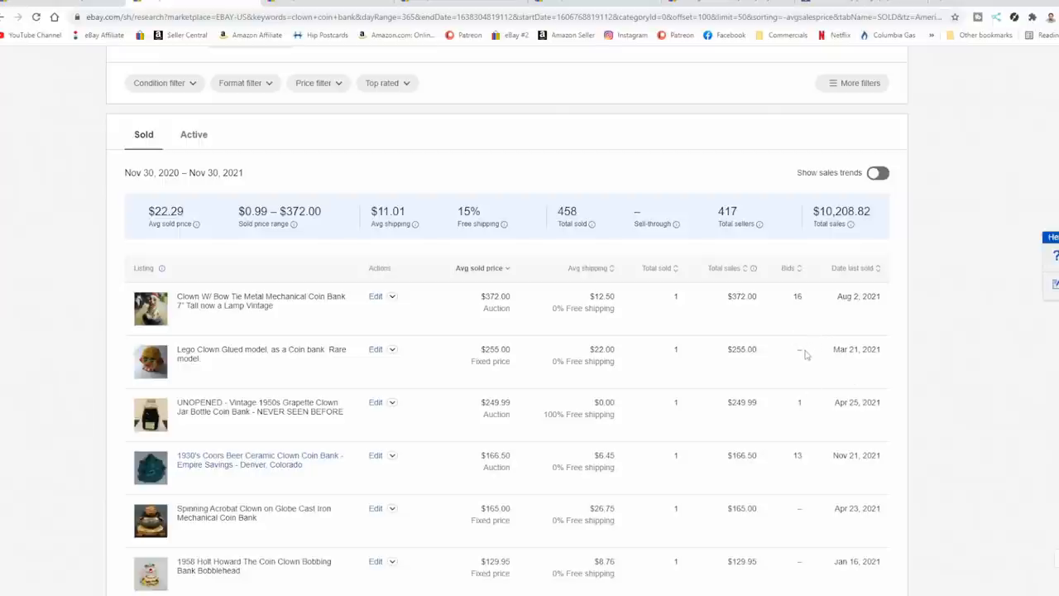
scroll(down, 3)
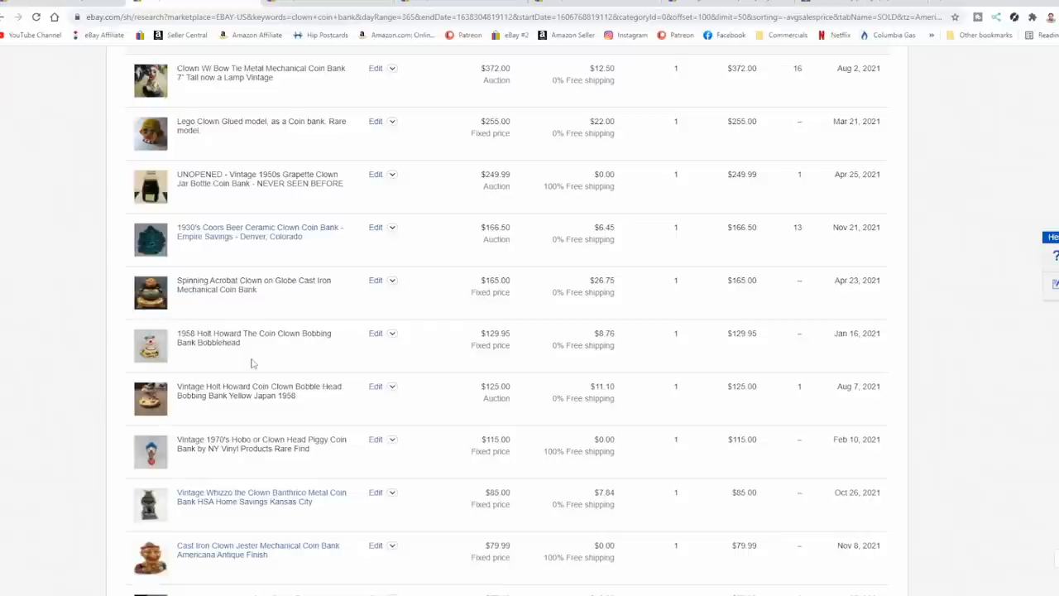
scroll(down, 3)
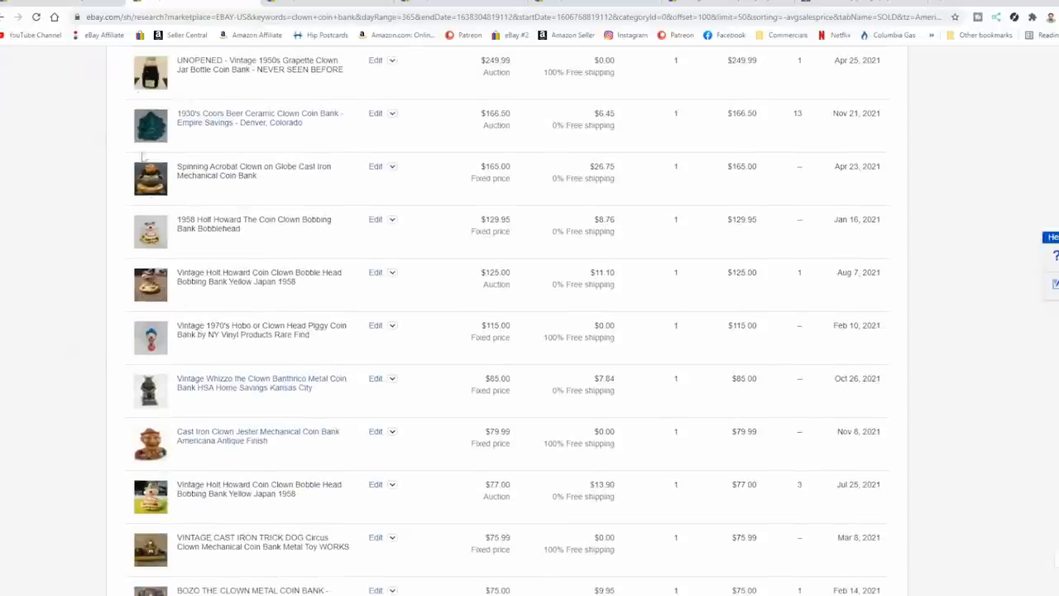
scroll(down, 3)
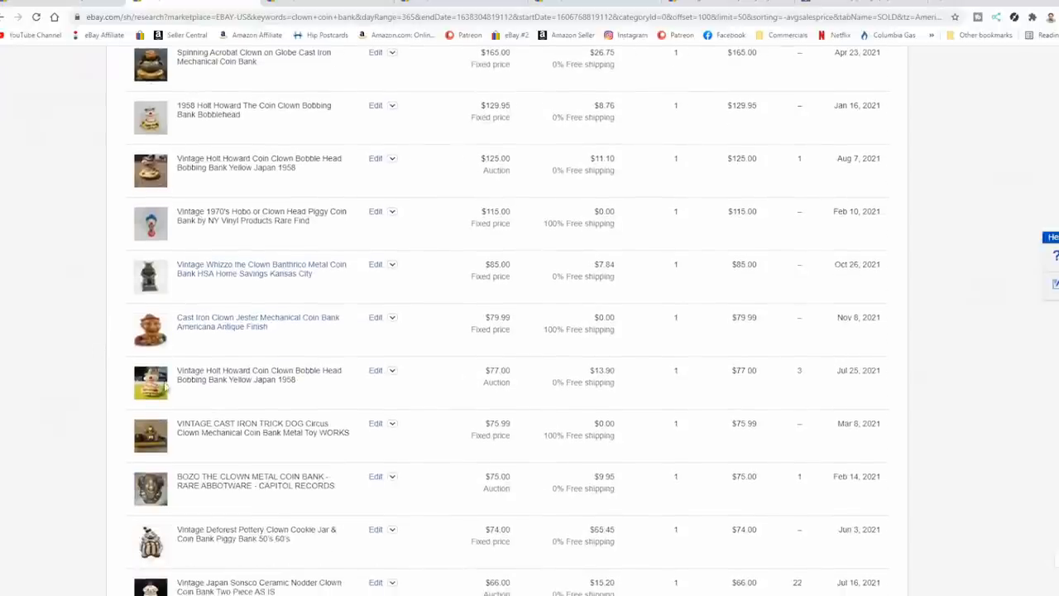
scroll(down, 3)
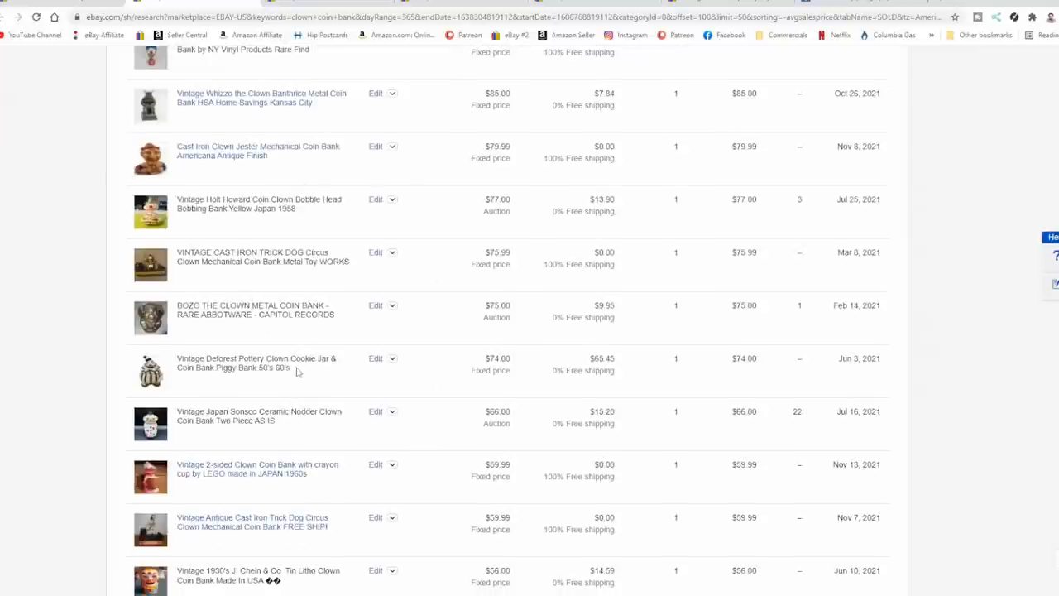
mouse_move(298, 377)
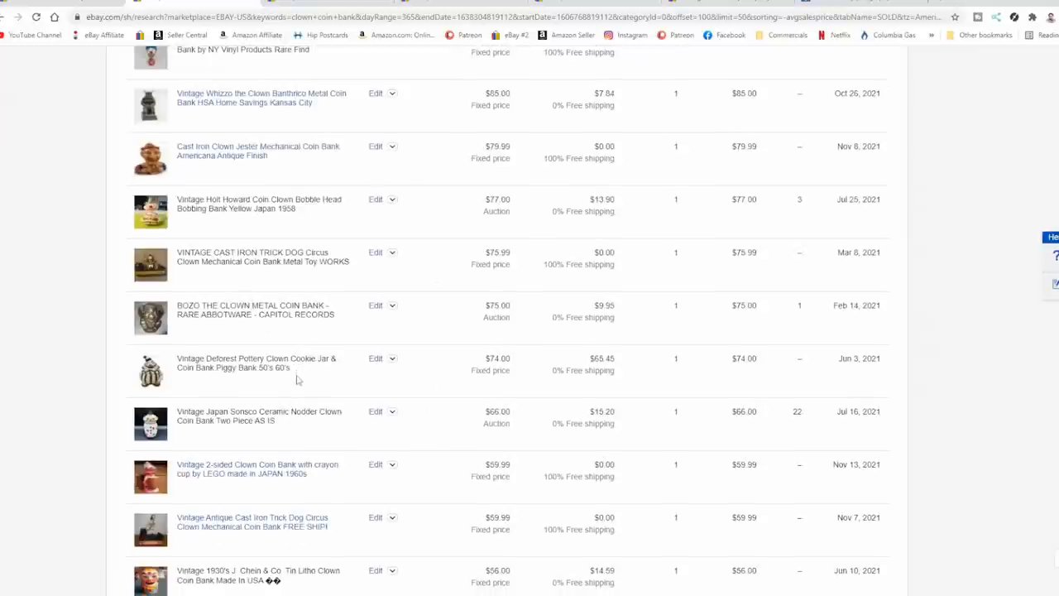
scroll(down, 3)
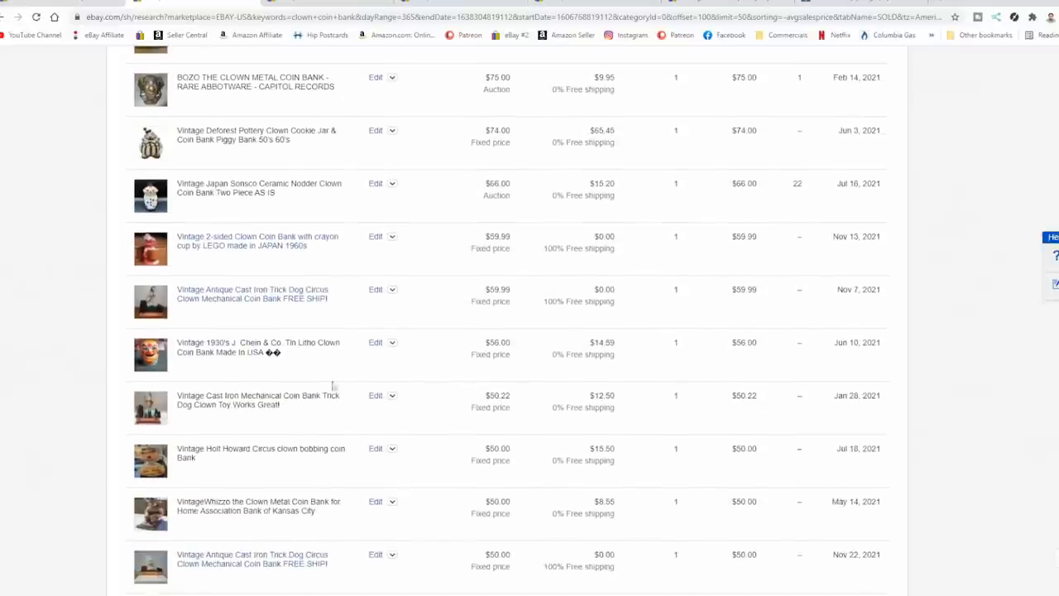
Step: Scroll to the bottom of the clown coin bank sold results
scroll(down, 3)
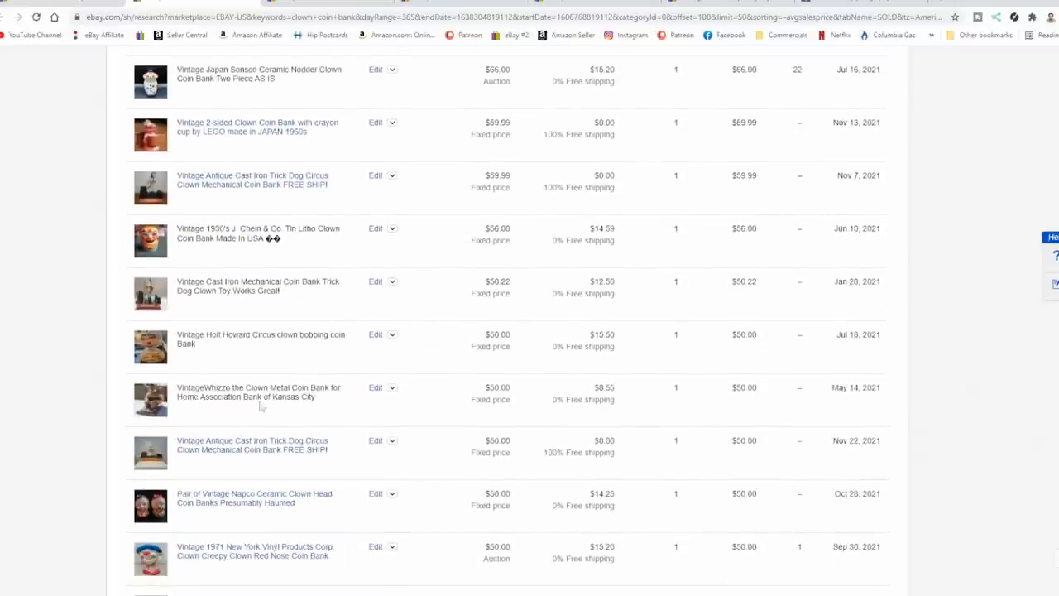
scroll(down, 3)
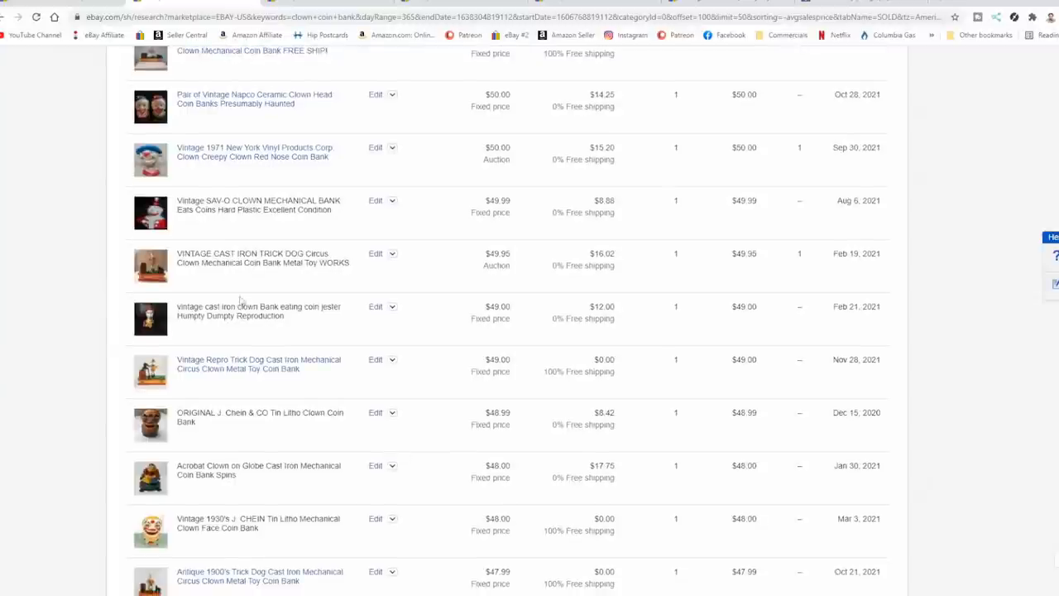
mouse_move(207, 306)
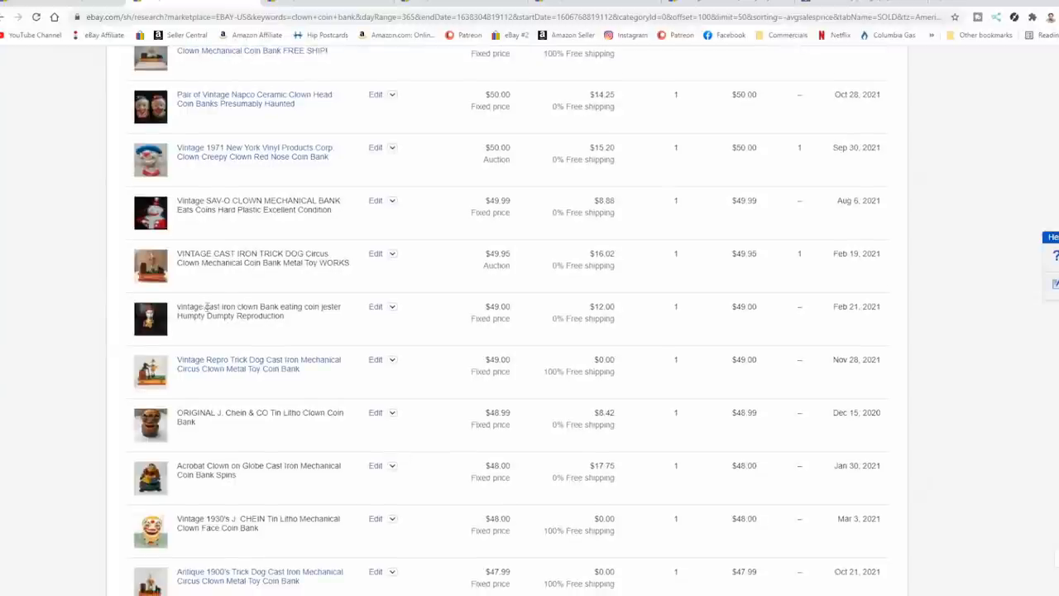
scroll(down, 3)
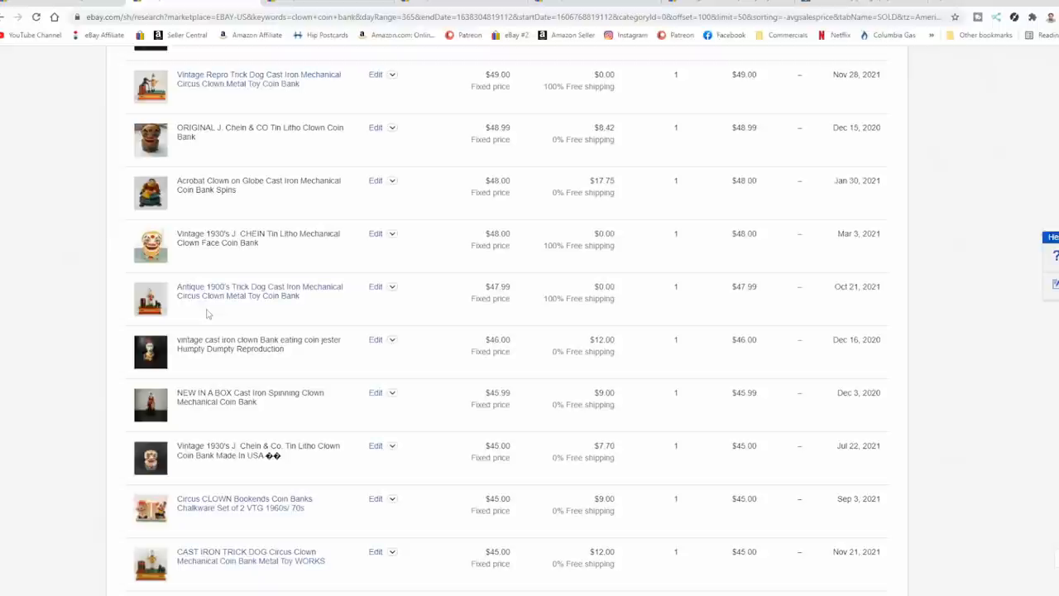
scroll(down, 3)
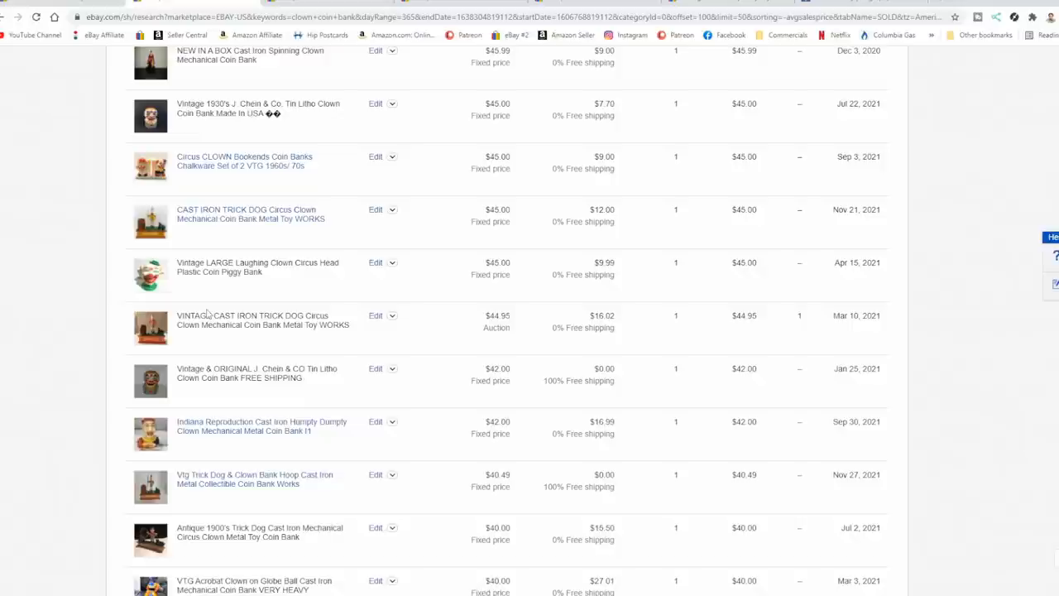
mouse_move(224, 347)
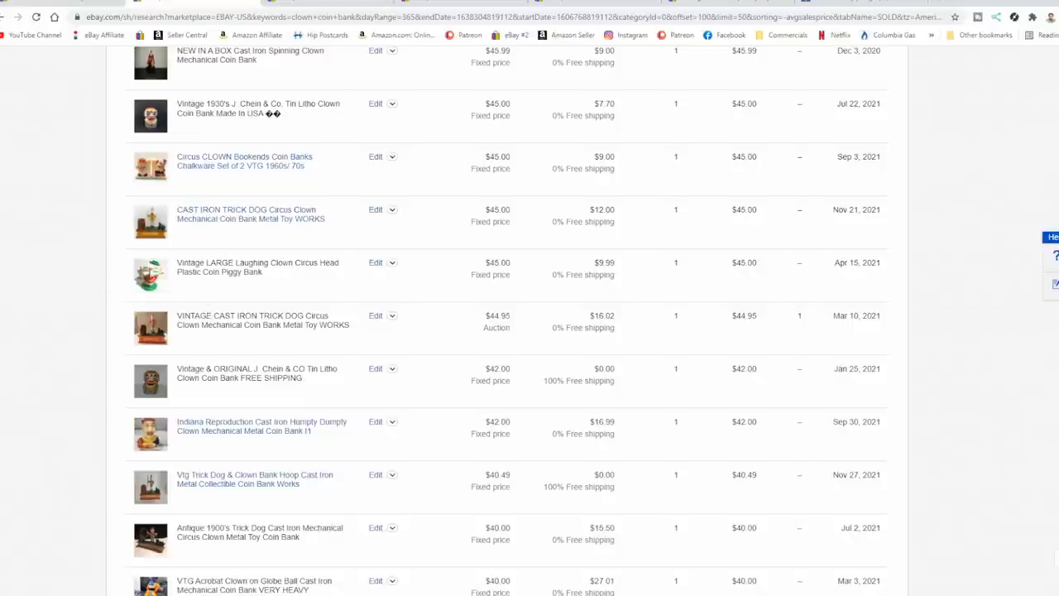
scroll(down, 3)
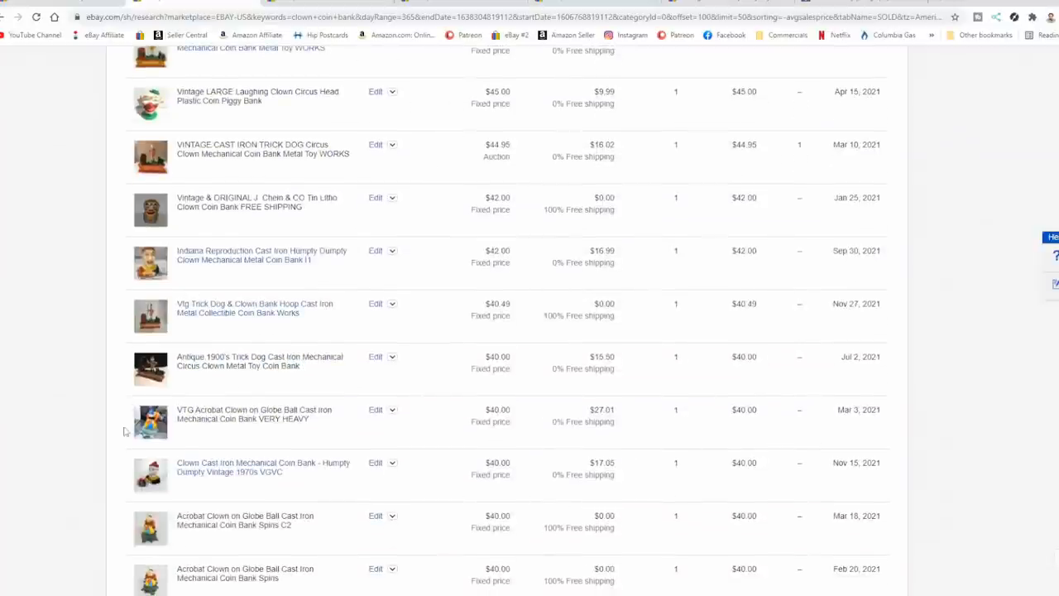
scroll(down, 3)
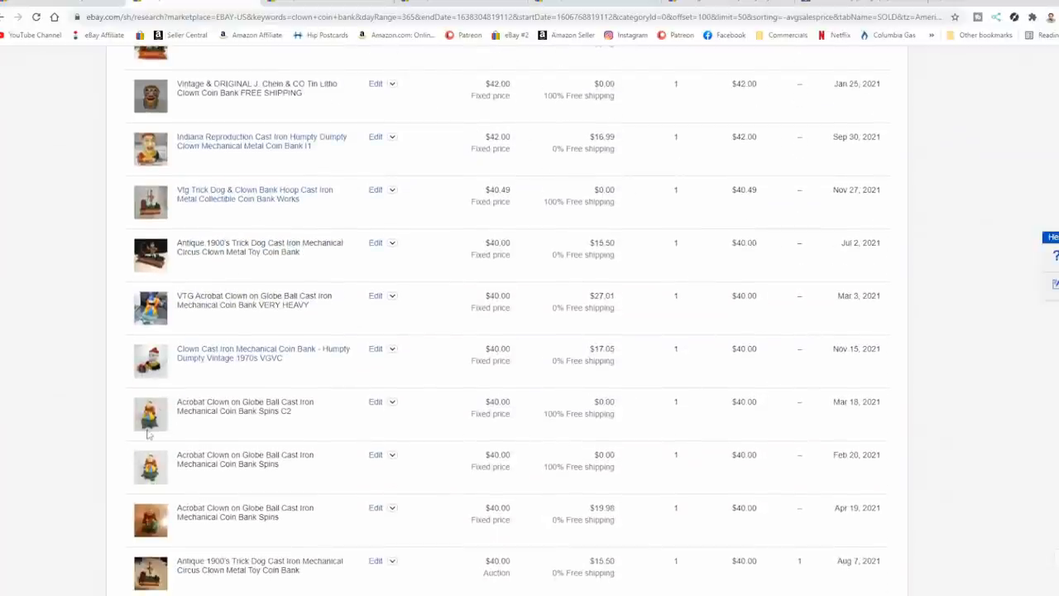
scroll(down, 3)
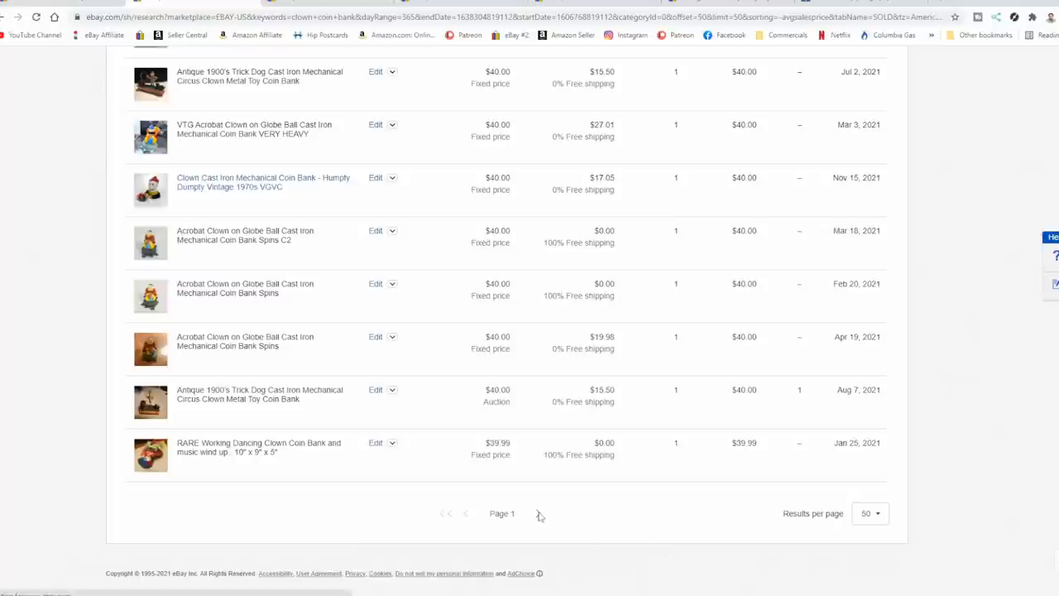
Step: Go to page 2 of the sold results and review its $30–$40 sales from the top
click(538, 513)
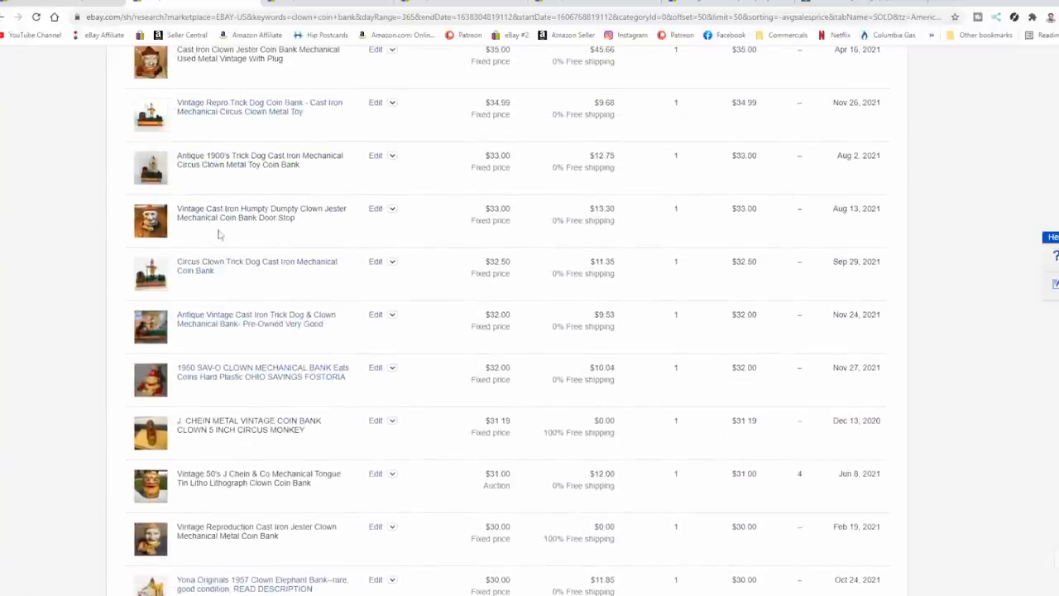
scroll(up, 3)
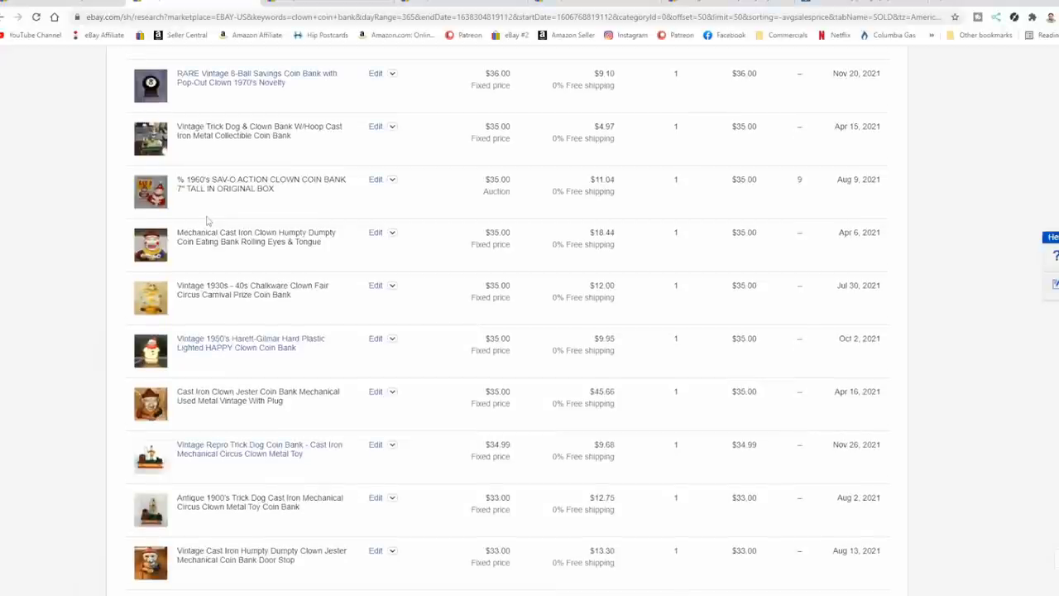
scroll(up, 3)
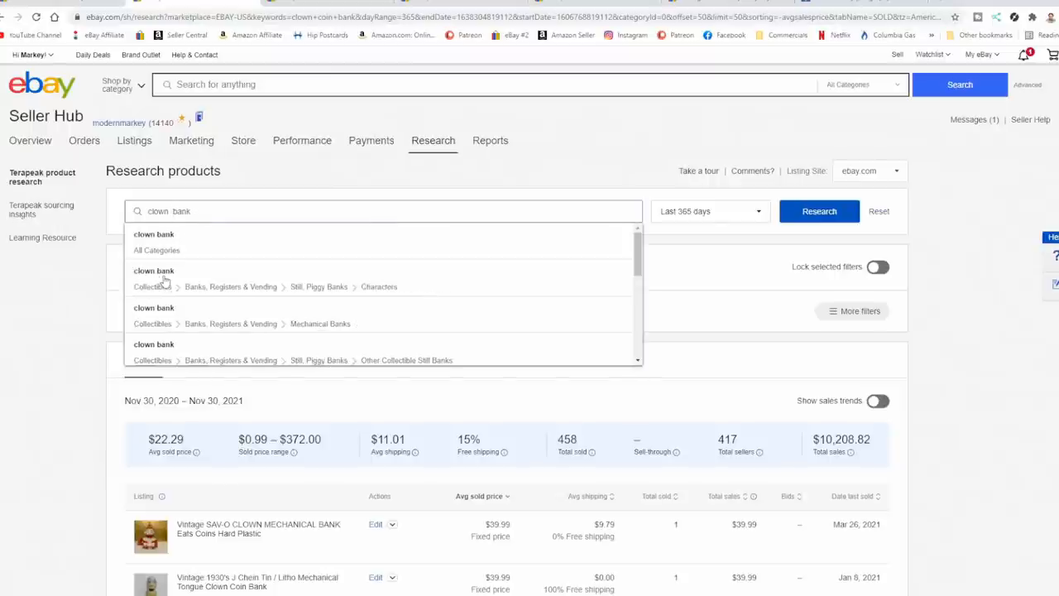
Step: Run the 'clown bank – All Categories' research: 1,606 sold, averaging $41.65, topped by $2,042.75
click(819, 212)
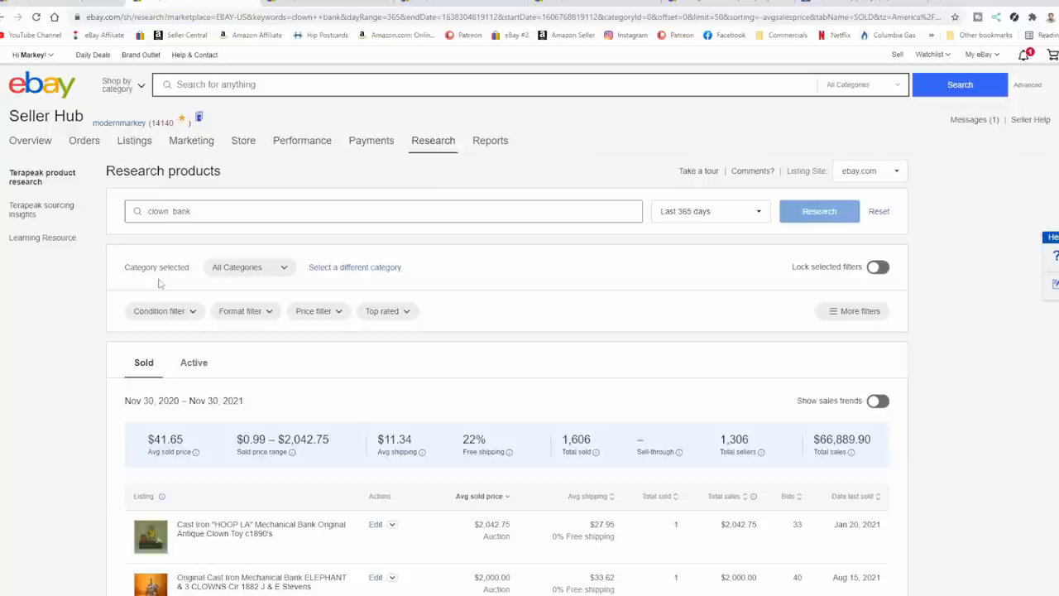
mouse_move(516, 282)
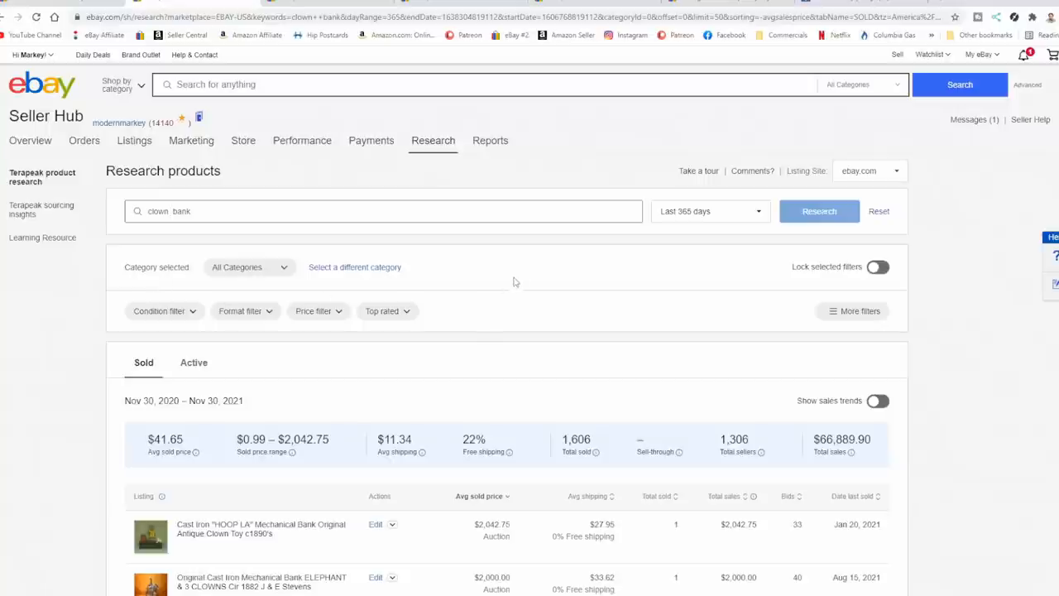
mouse_move(506, 296)
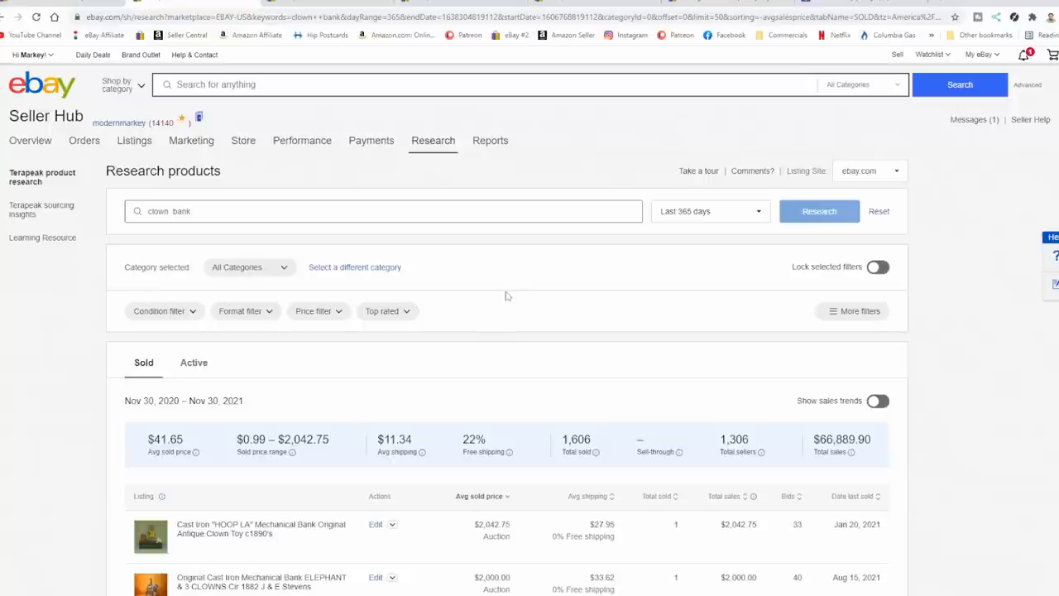
scroll(down, 3)
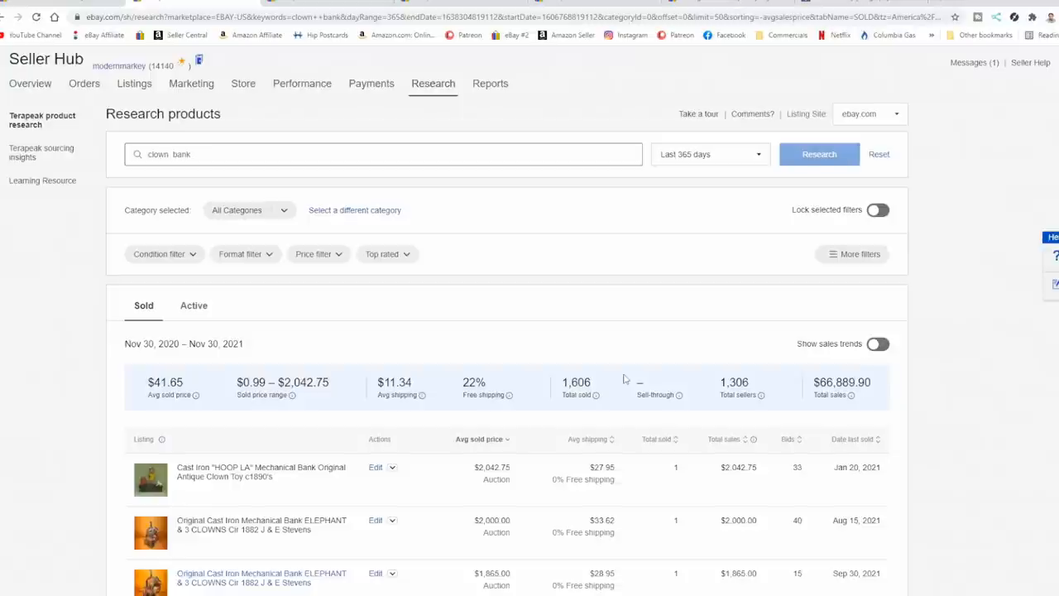
mouse_move(604, 381)
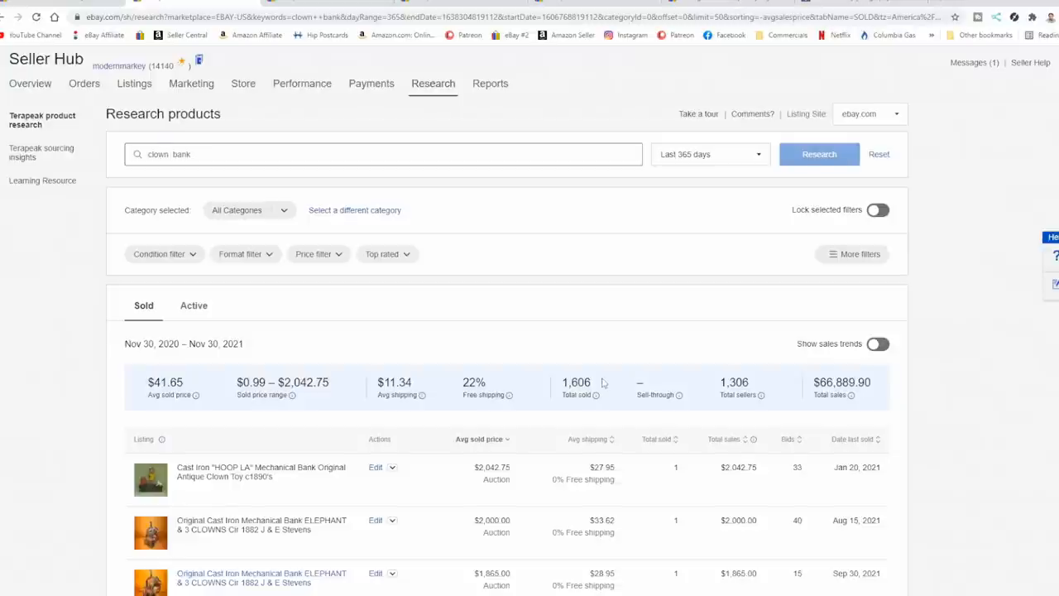
scroll(down, 3)
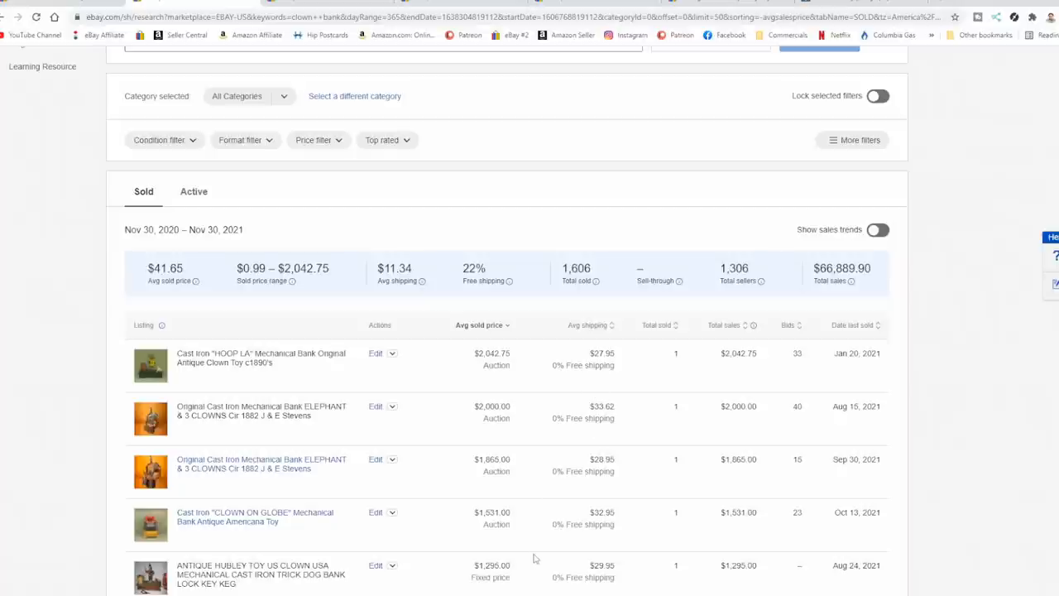
scroll(down, 3)
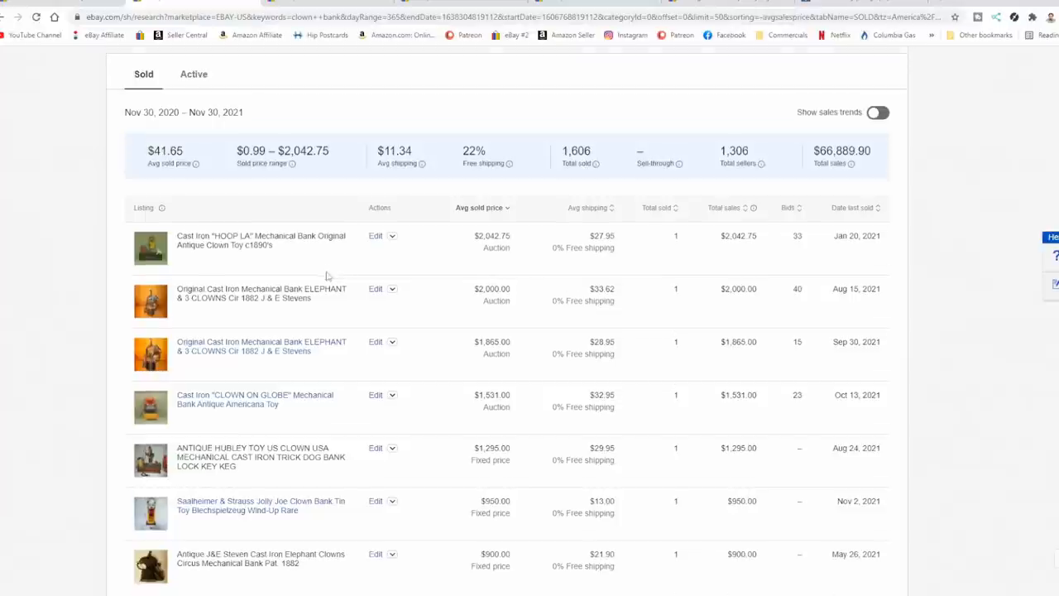
scroll(down, 3)
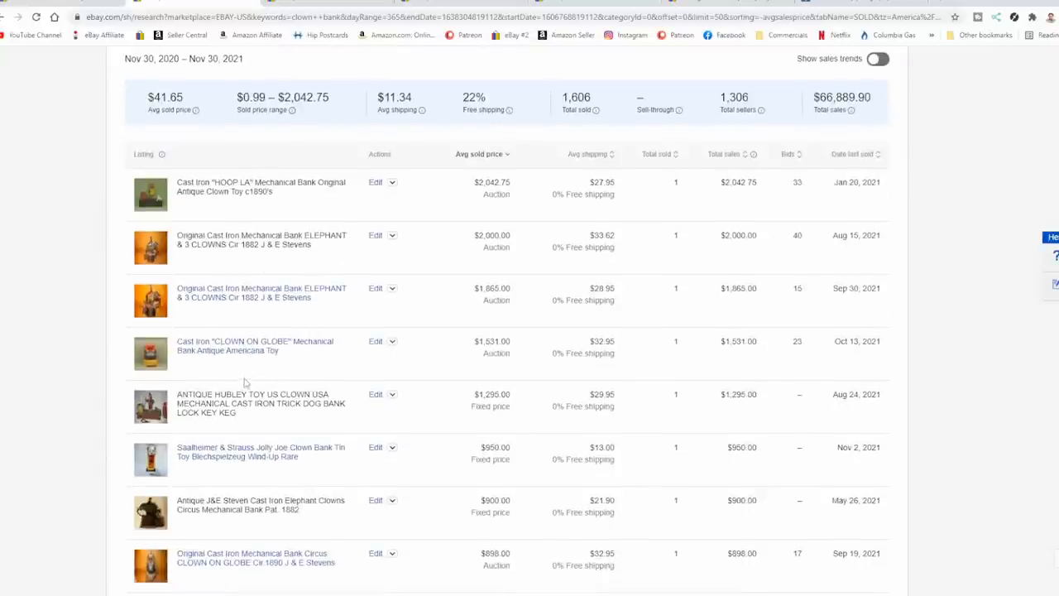
scroll(down, 3)
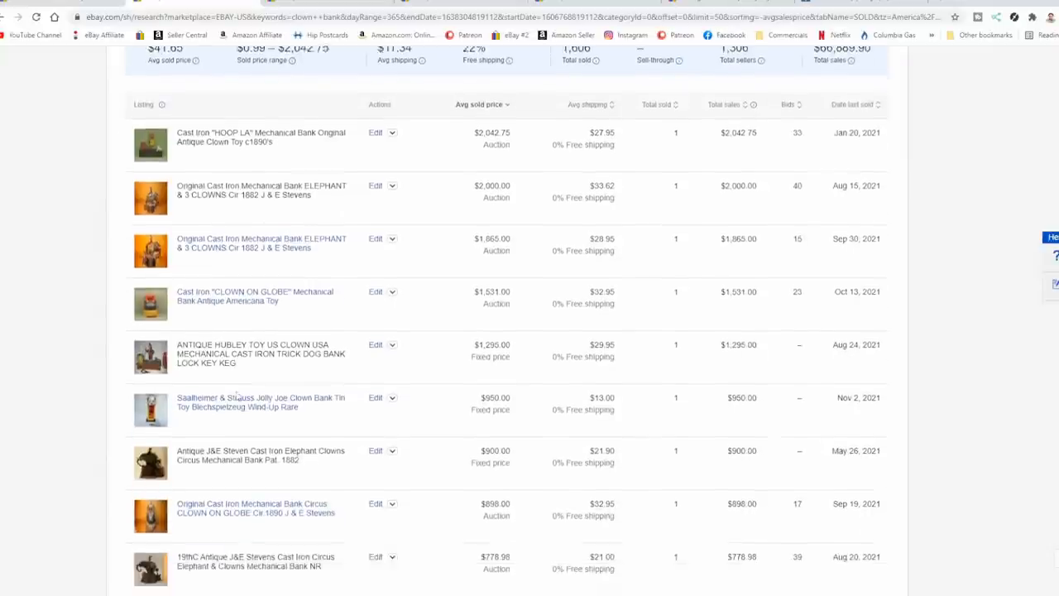
scroll(down, 3)
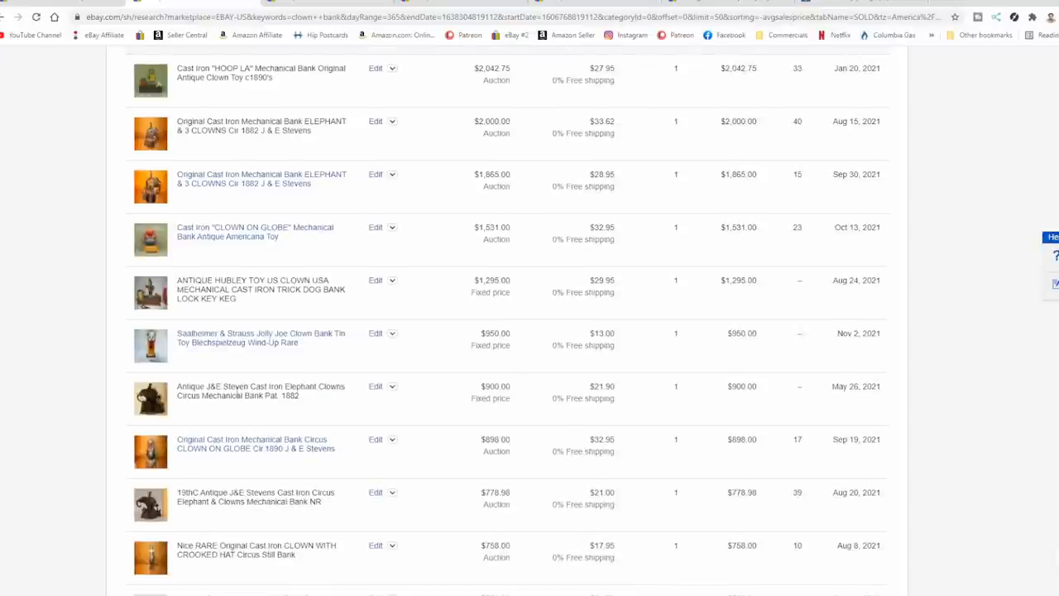
mouse_move(228, 350)
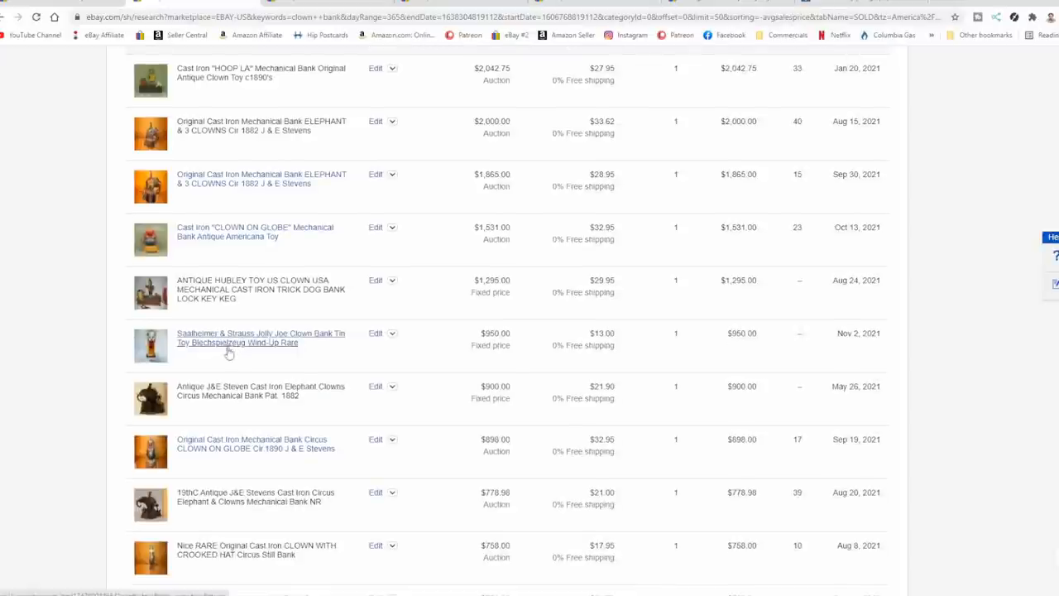
mouse_move(255, 345)
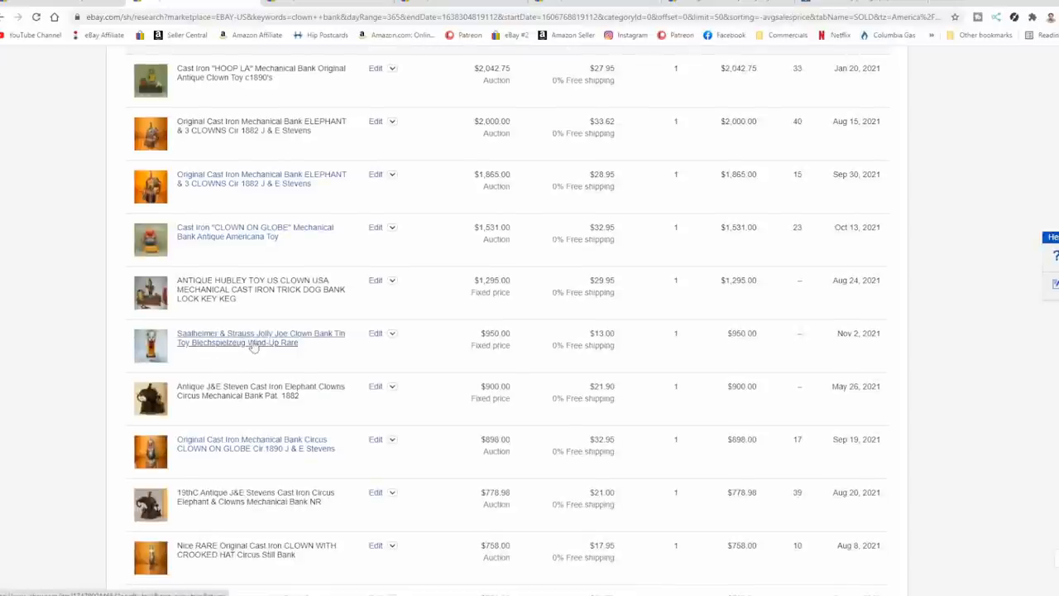
scroll(down, 3)
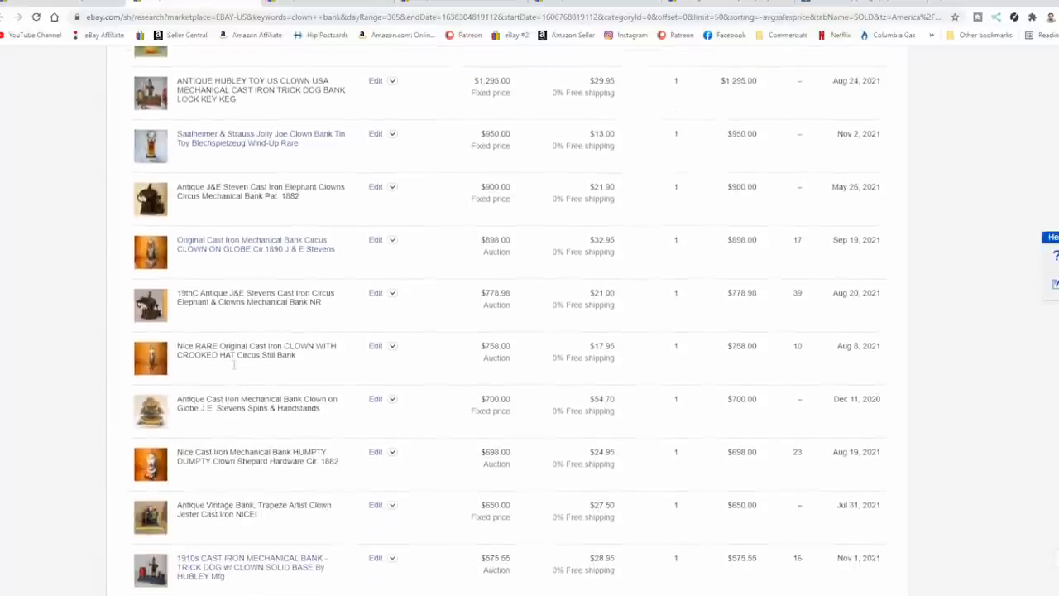
scroll(down, 3)
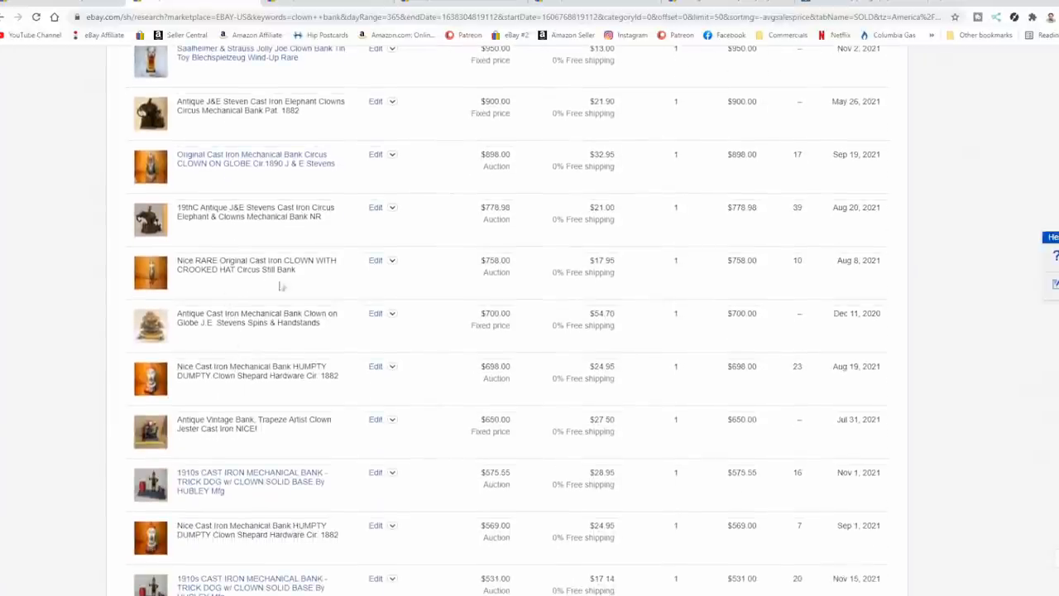
scroll(down, 3)
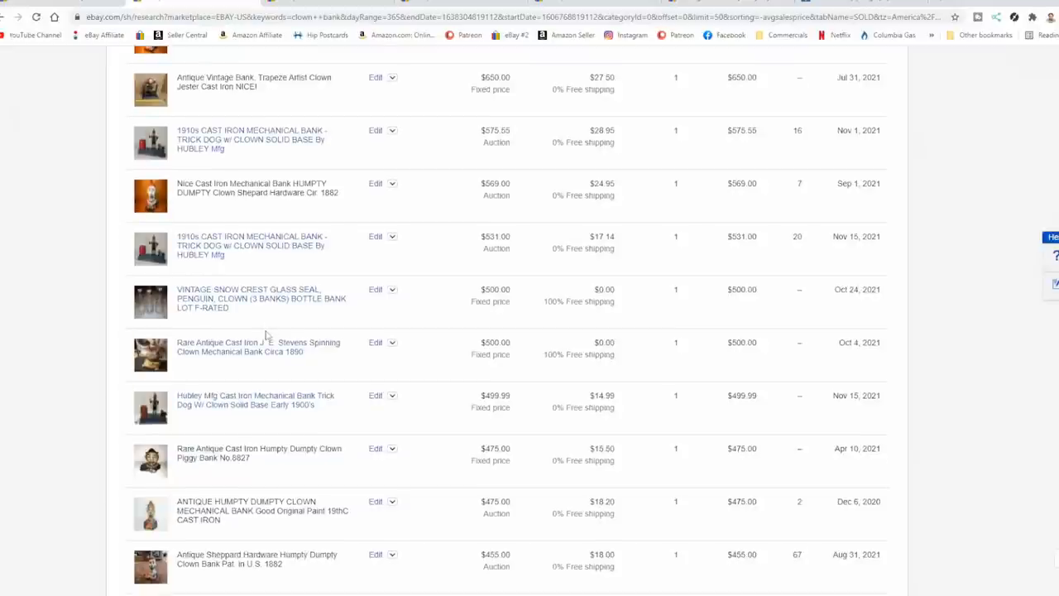
scroll(down, 3)
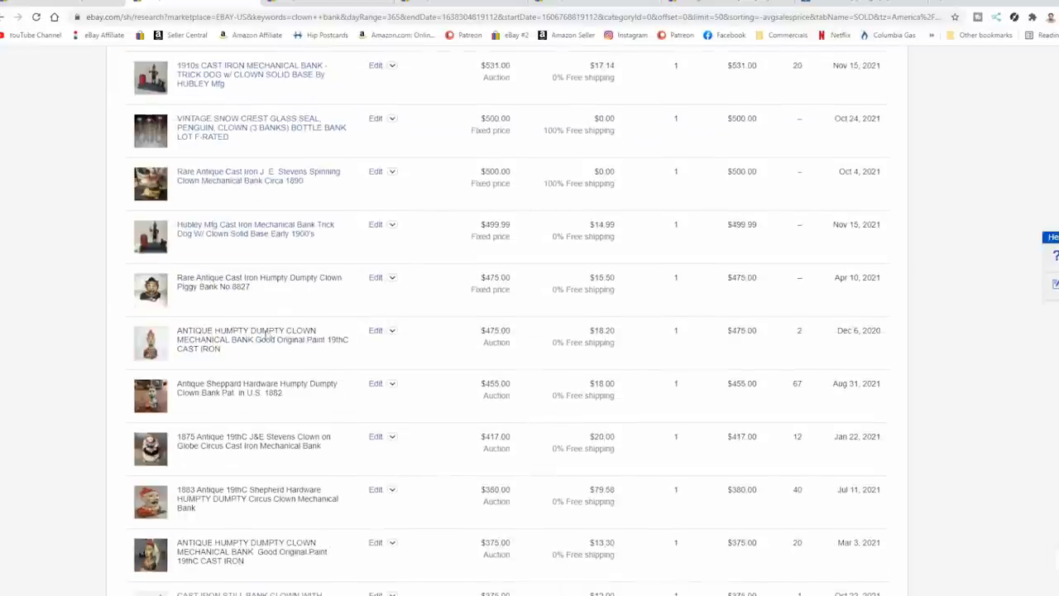
scroll(down, 3)
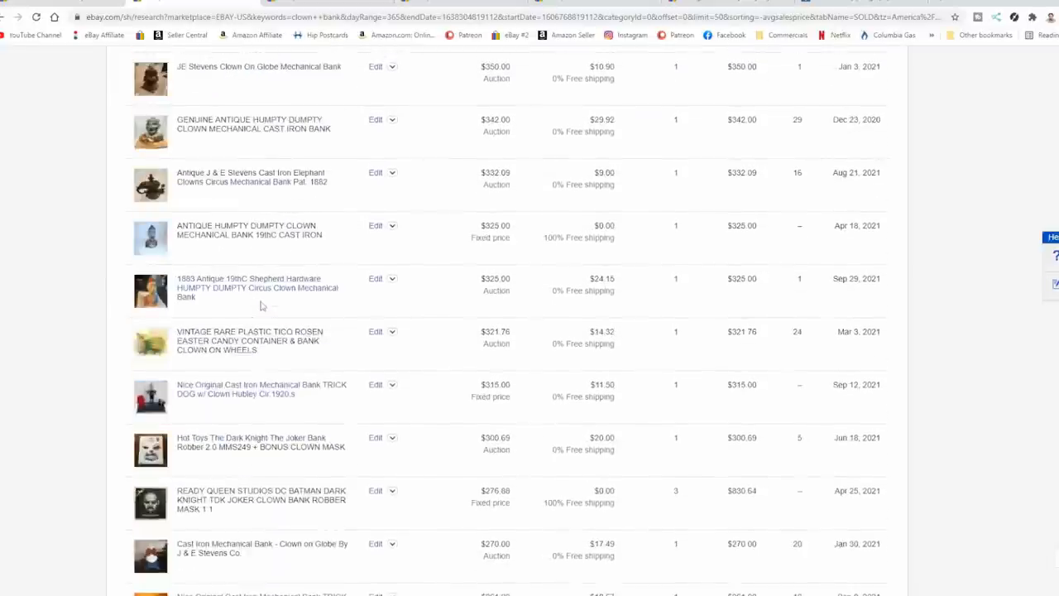
scroll(down, 3)
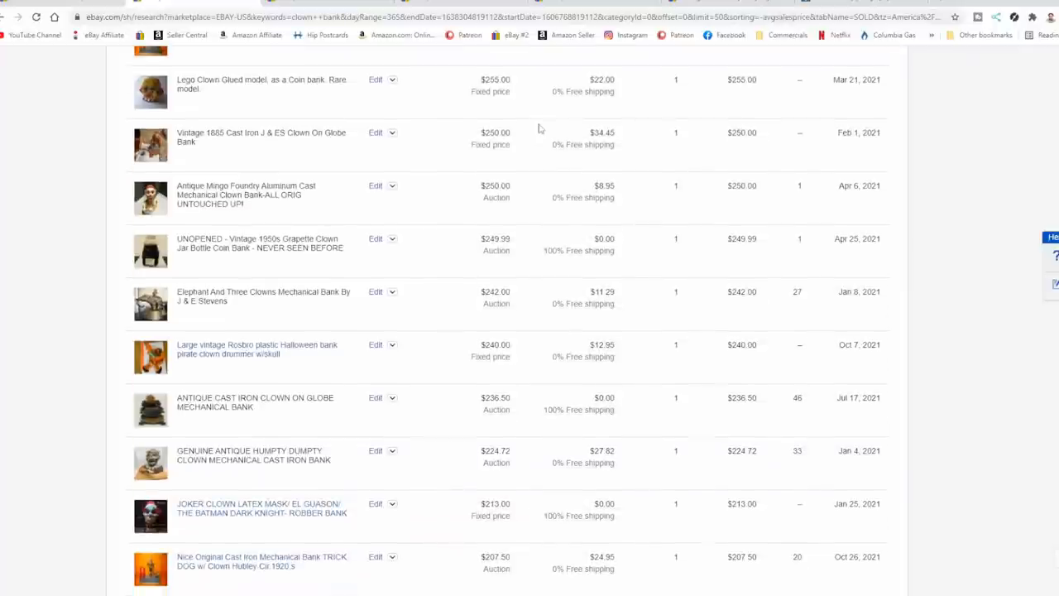
mouse_move(440, 180)
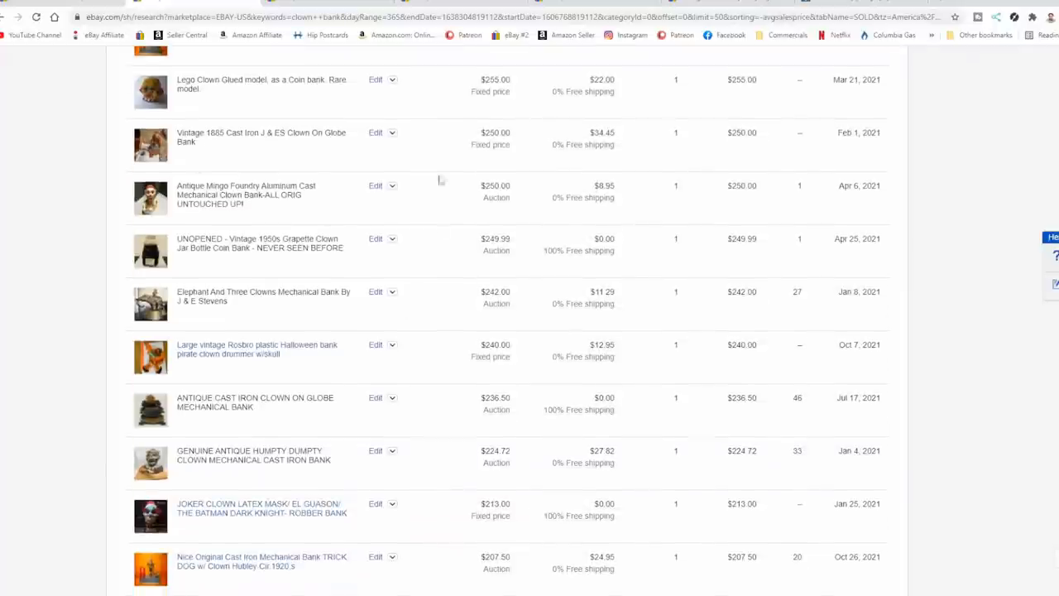
mouse_move(521, 142)
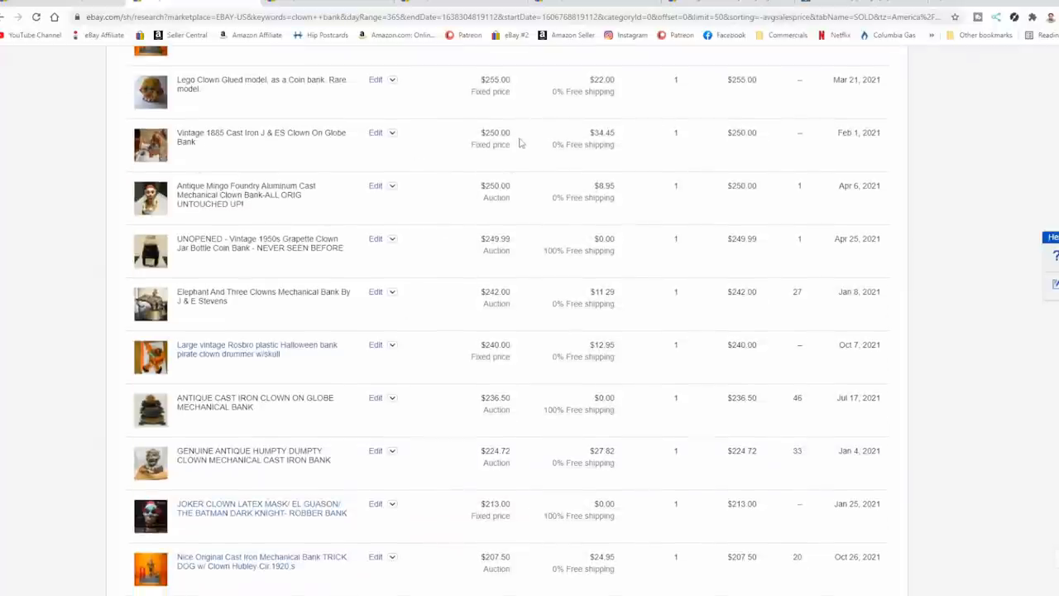
scroll(down, 3)
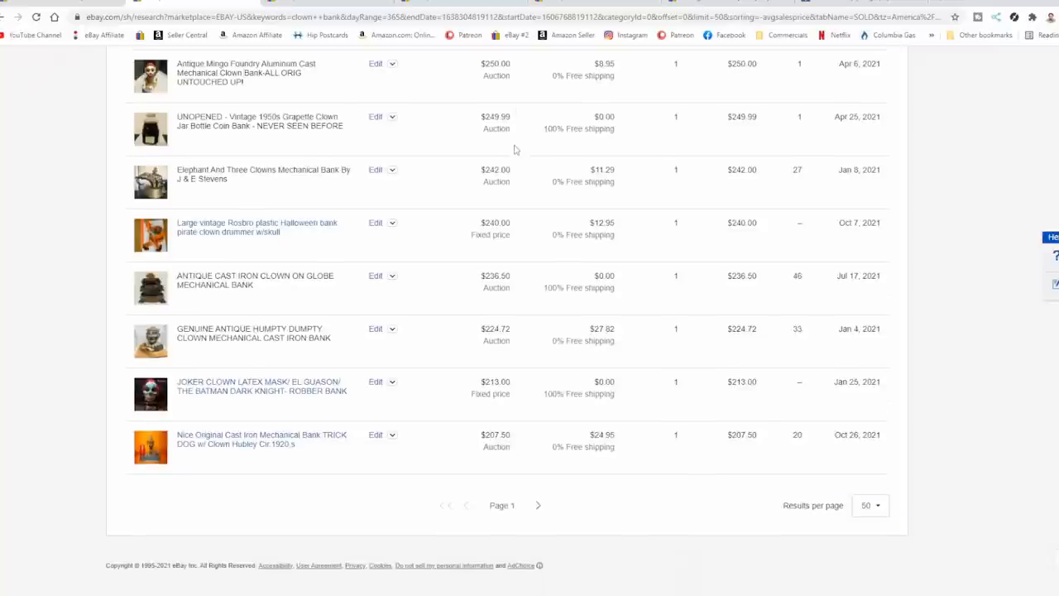
mouse_move(536, 506)
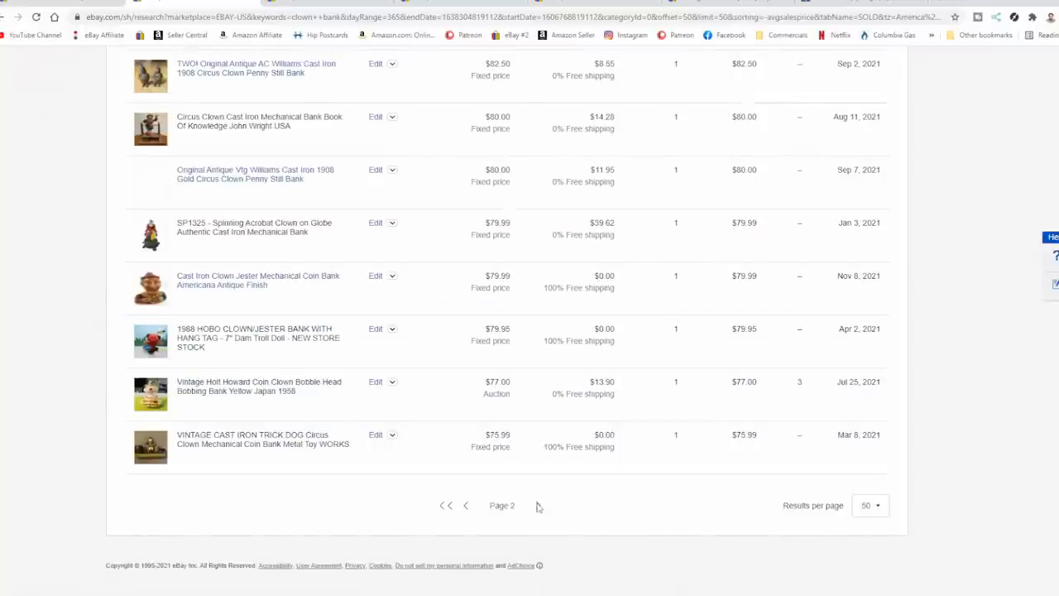
Step: Browse page 2 of the clown bank sold results, $200 down to about $76, back to the top
scroll(down, 3)
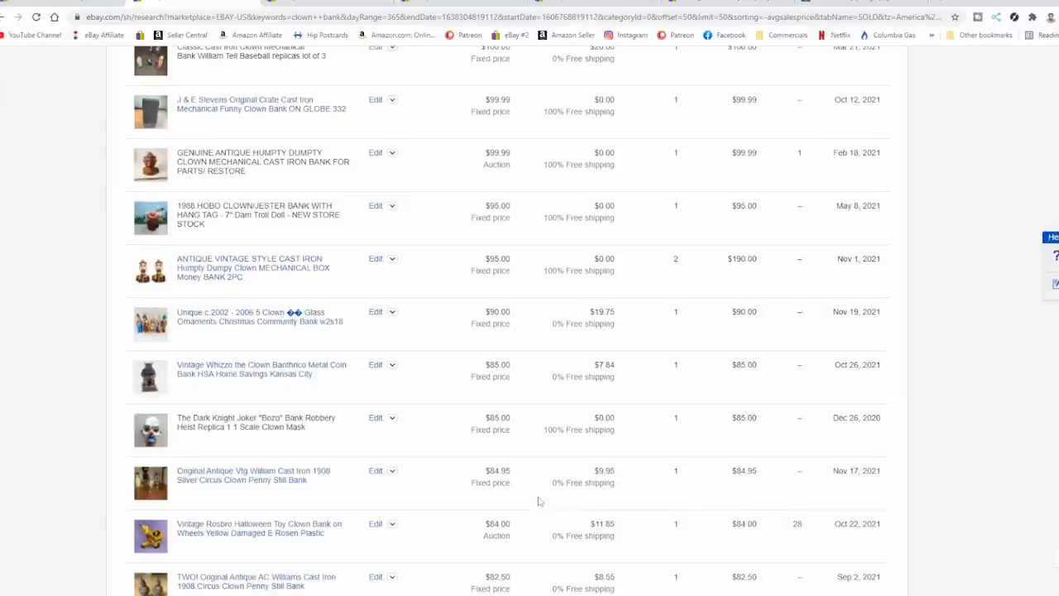
scroll(up, 3)
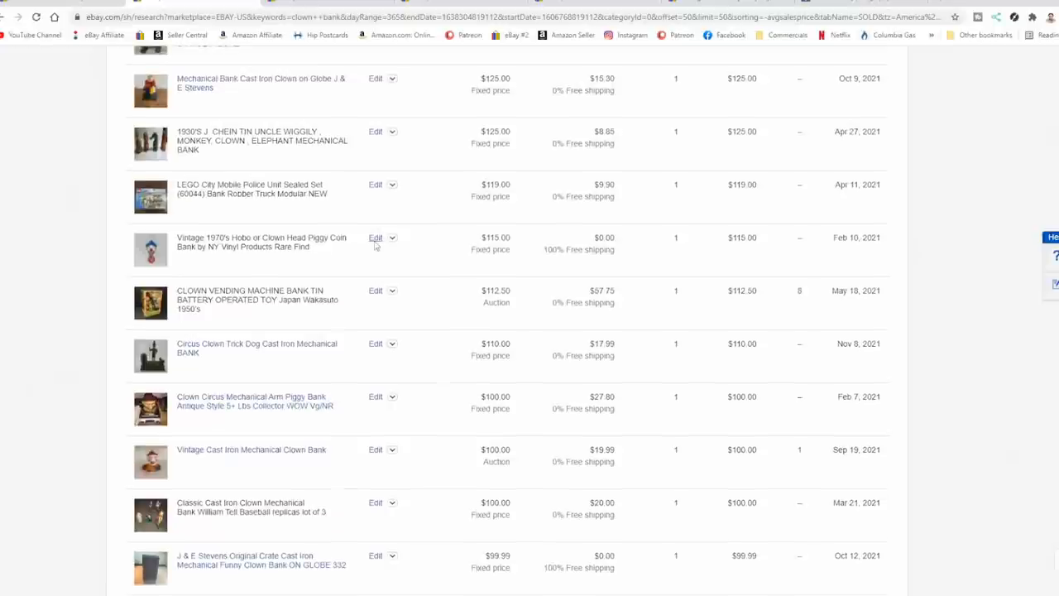
scroll(up, 3)
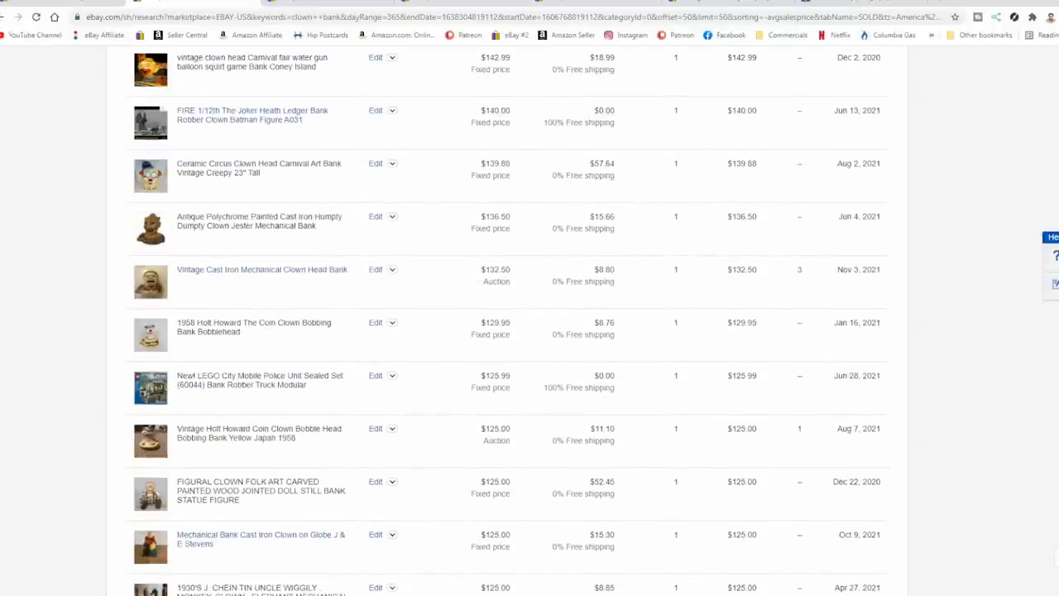
scroll(up, 3)
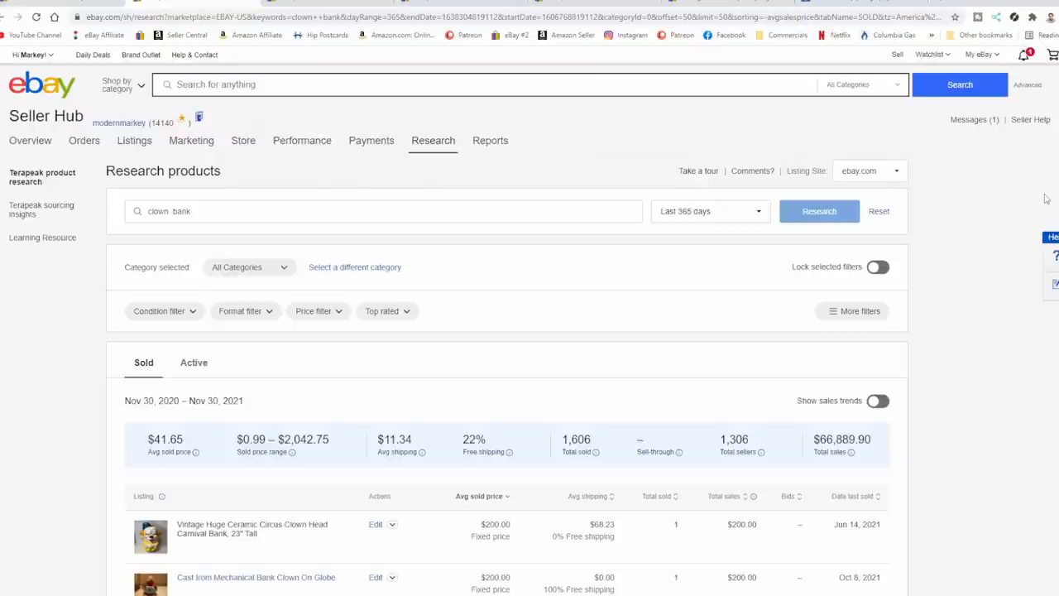
Step: Recheck page 2's $180–$100 clown bank sales, then return to the top for a refined search
scroll(down, 3)
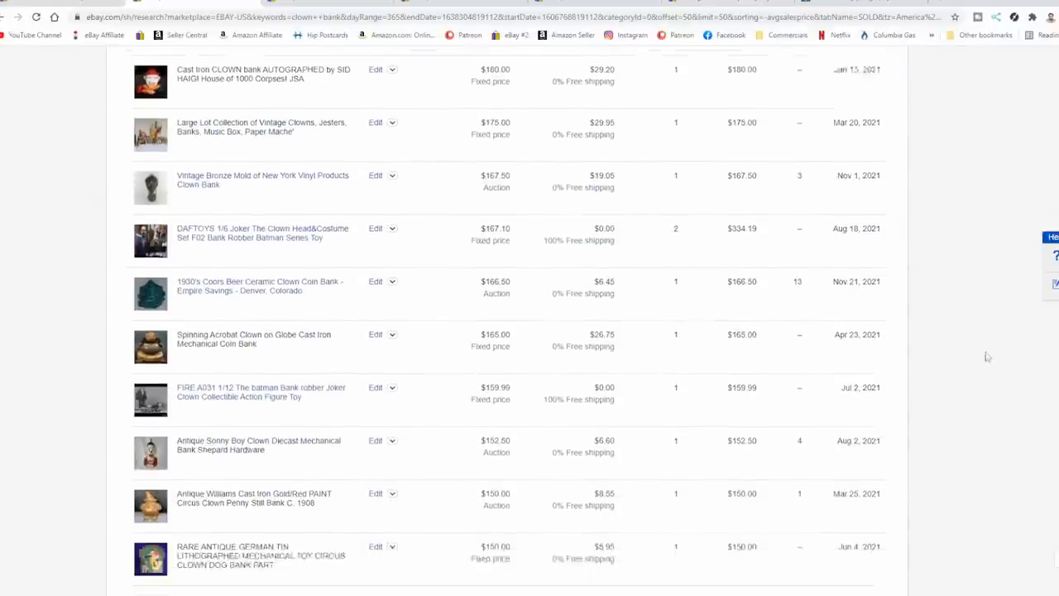
scroll(down, 3)
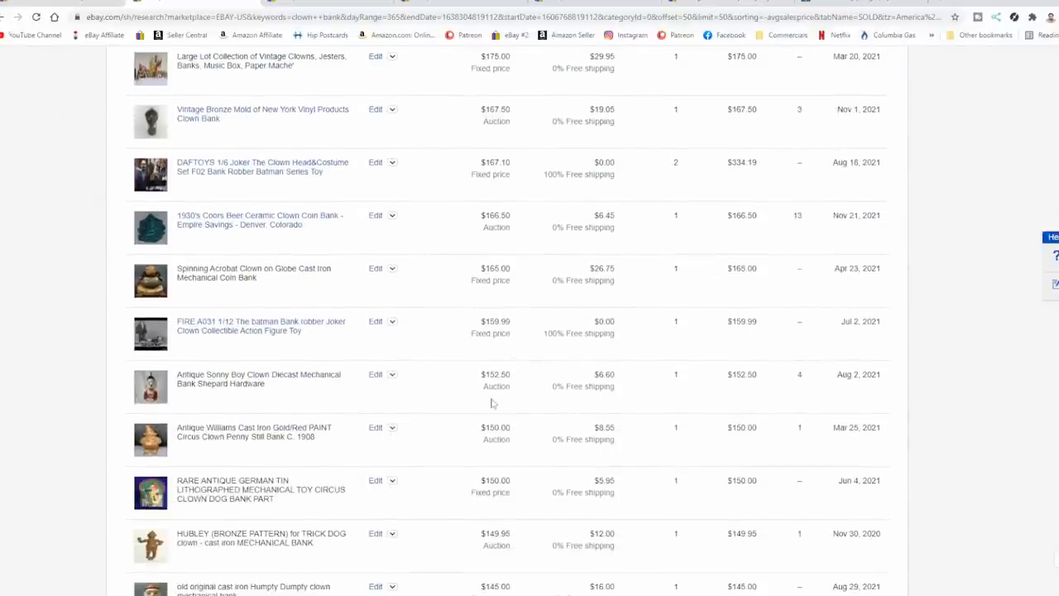
scroll(down, 3)
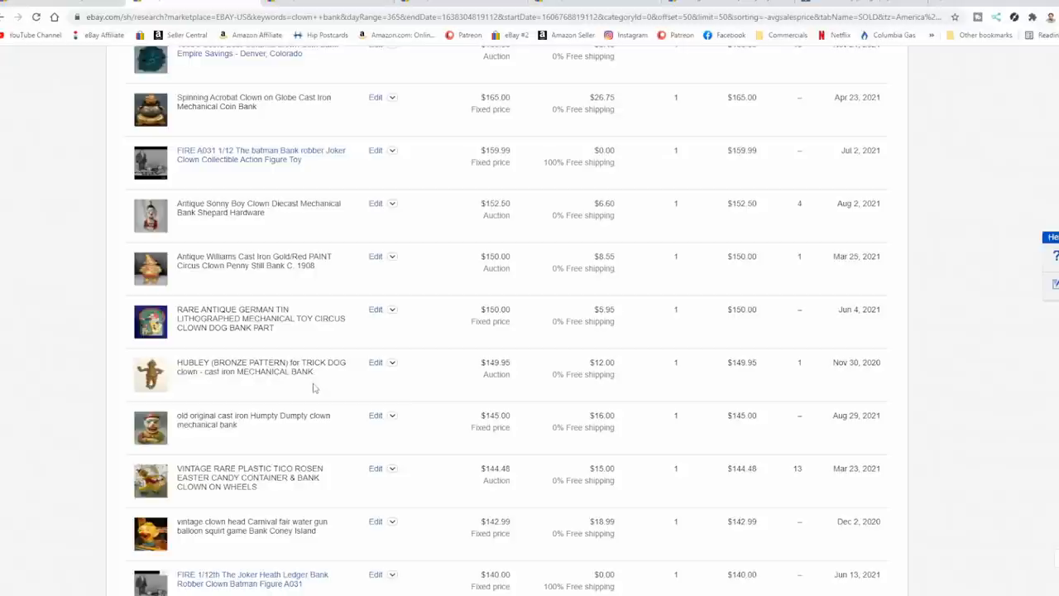
mouse_move(328, 374)
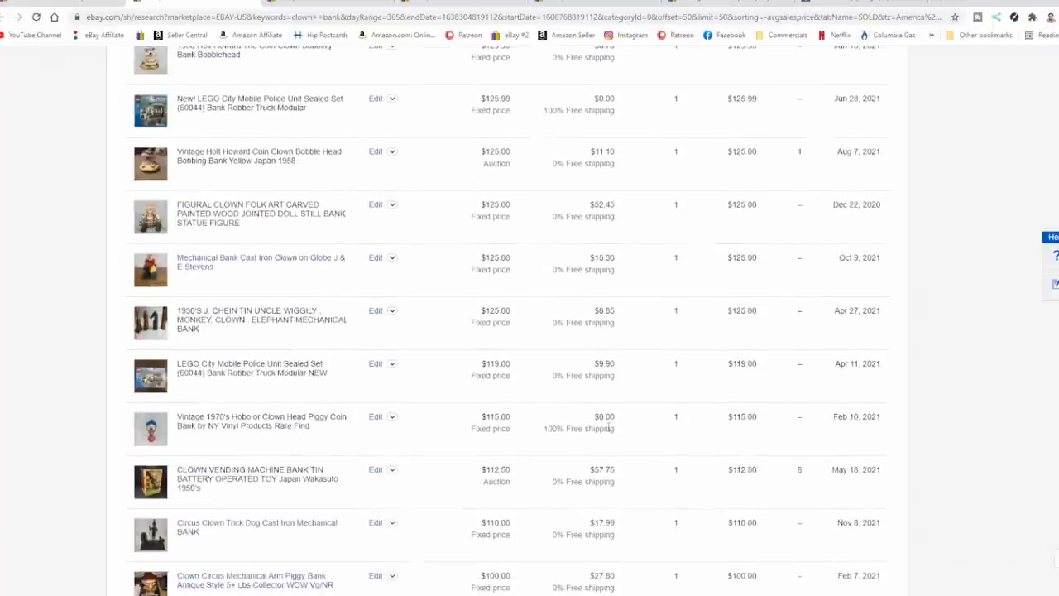
scroll(up, 3)
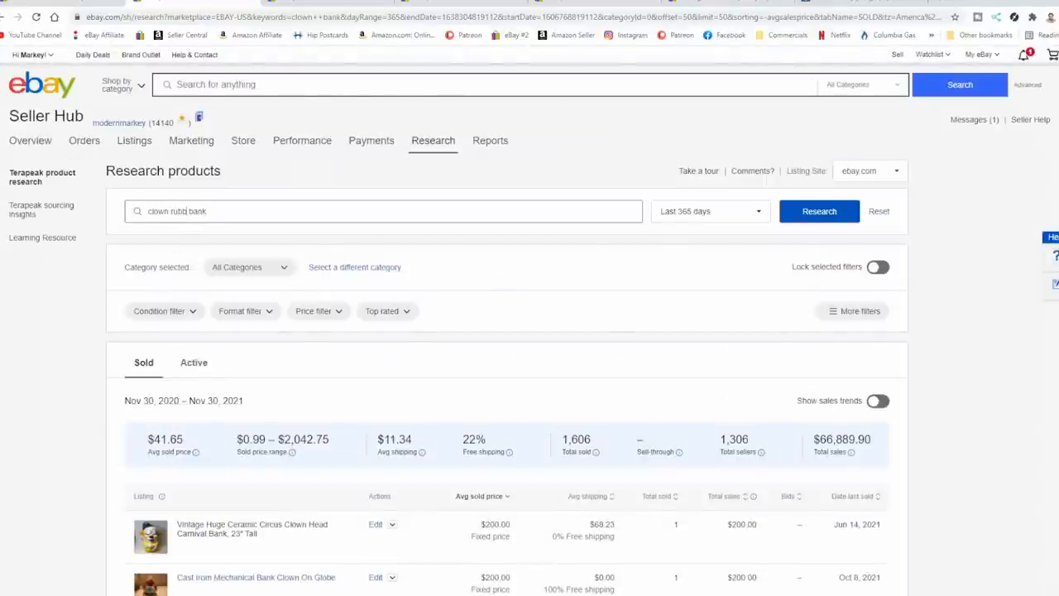
Step: Run the clown rubber bank research and review its six sales averaging $25.98 ($5.90–$59.99)
click(817, 210)
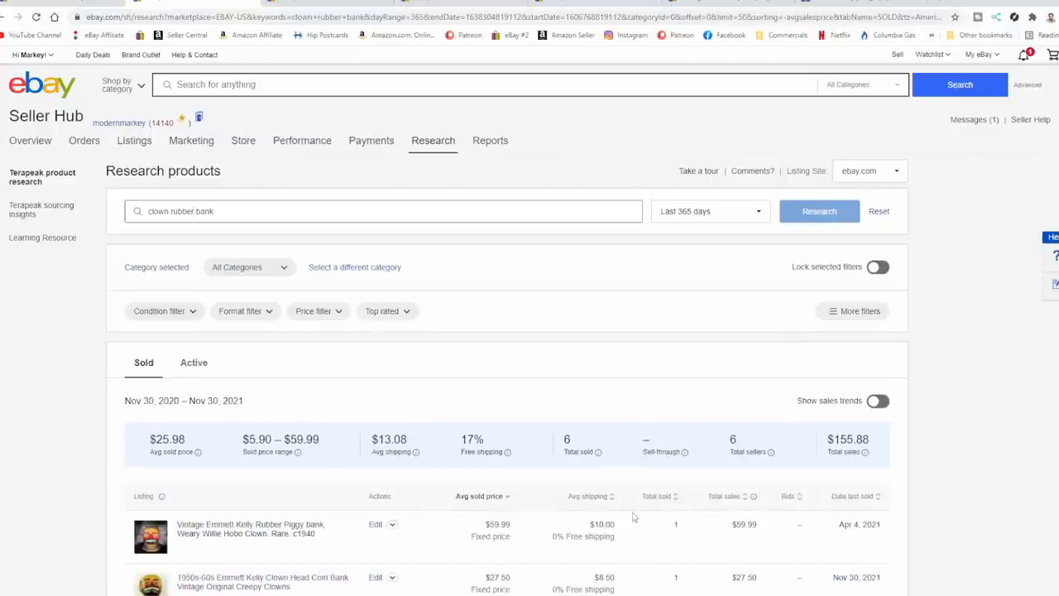
scroll(down, 3)
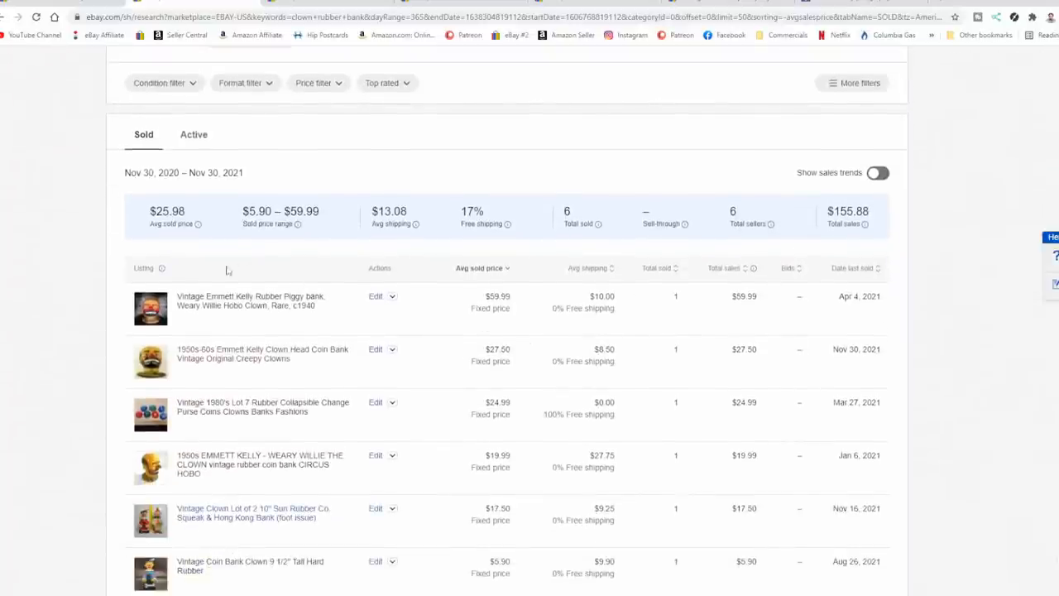
scroll(down, 3)
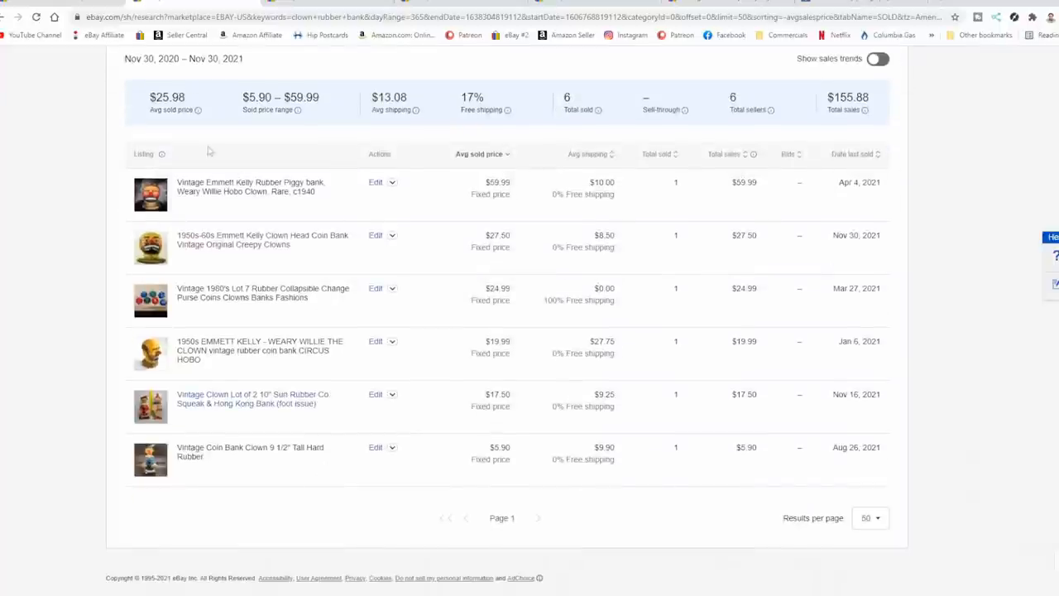
mouse_move(179, 196)
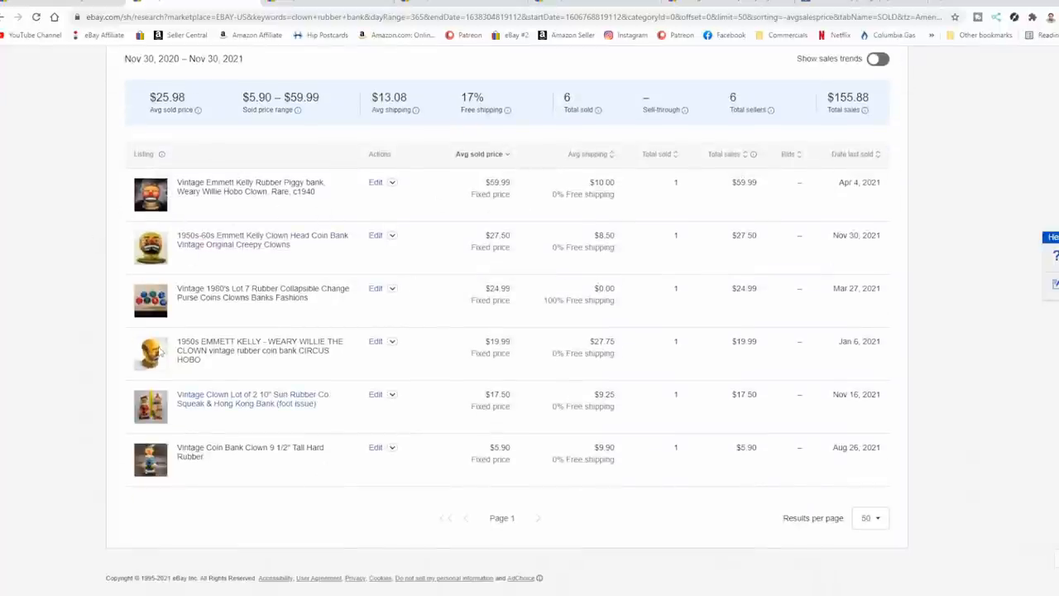
mouse_move(162, 205)
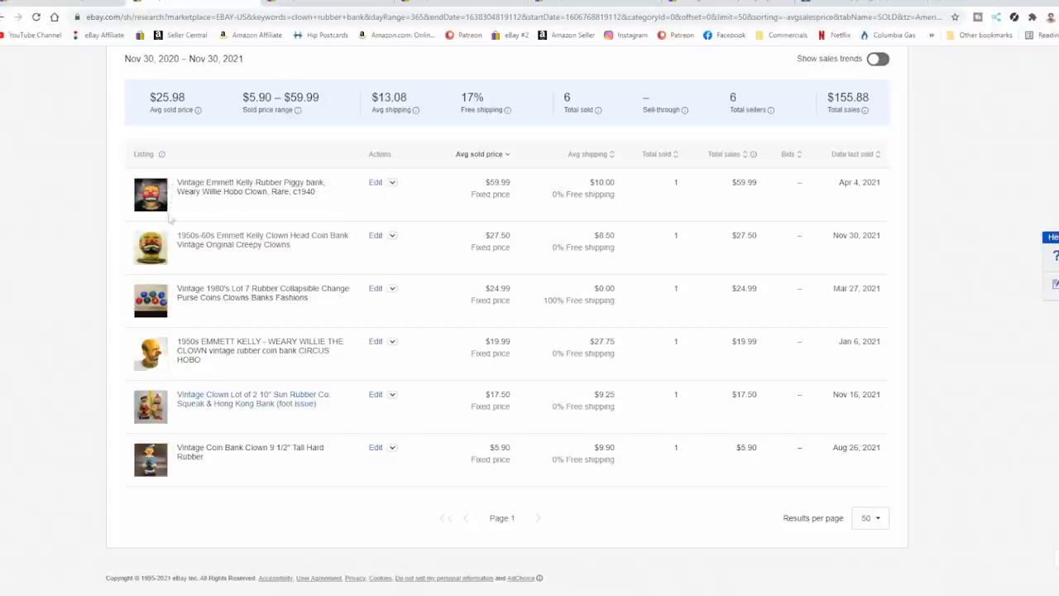
mouse_move(146, 262)
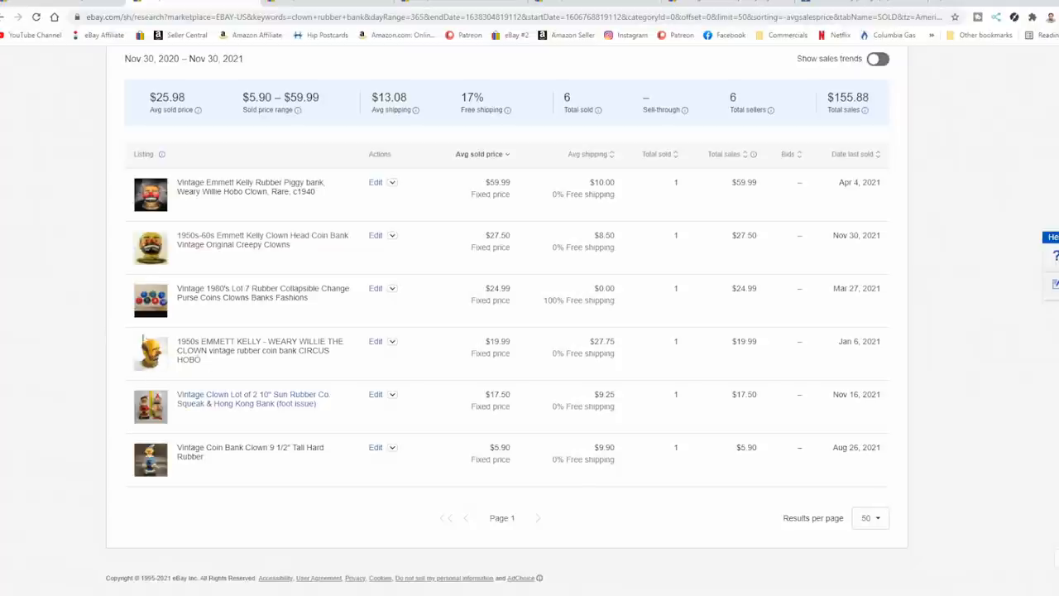
mouse_move(152, 367)
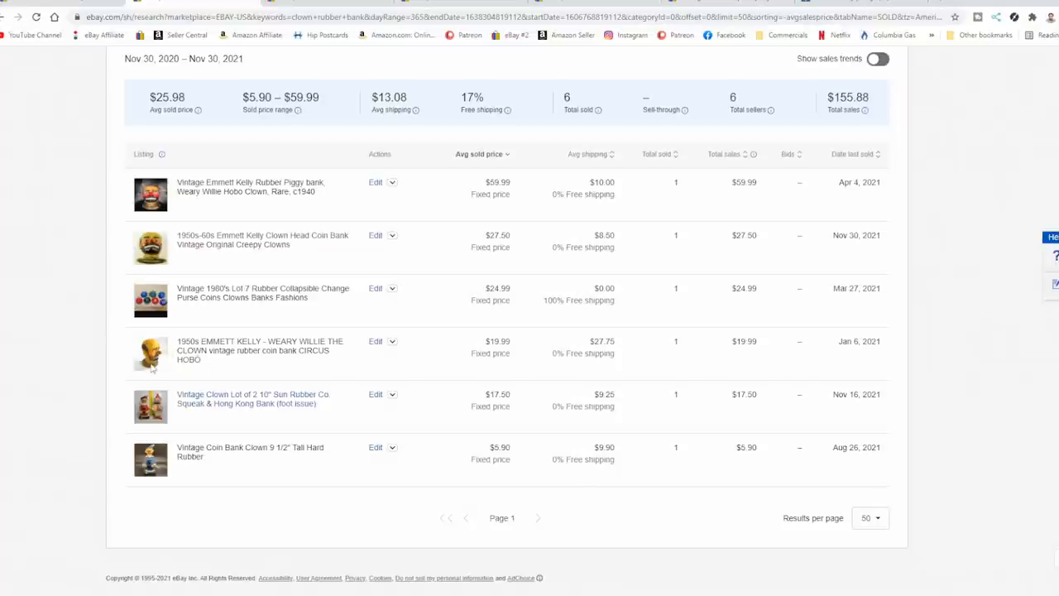
mouse_move(152, 367)
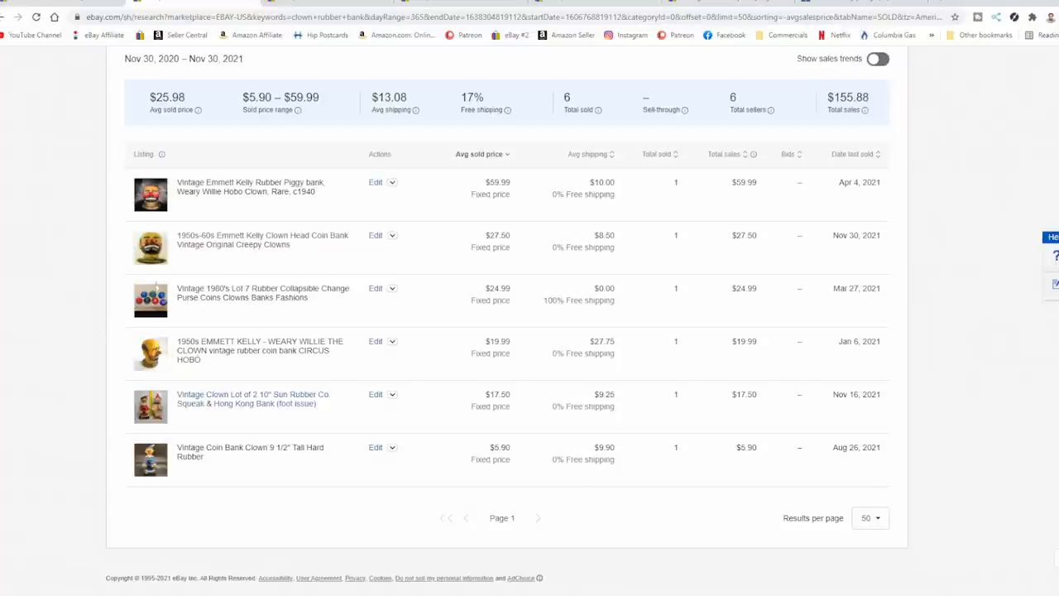
mouse_move(154, 244)
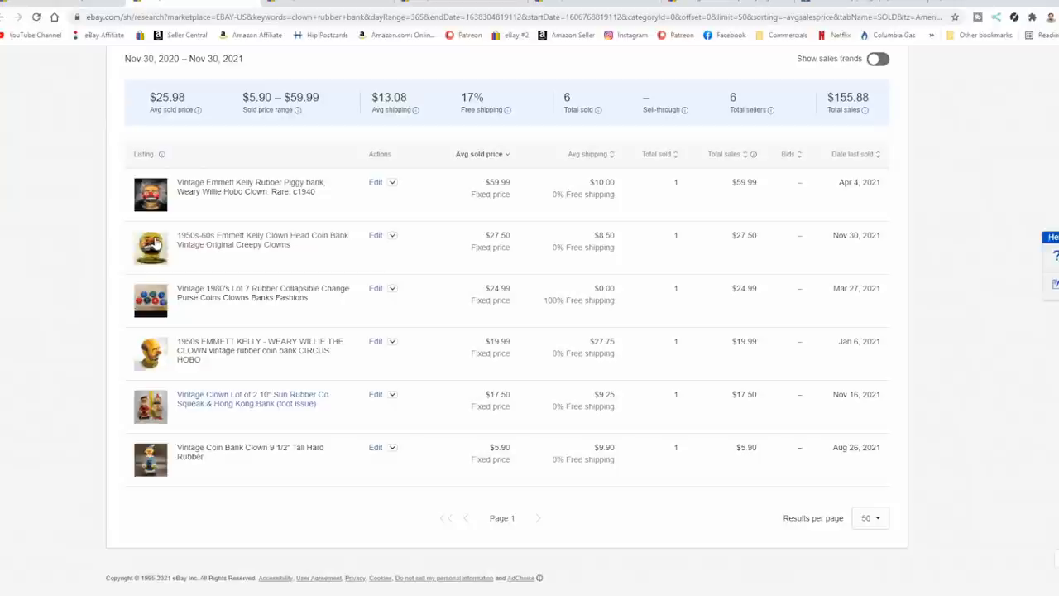
mouse_move(561, 334)
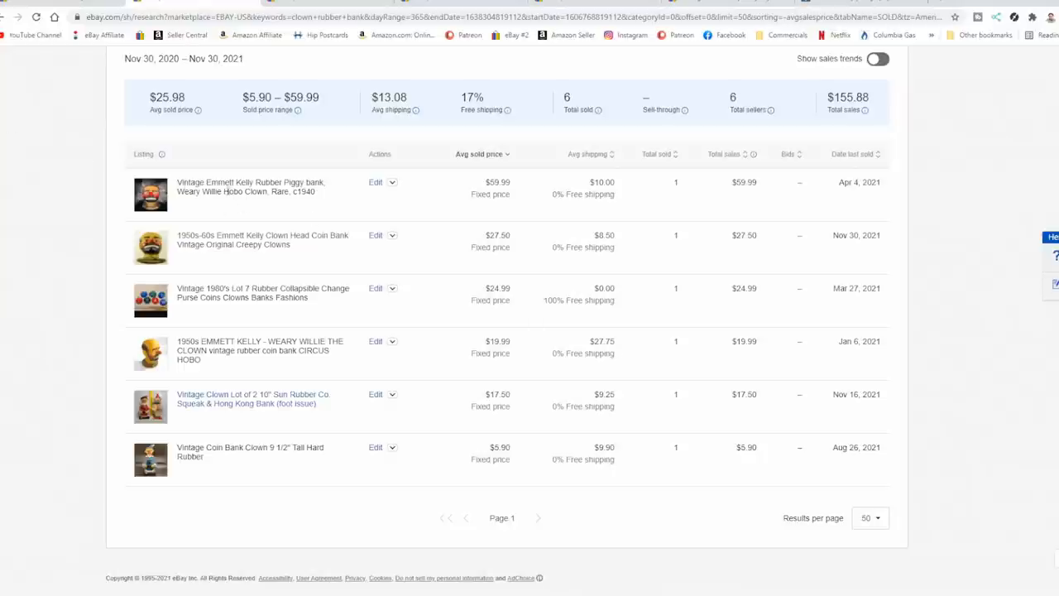
mouse_move(278, 213)
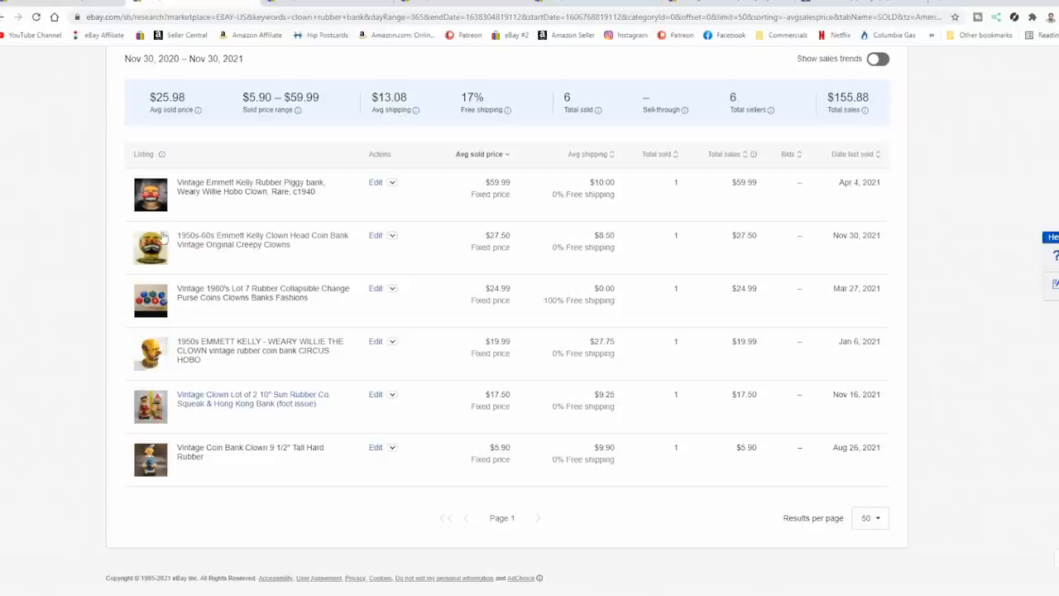
mouse_move(273, 261)
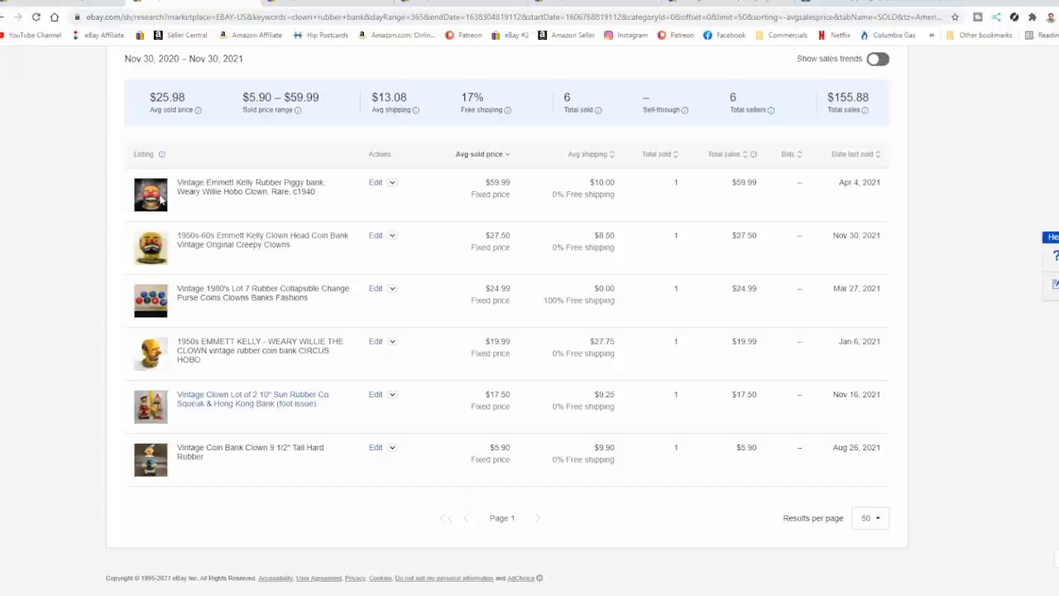
mouse_move(173, 200)
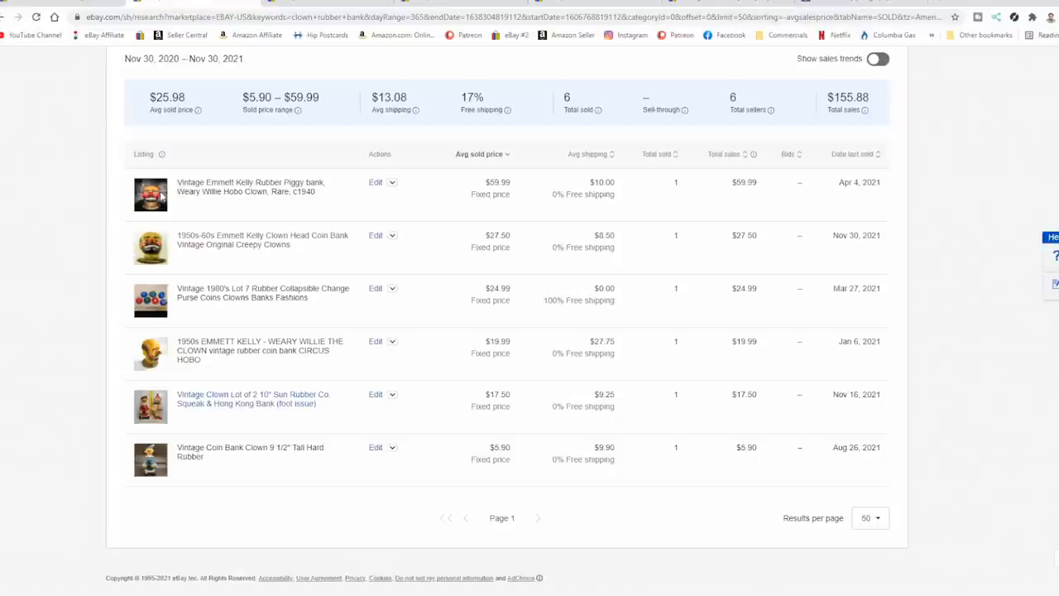
mouse_move(110, 192)
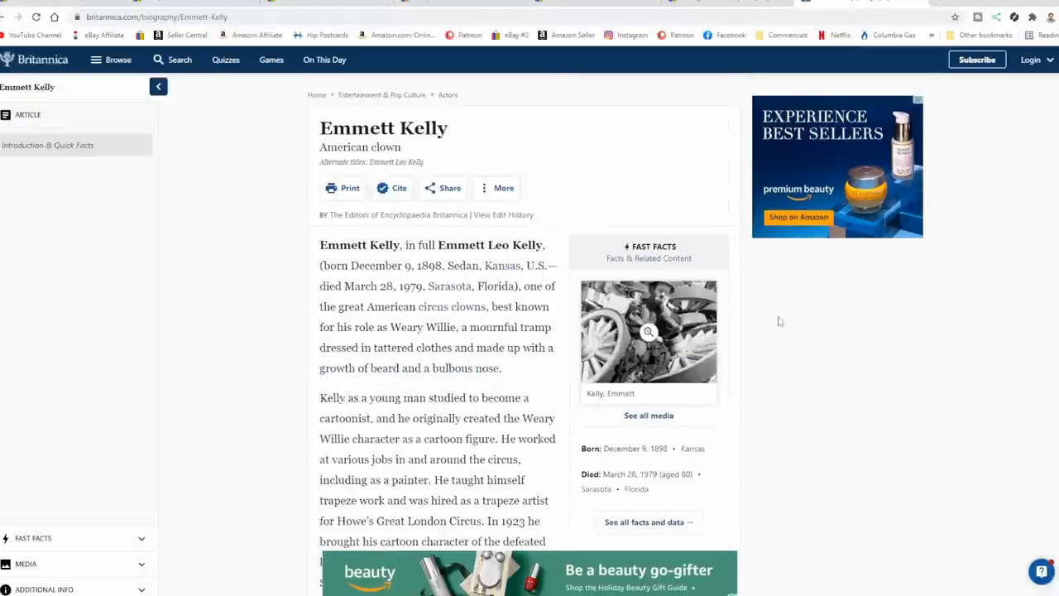
Step: Scroll the Britannica Emmett Kelly biography down to his Weary Willie and Ringling Bros. years
scroll(down, 3)
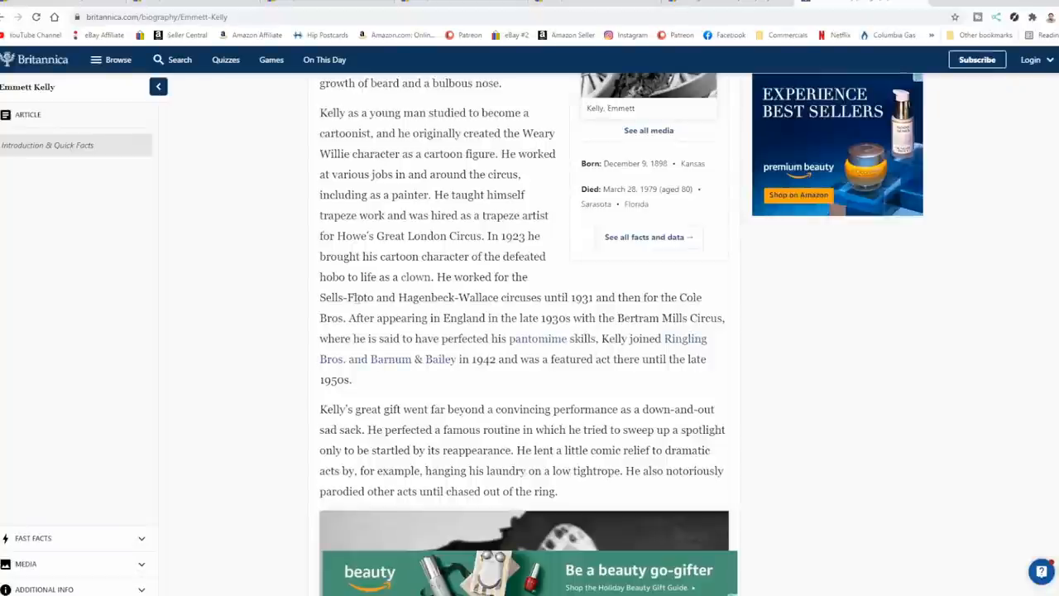
mouse_move(707, 308)
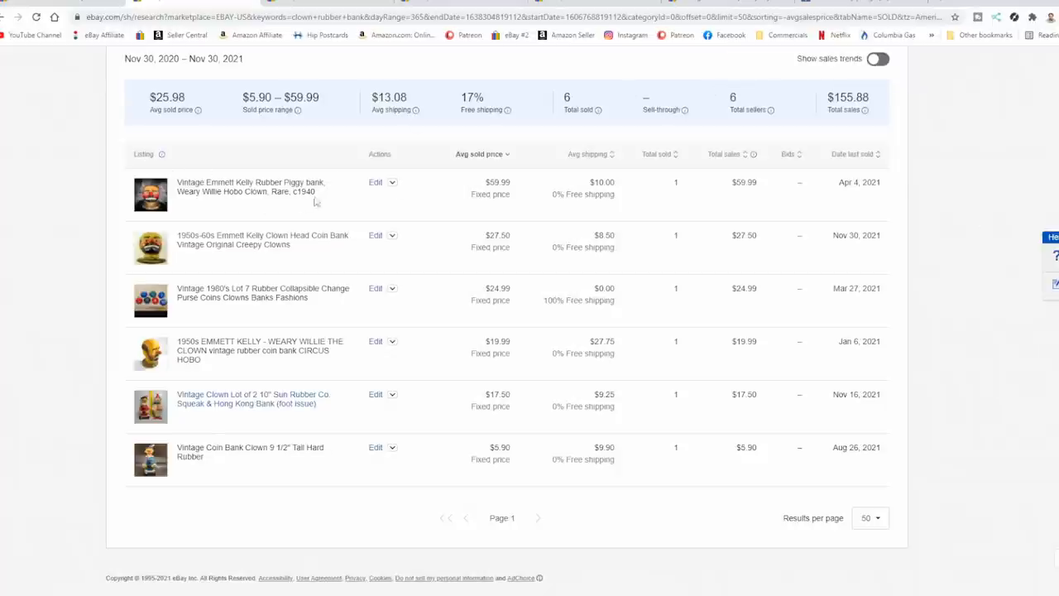
mouse_move(350, 215)
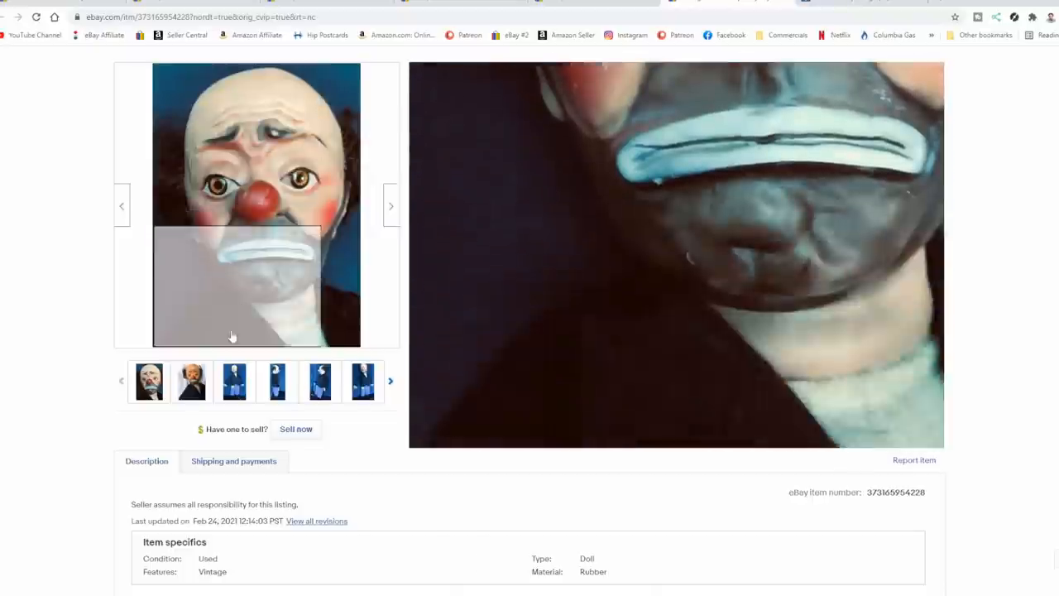
Step: View several photos of the $64.99 1950s Emmett Kelly Willie the Clown rubber doll
click(235, 380)
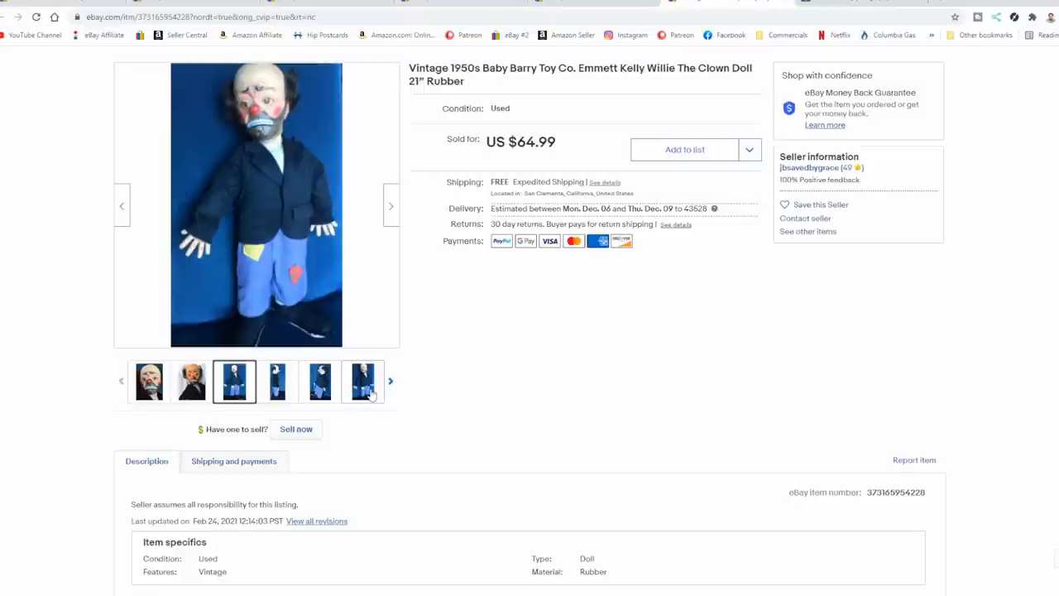
click(391, 381)
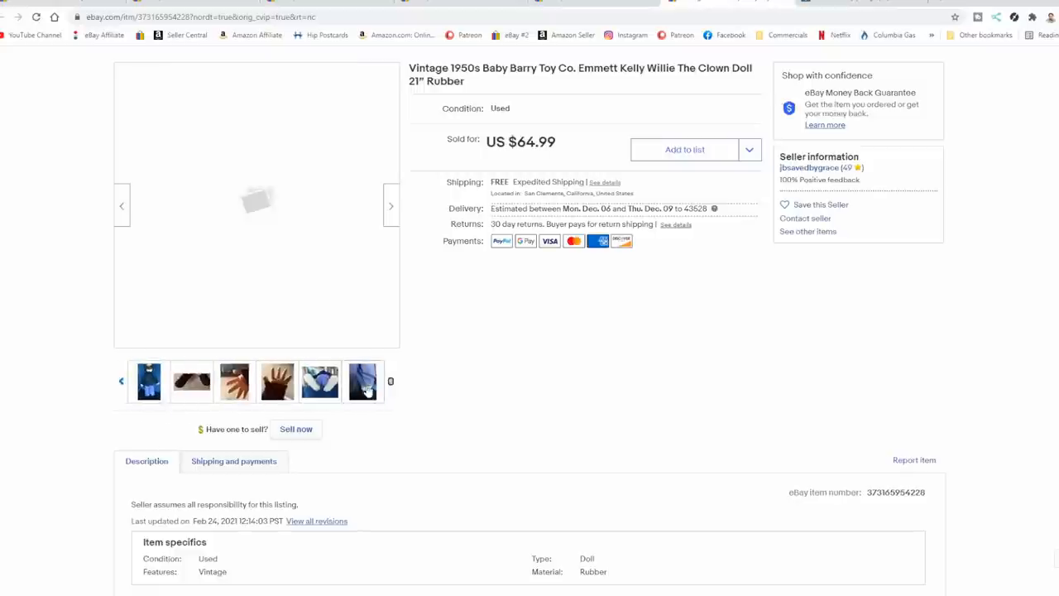
click(278, 380)
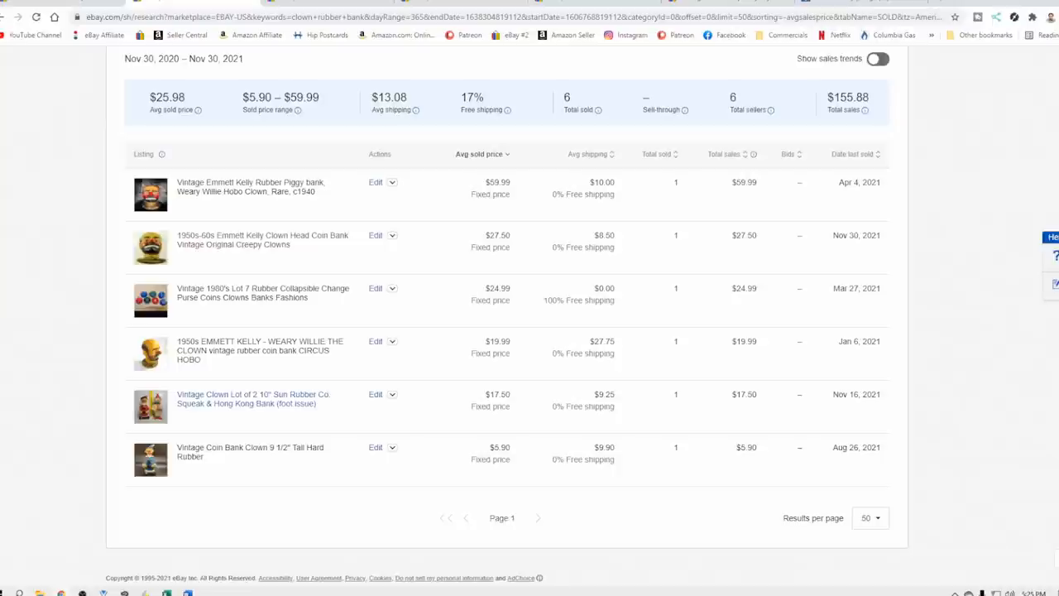
mouse_move(460, 537)
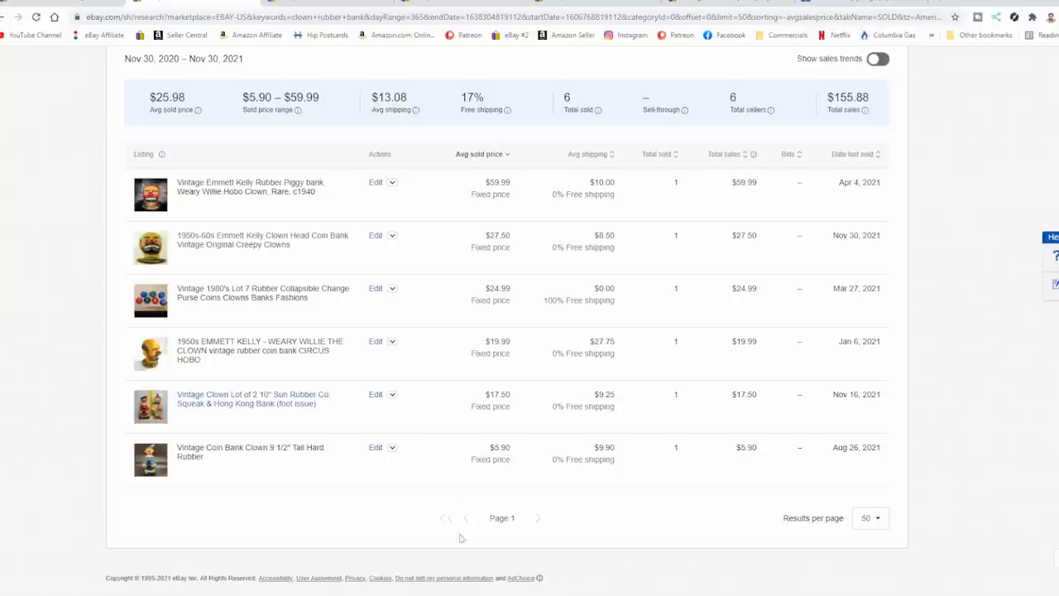
mouse_move(251, 341)
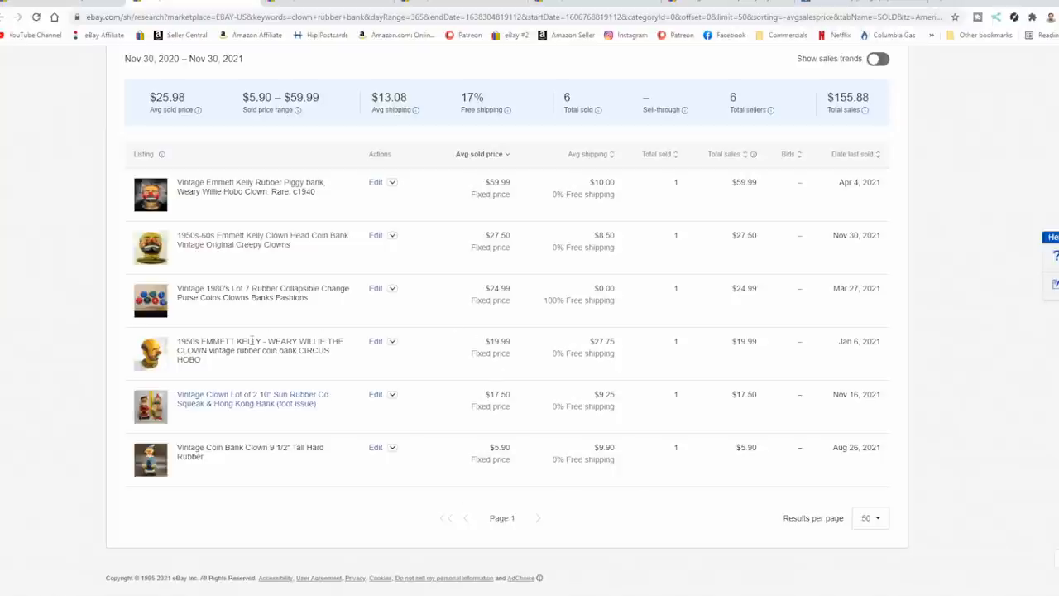
mouse_move(536, 357)
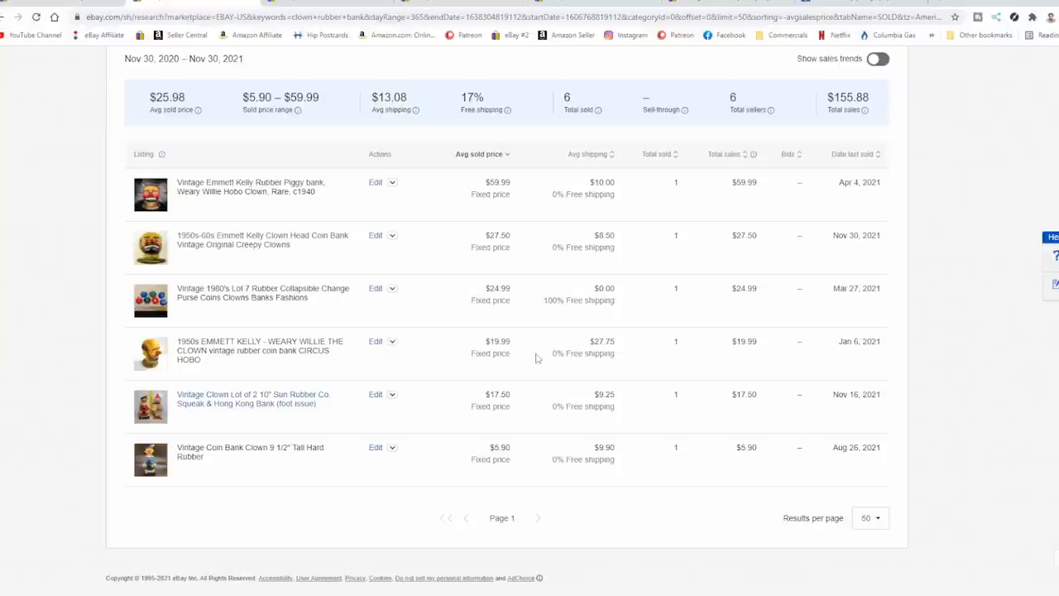
mouse_move(192, 205)
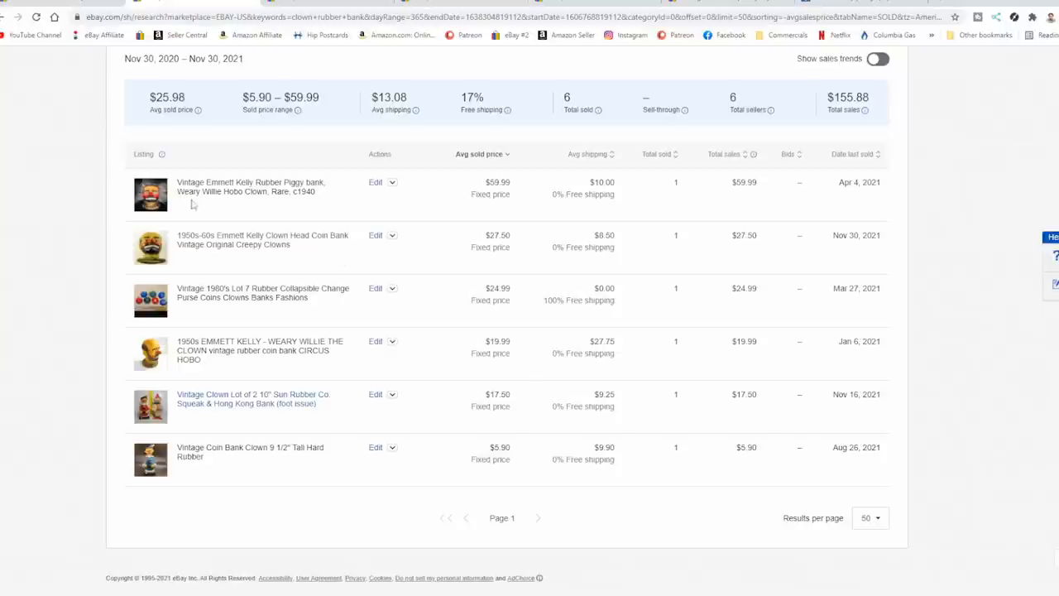
mouse_move(460, 233)
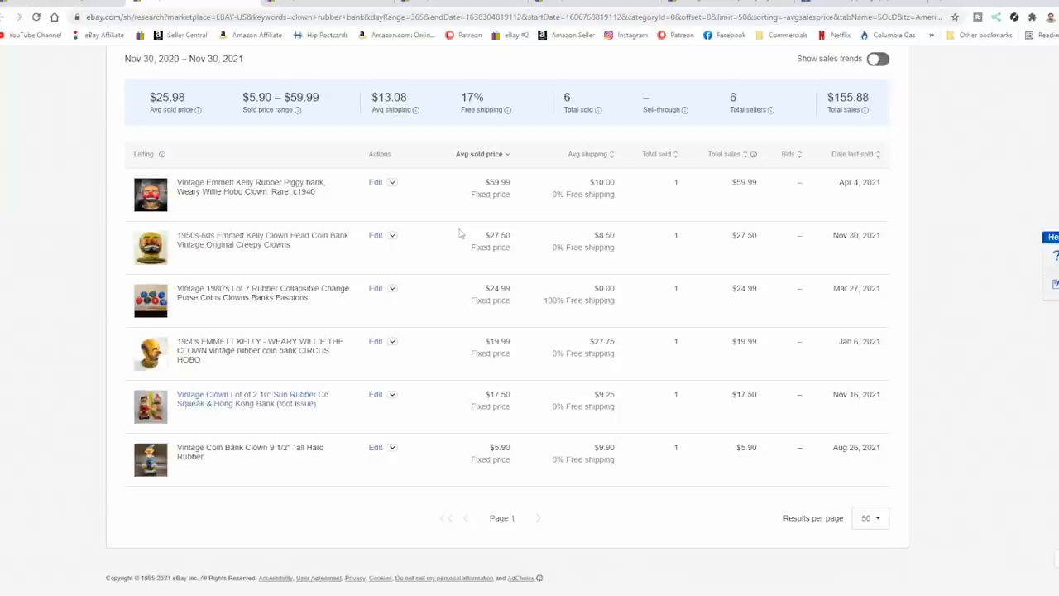
mouse_move(182, 205)
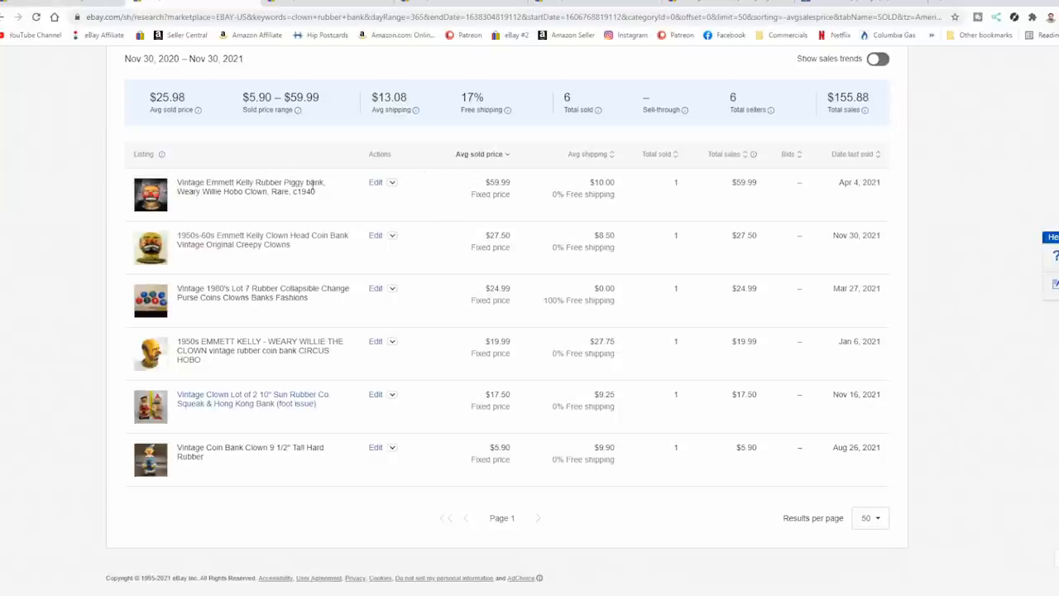
mouse_move(324, 204)
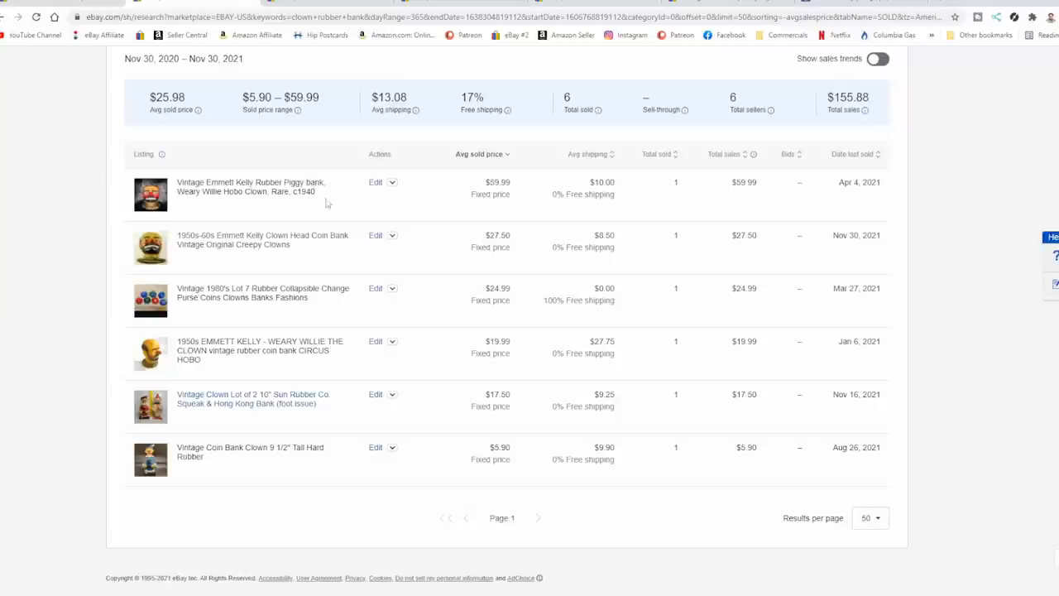
mouse_move(357, 211)
text(emmett kelly)
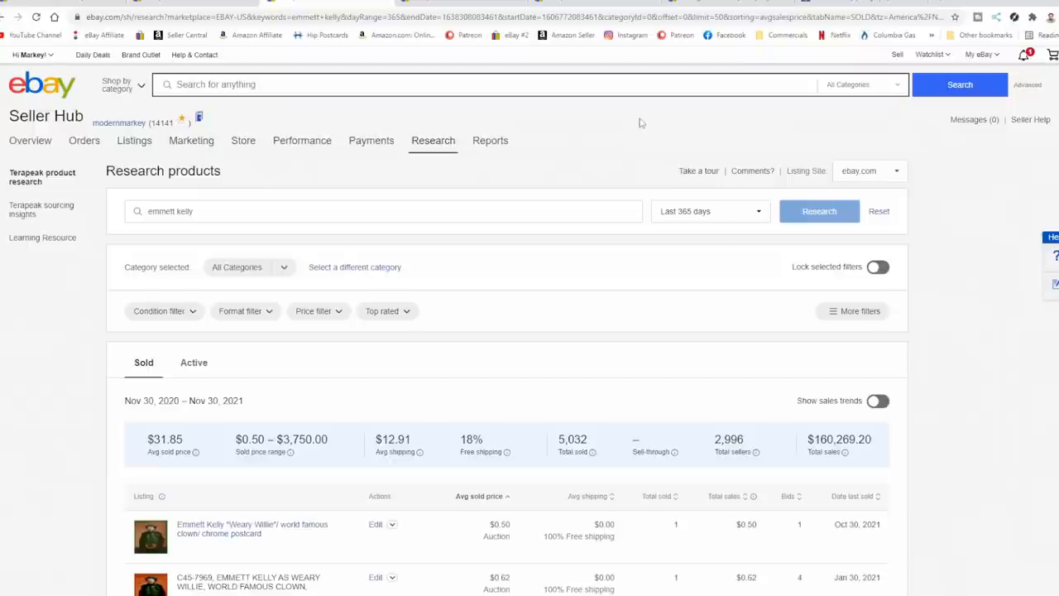
Step: Scroll to the emmett kelly Sold results table, then reopen the $45 clown head coin bank listing
scroll(down, 3)
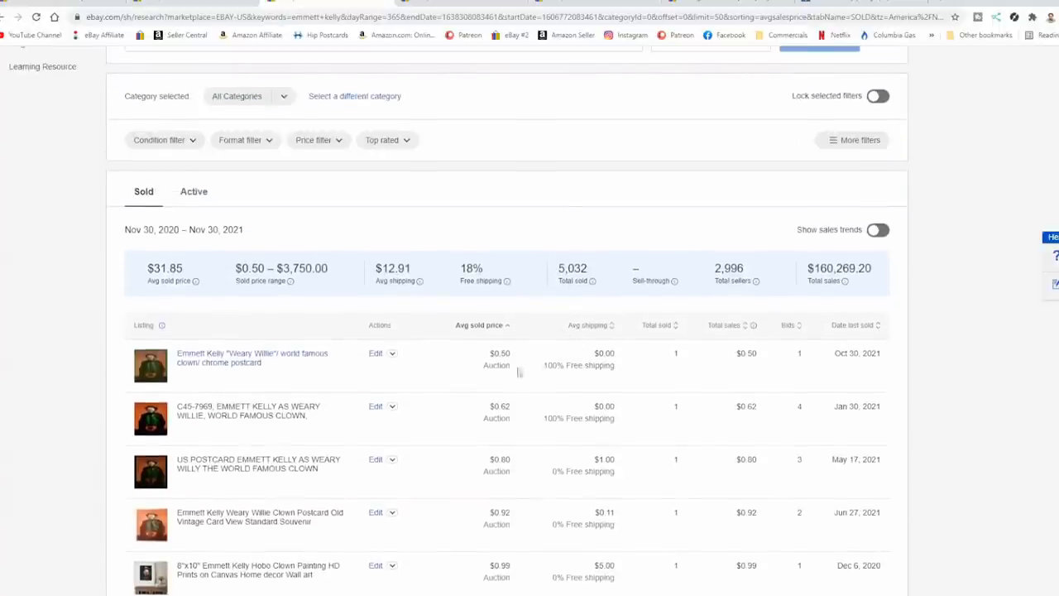
click(480, 324)
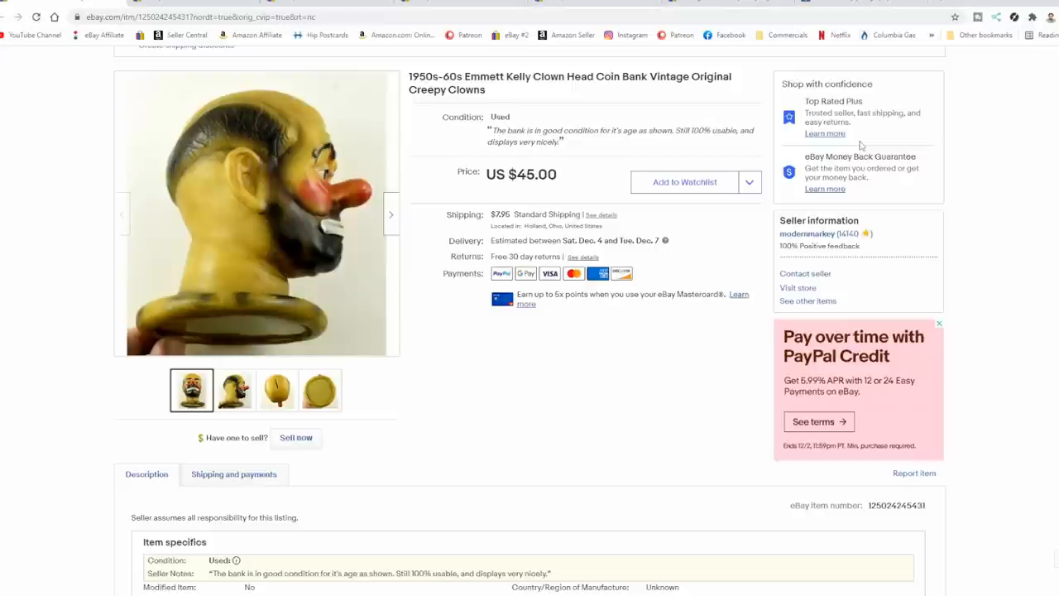
mouse_move(847, 155)
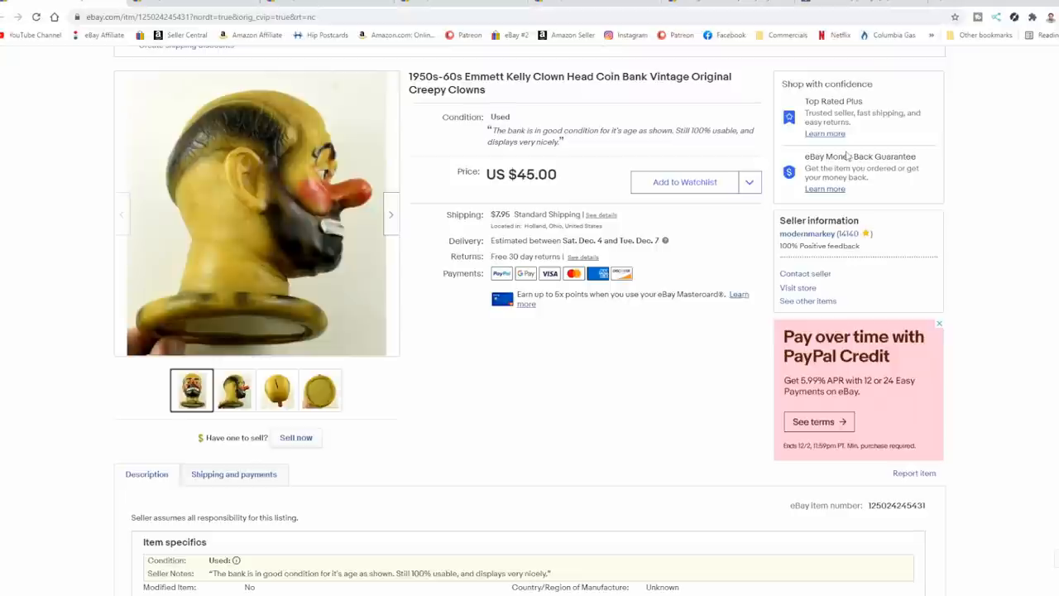
mouse_move(798, 147)
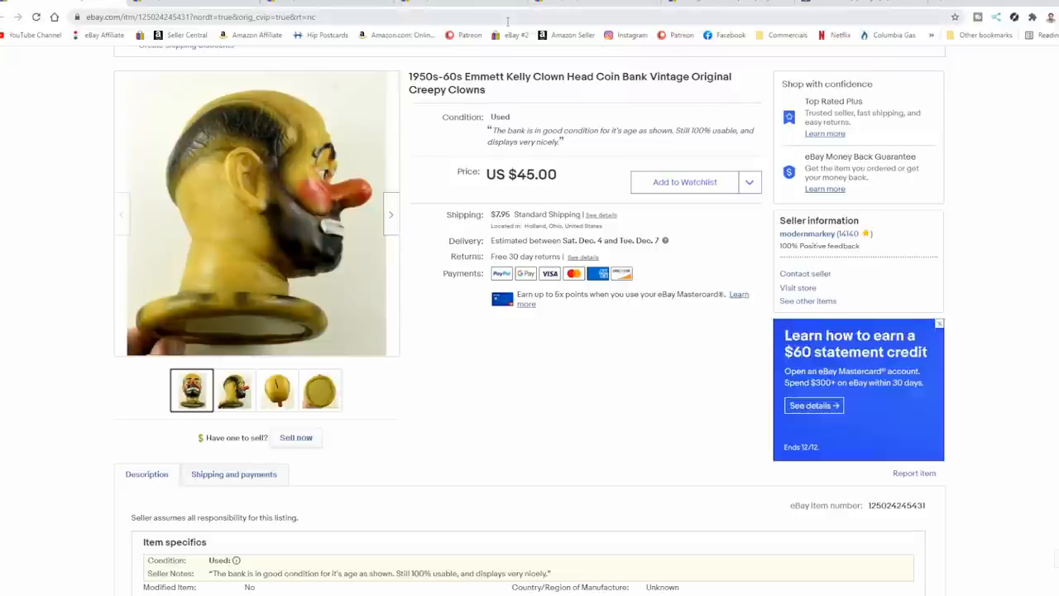
mouse_move(506, 35)
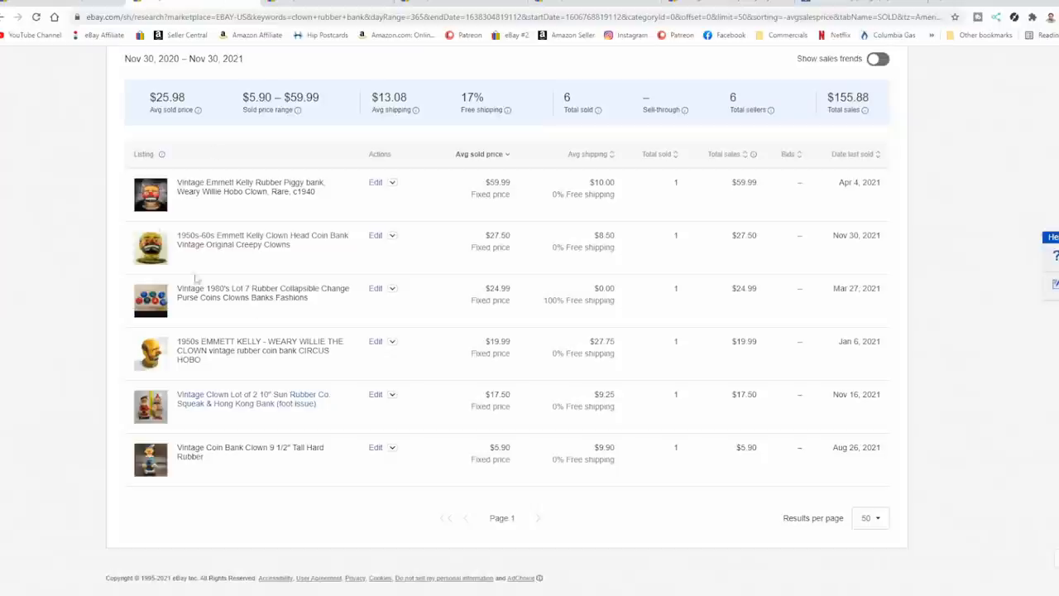
mouse_move(36, 80)
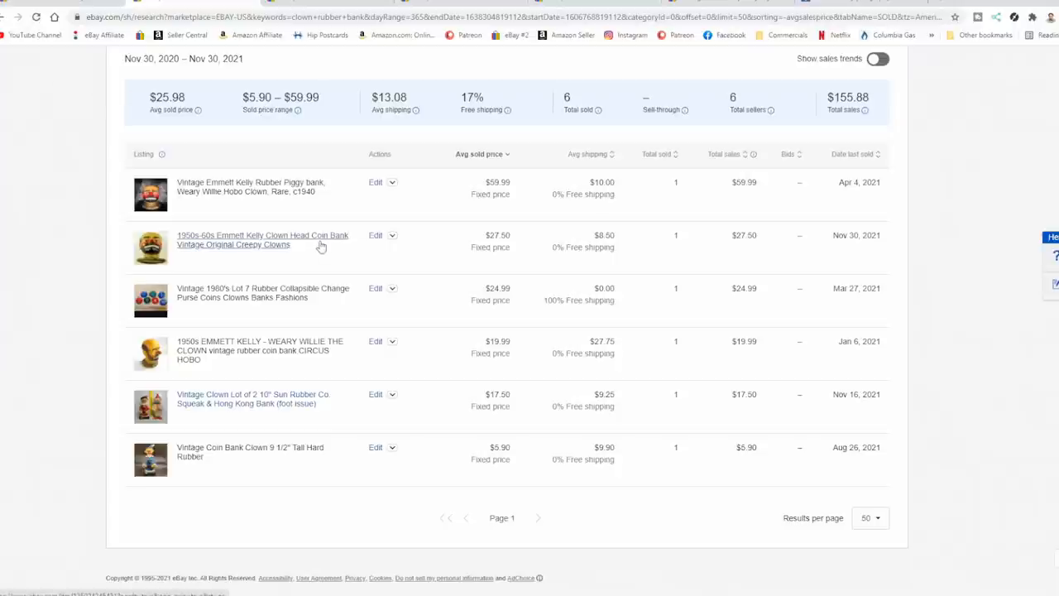
mouse_move(314, 244)
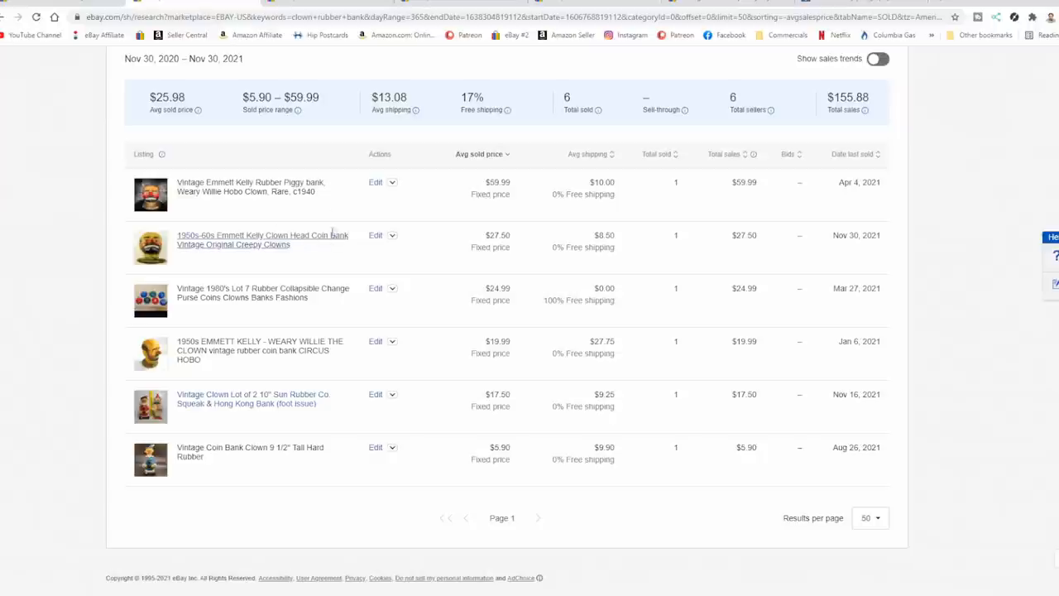
mouse_move(334, 312)
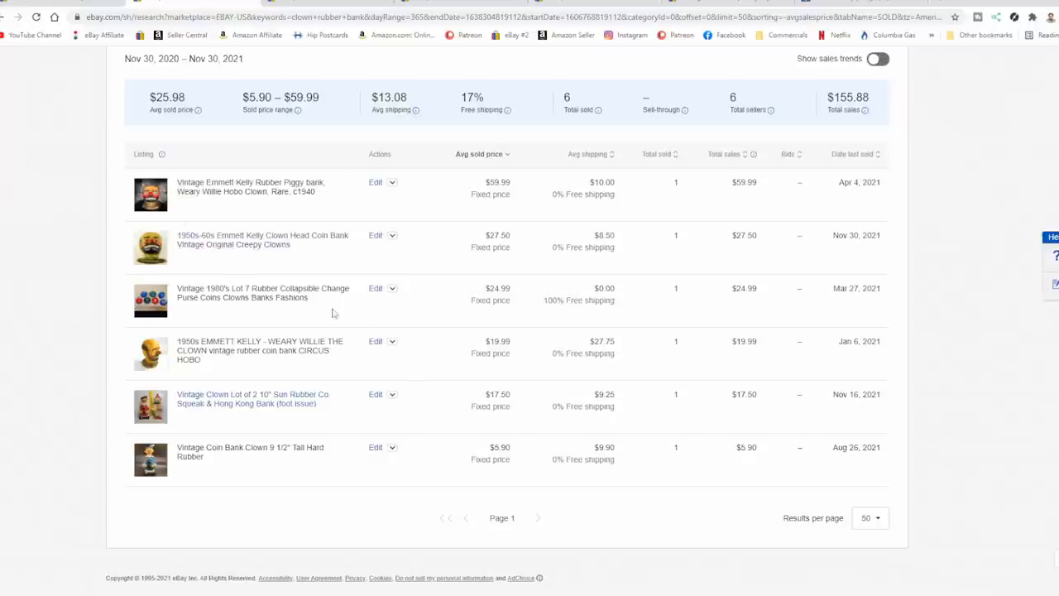
mouse_move(331, 301)
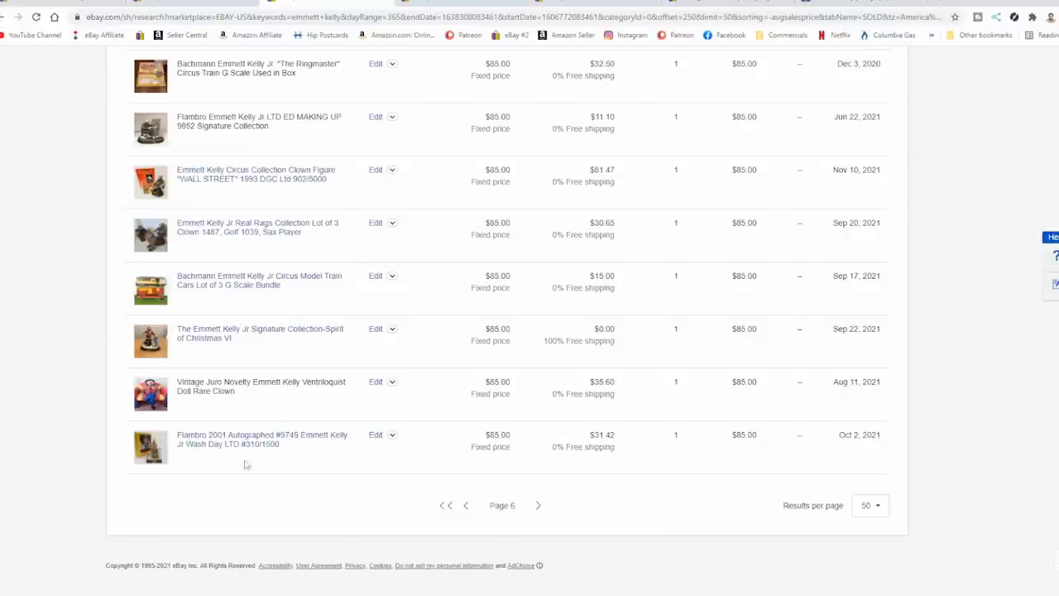
mouse_move(241, 374)
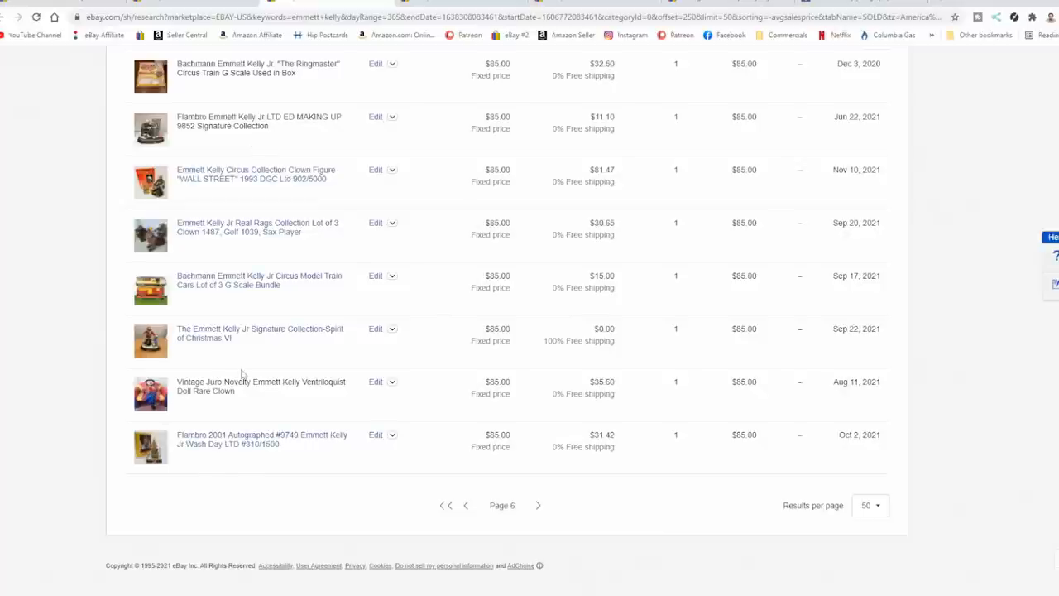
mouse_move(413, 392)
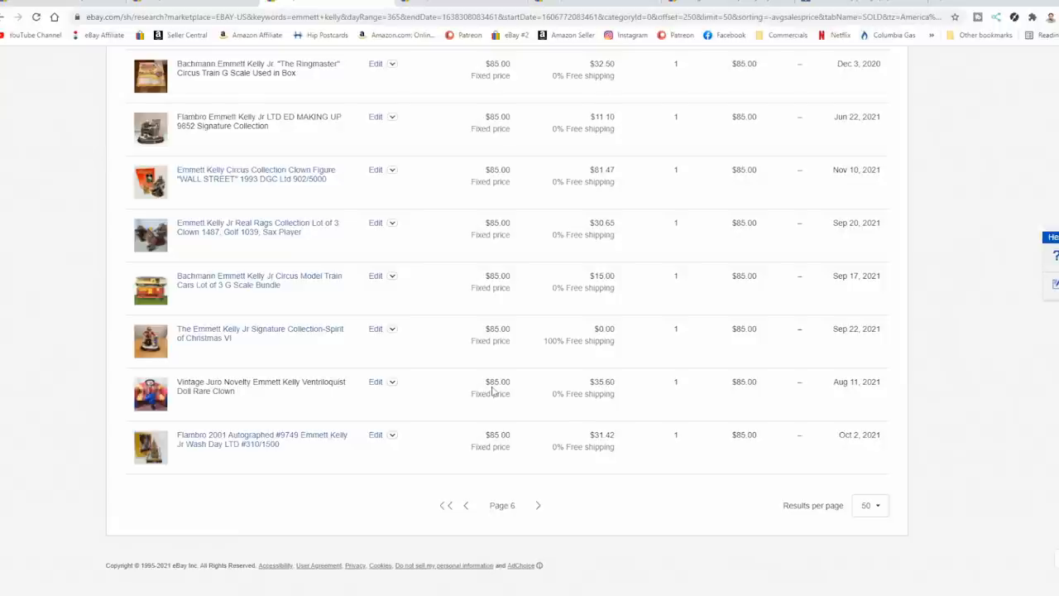
mouse_move(493, 390)
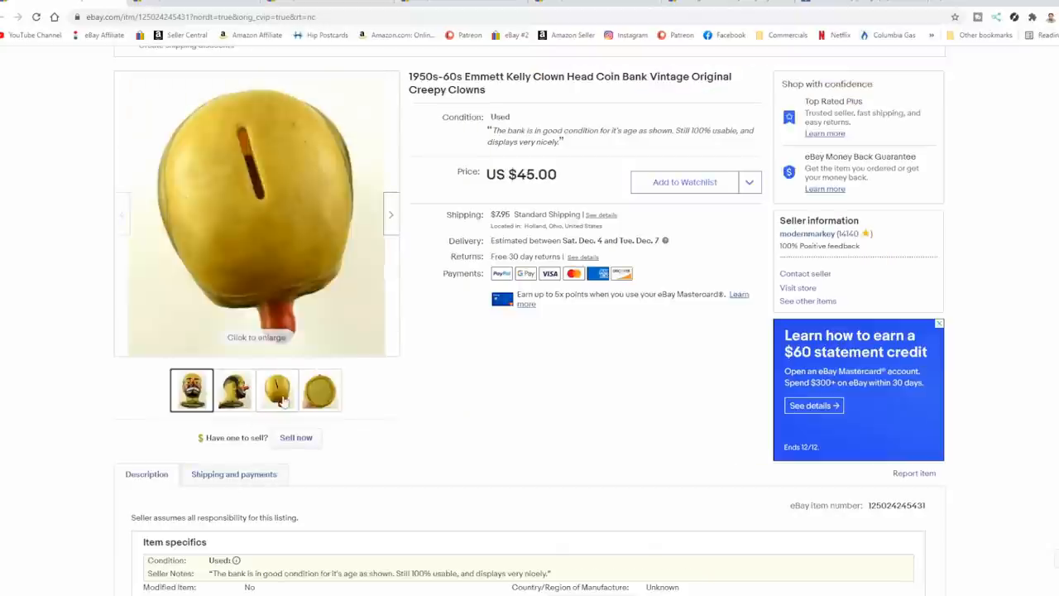
Step: View another photo of the $45.00 Emmett Kelly clown head coin bank listing
click(192, 391)
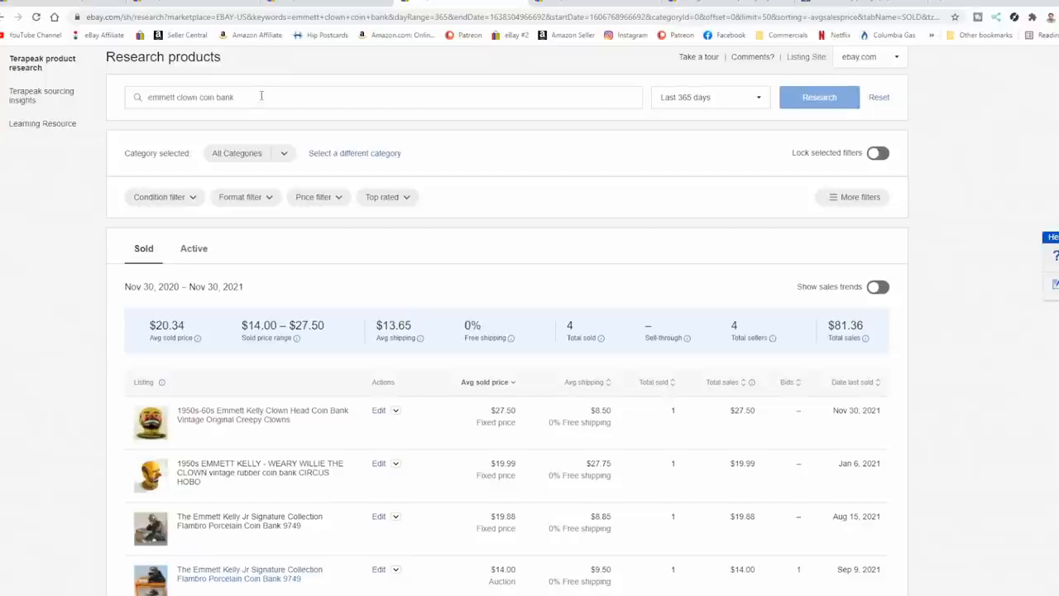
Step: Scroll the Terapeak sold results to review the clown coin bank sales and average price
scroll(down, 3)
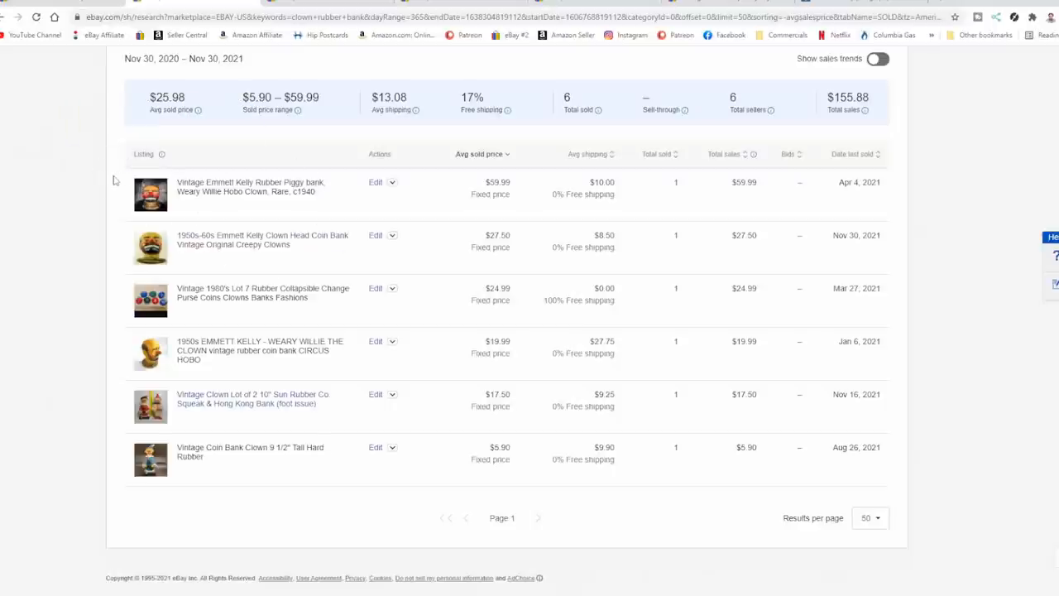
mouse_move(336, 205)
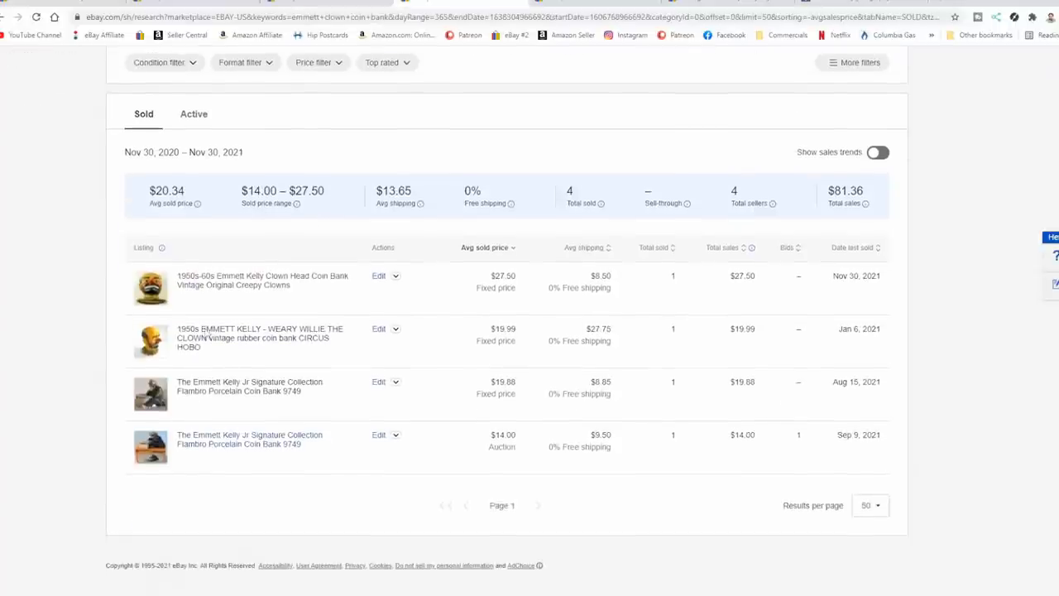
mouse_move(435, 383)
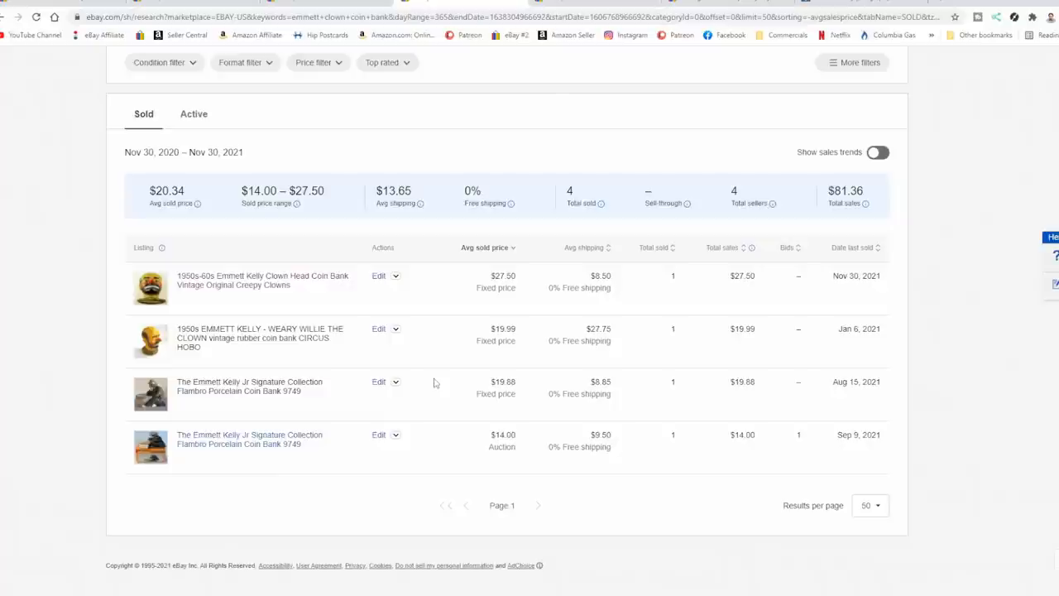
mouse_move(543, 417)
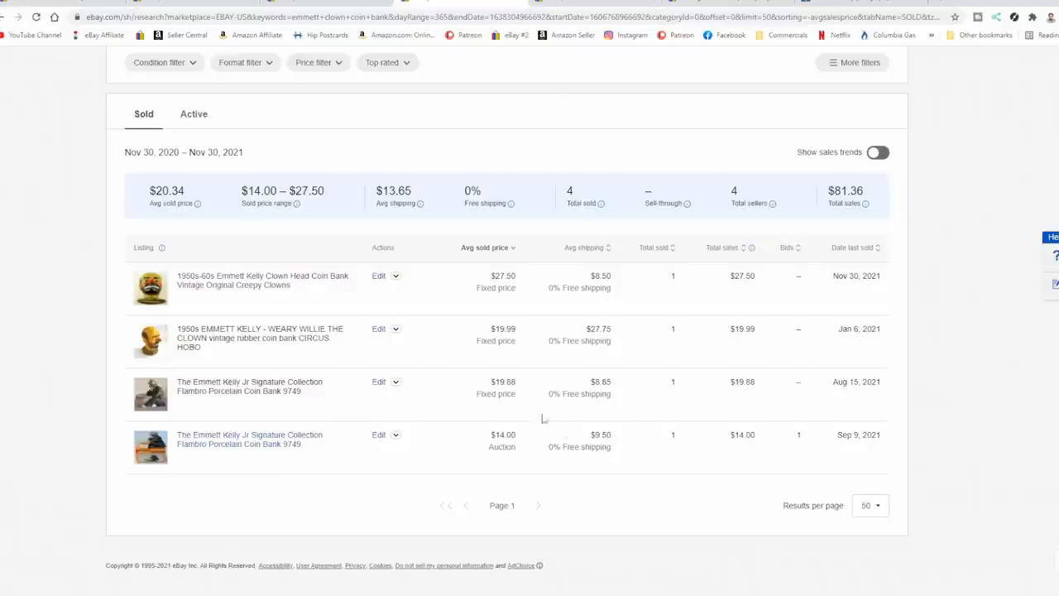
mouse_move(559, 433)
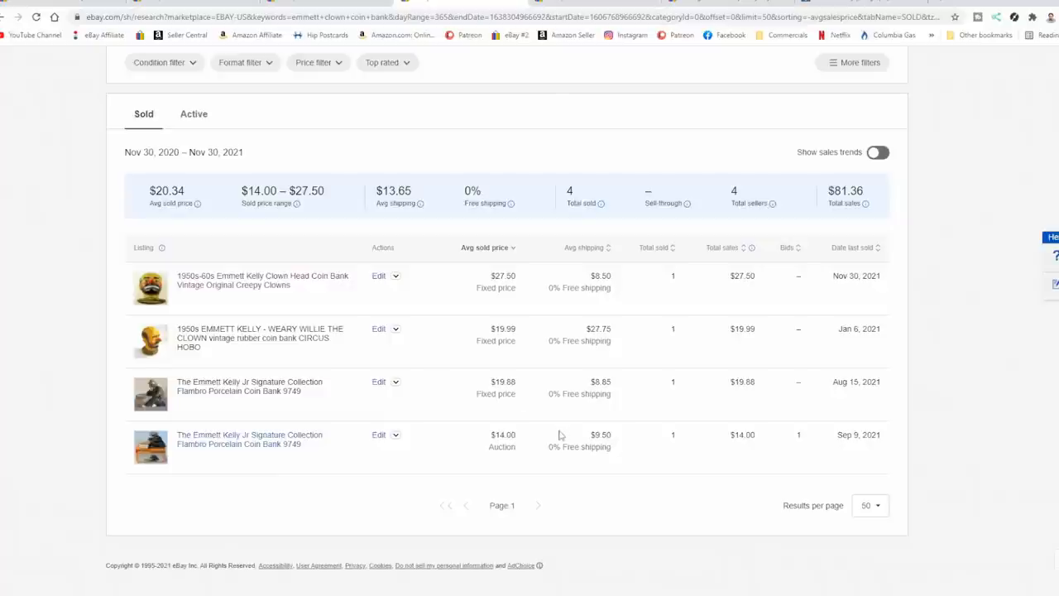